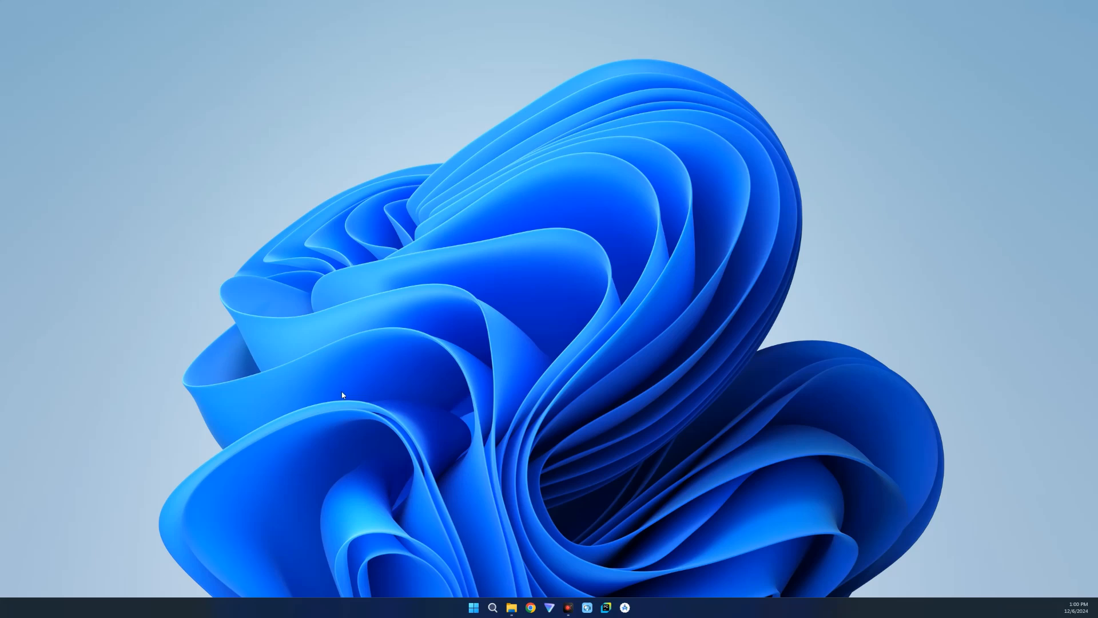
pyautogui.moveTo(343, 405)
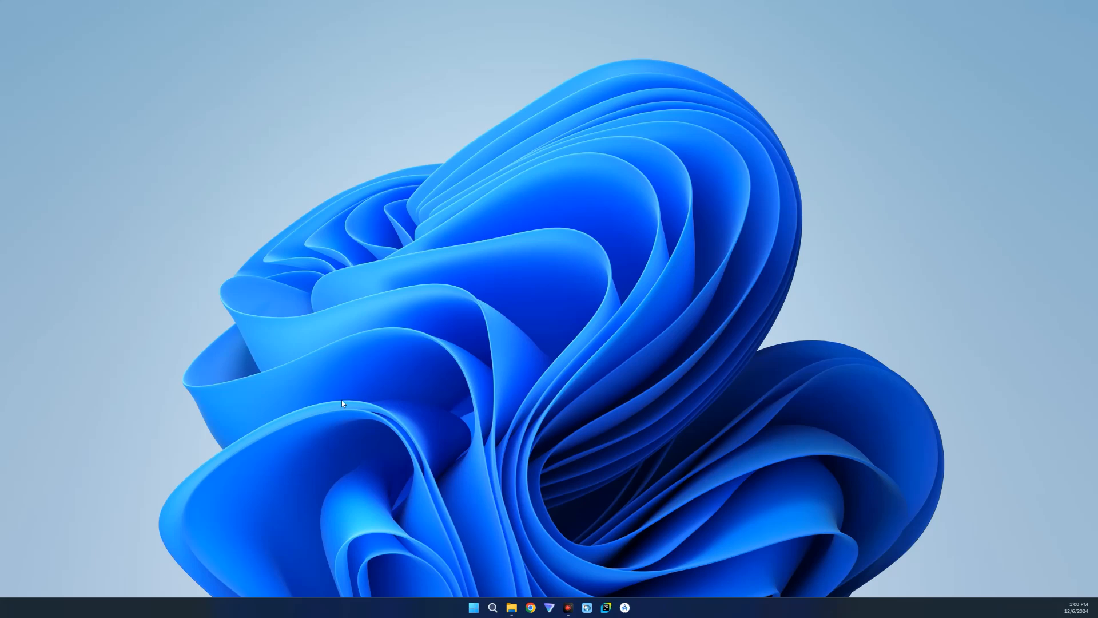
pyautogui.moveTo(415, 474)
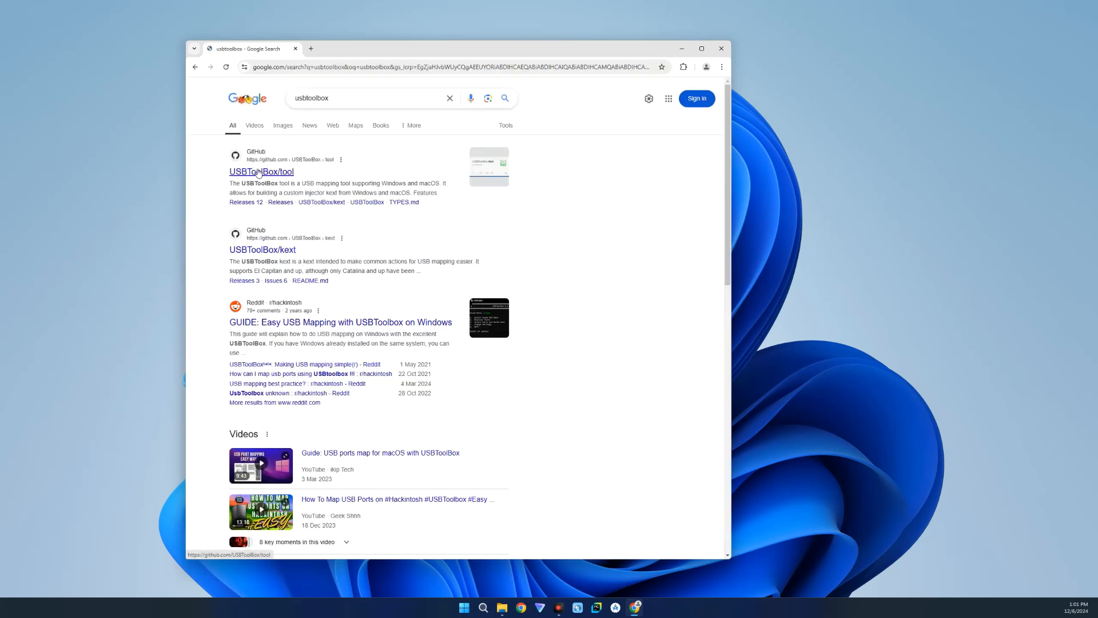
# Open the USBToolBox/tool repository and its latest 0.2 release page.
pyautogui.click(261, 172)
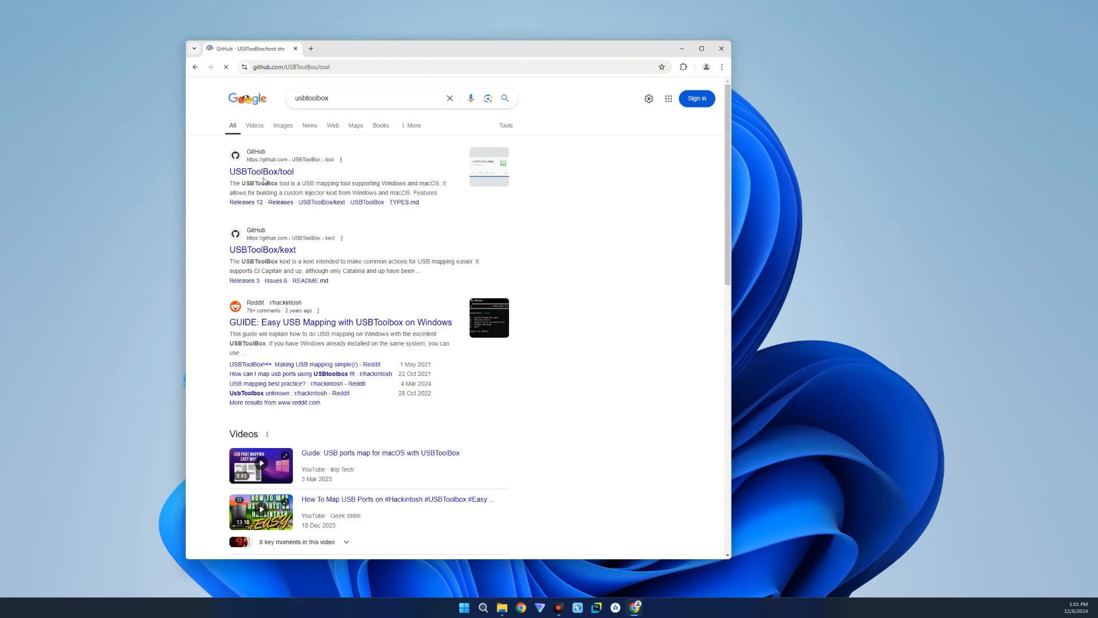
pyautogui.click(261, 170)
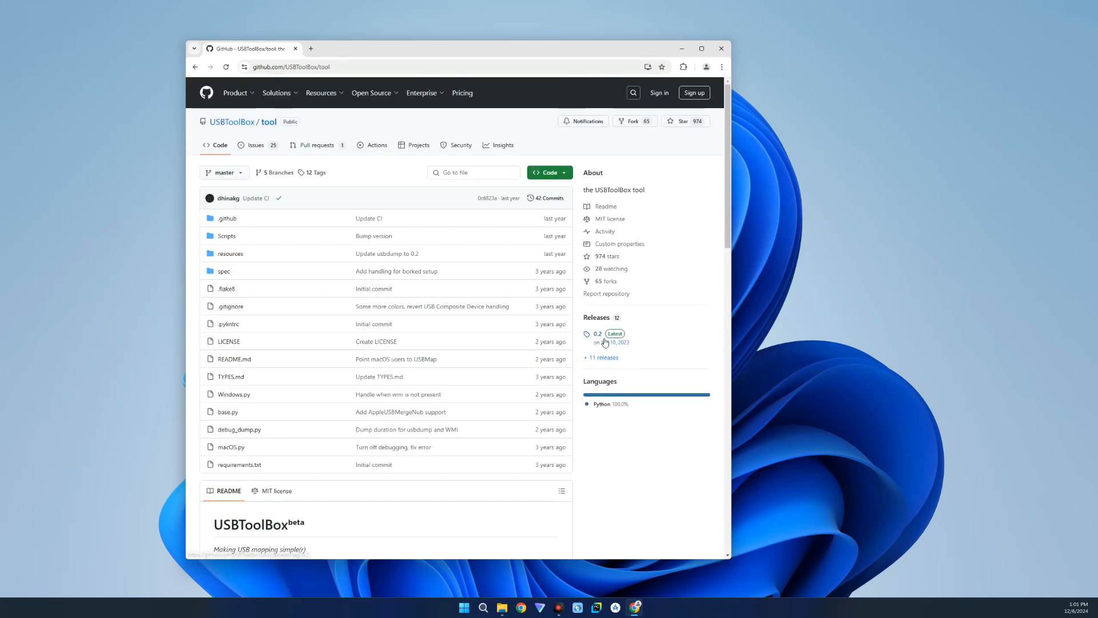
pyautogui.click(594, 333)
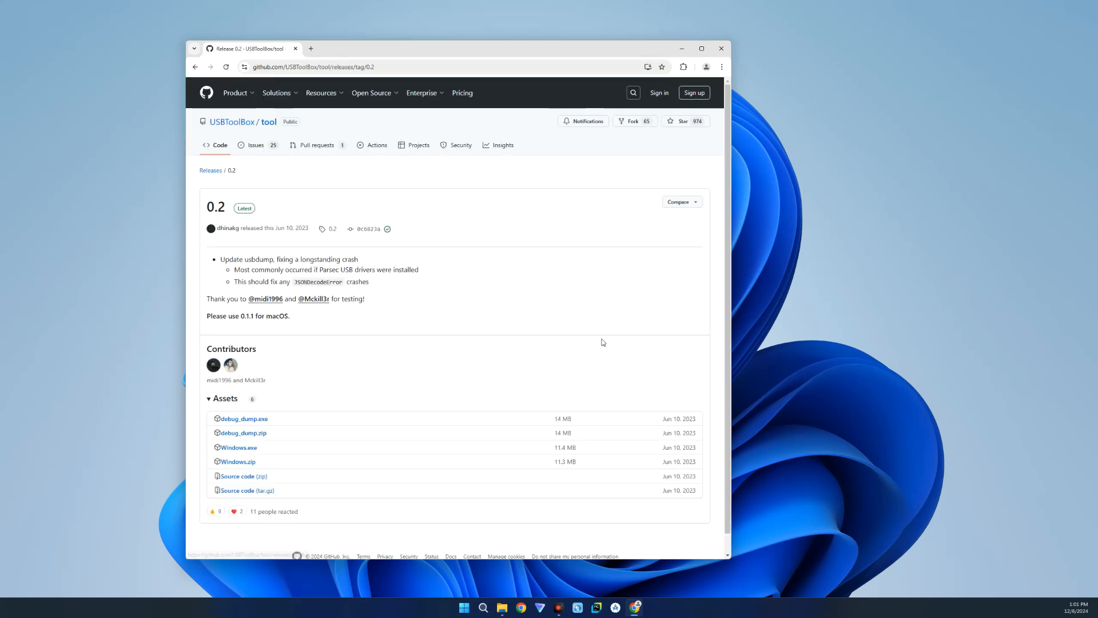
pyautogui.moveTo(238, 448)
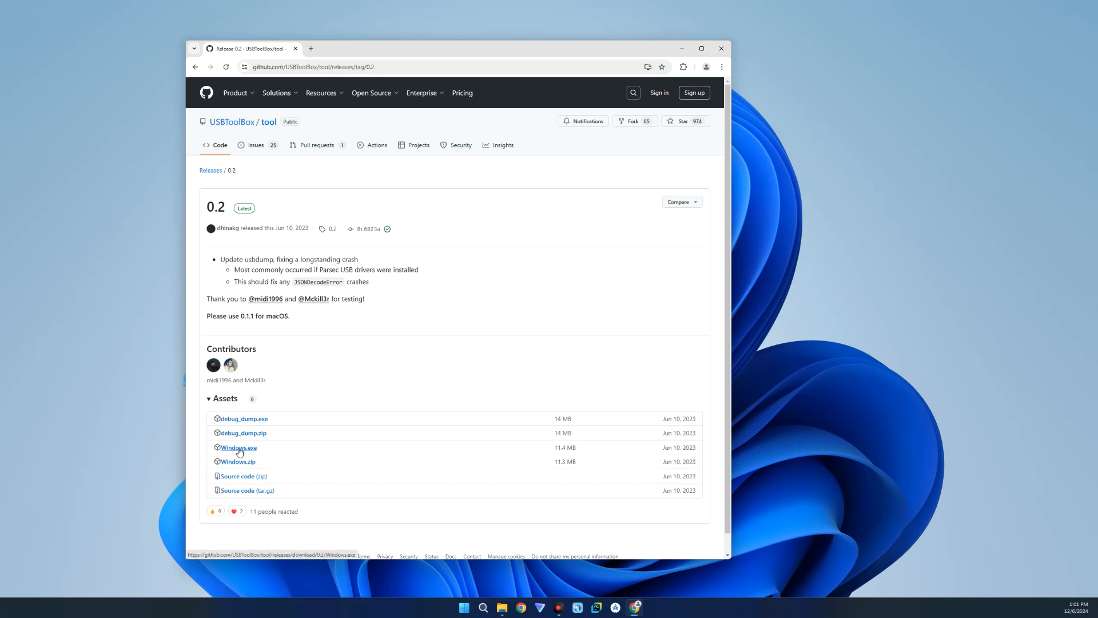
pyautogui.moveTo(508, 309)
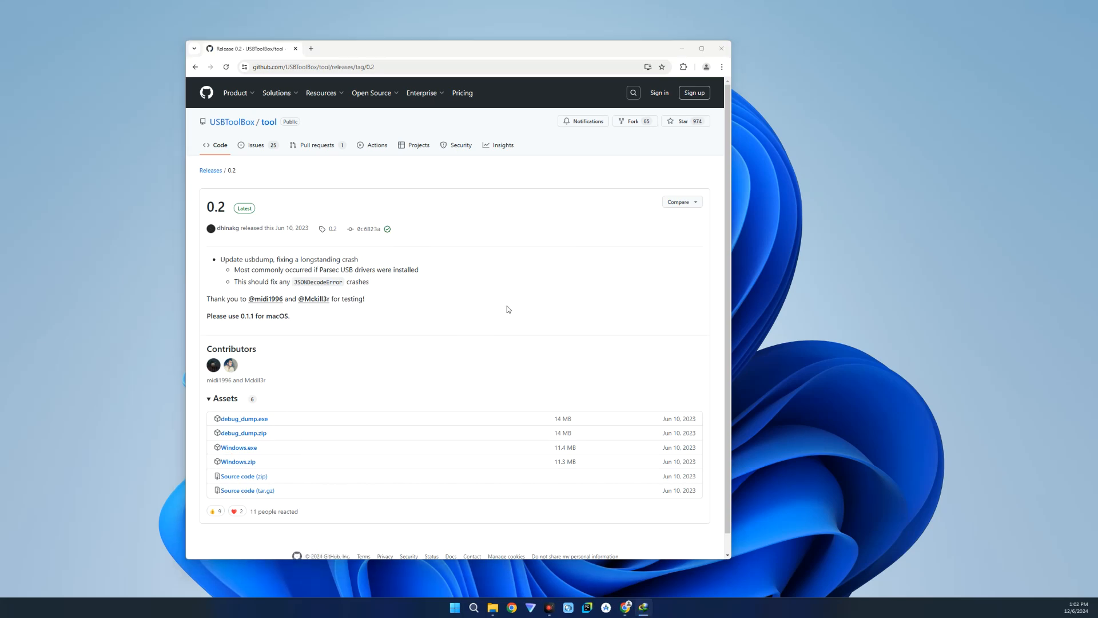
# Search GitHub for 'usbtoolbox kext' in a new browser tab.
pyautogui.click(374, 48)
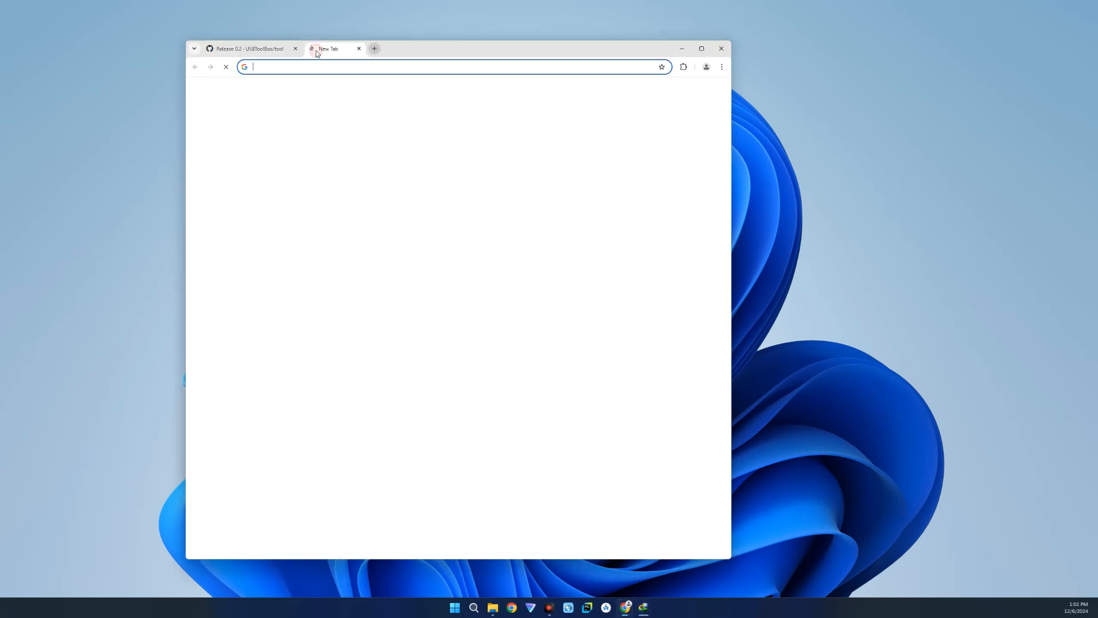
pyautogui.write('usbtoolbox')
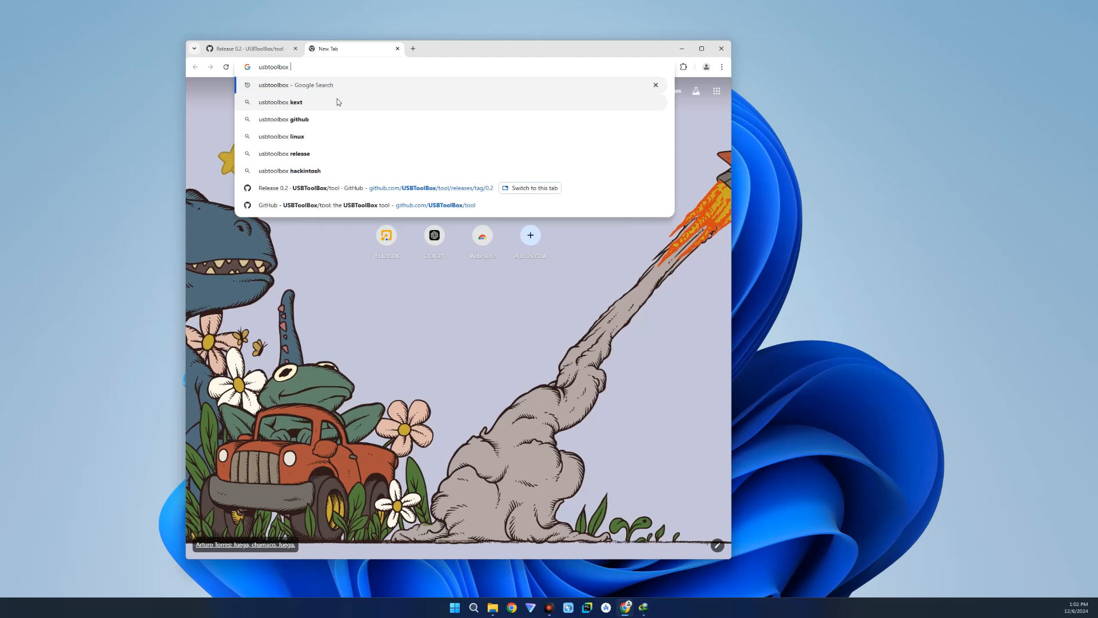
pyautogui.click(280, 102)
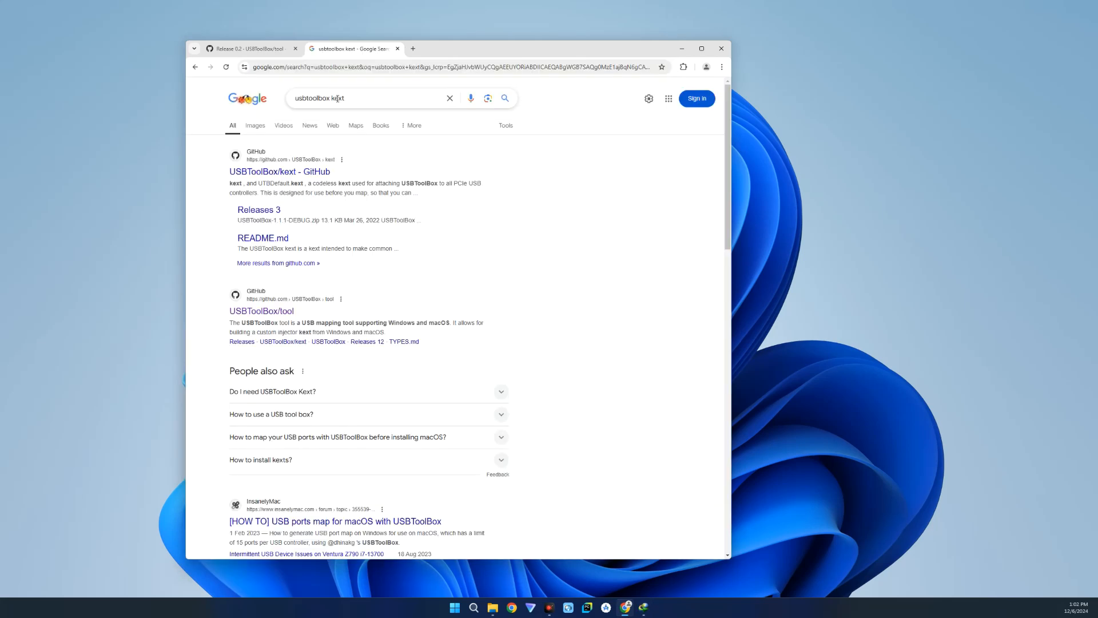
pyautogui.moveTo(279, 172)
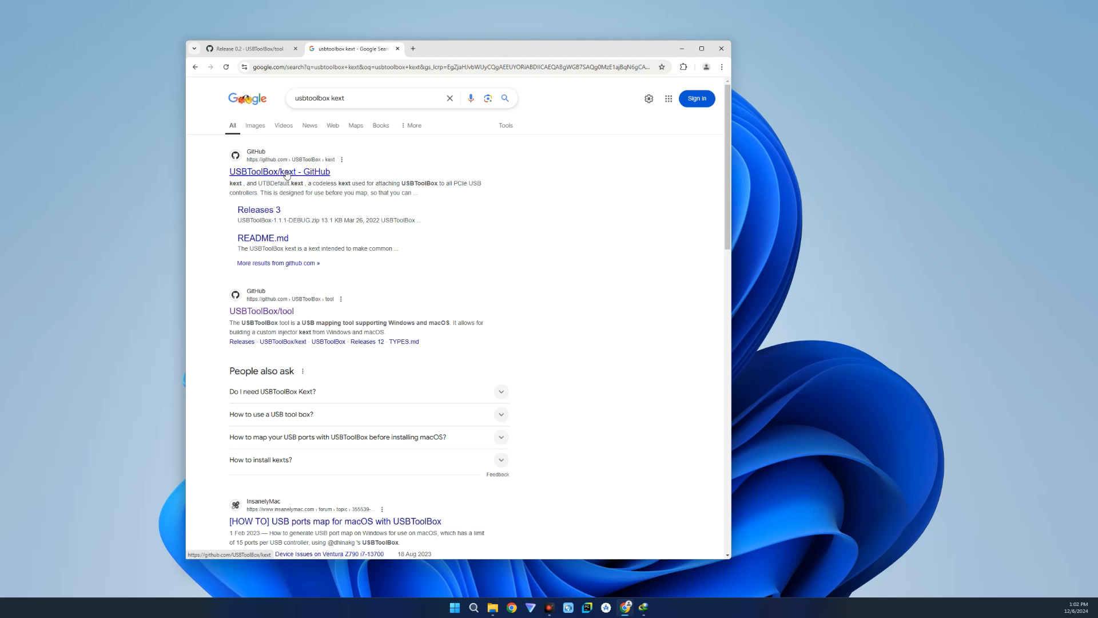
# Open USBToolBox/kext release 1.1.1 and download USBToolBox-1.1.1-RELEASE.zip.
pyautogui.click(279, 172)
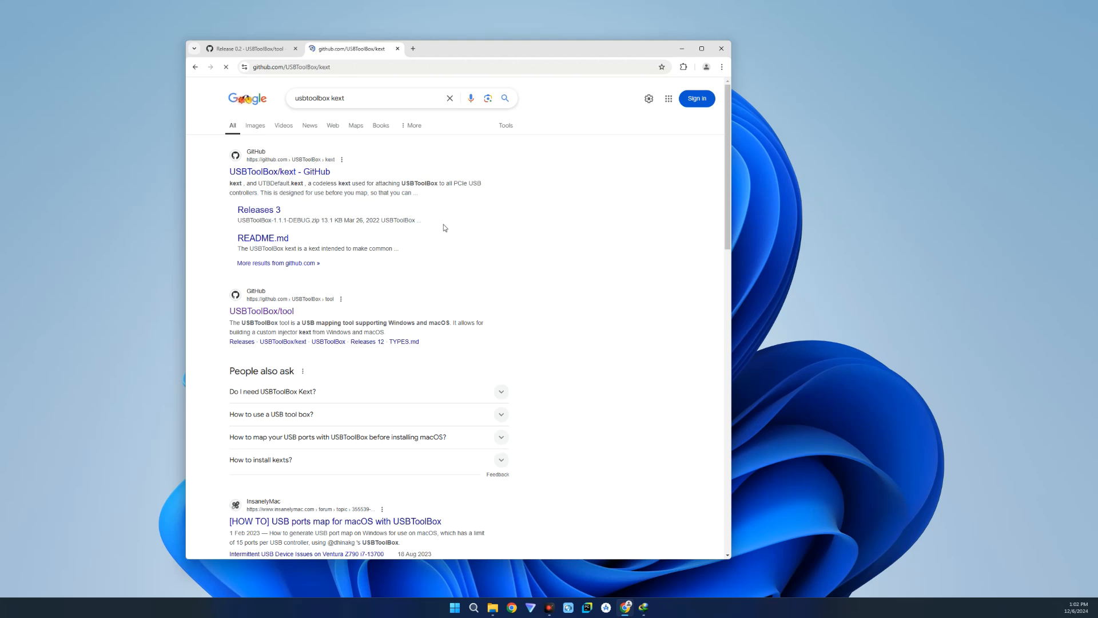
pyautogui.click(279, 172)
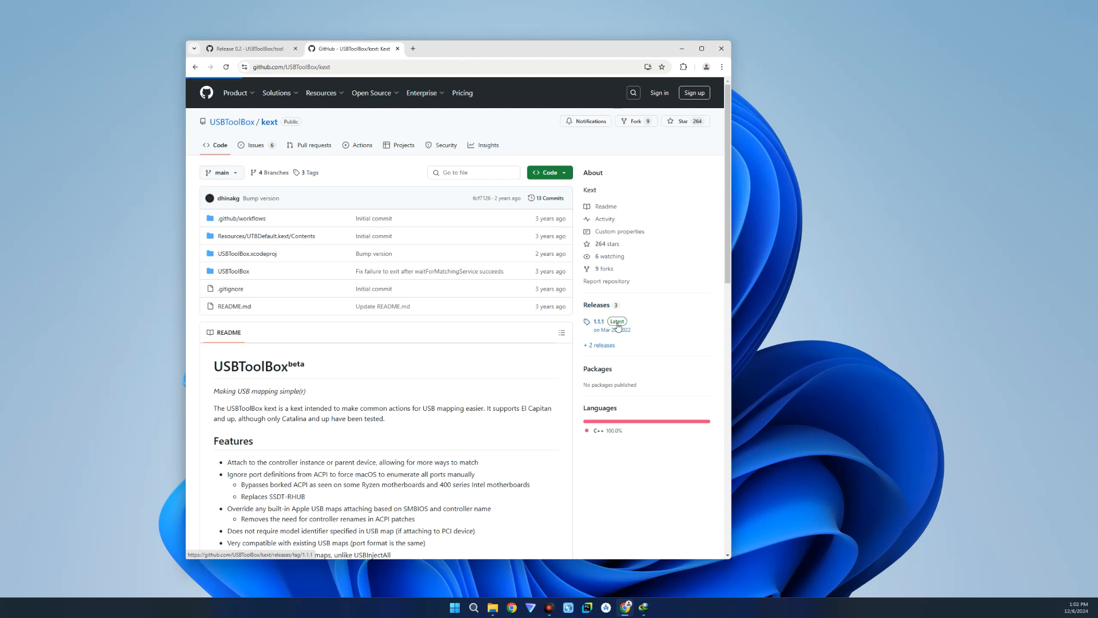
pyautogui.click(597, 321)
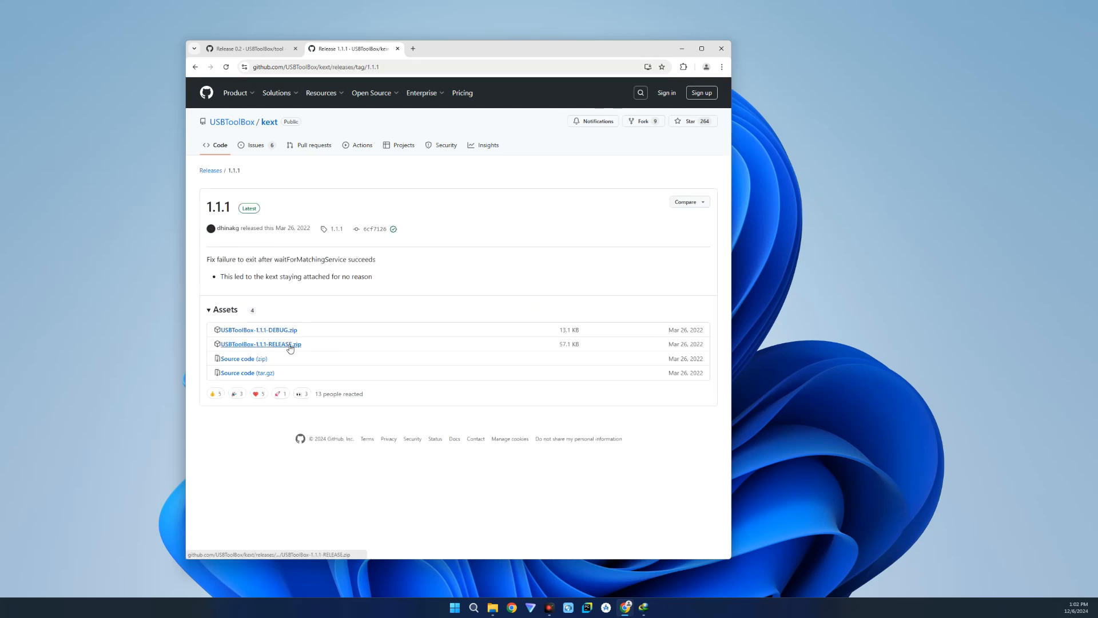
pyautogui.click(260, 344)
pyautogui.write('proper')
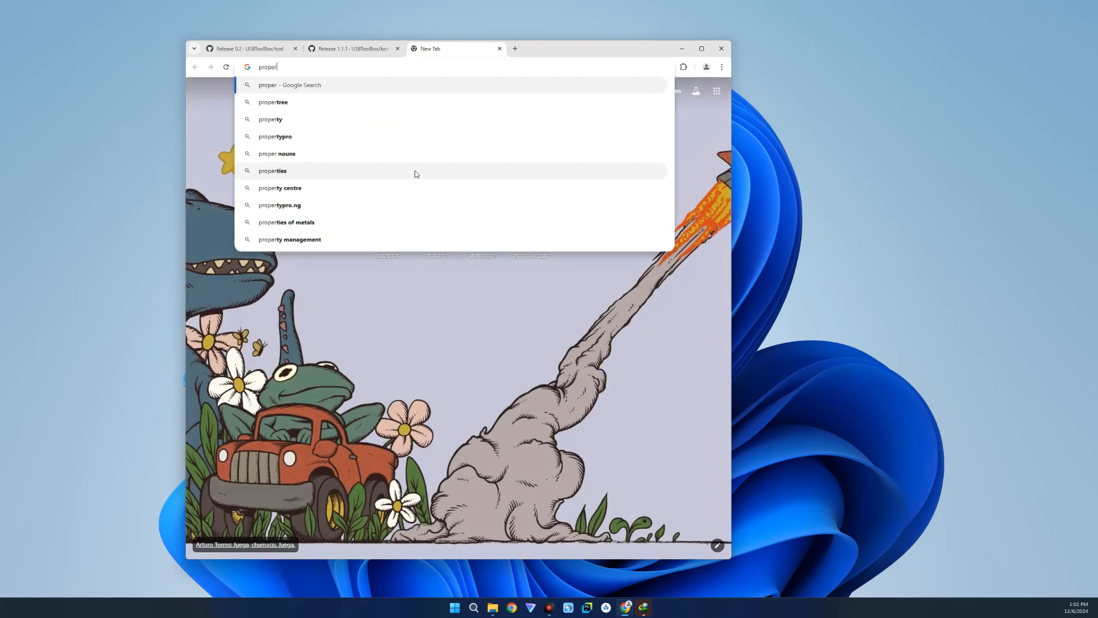
# Find corpnewt/ProperTree and show its clone and Download ZIP options.
pyautogui.click(274, 102)
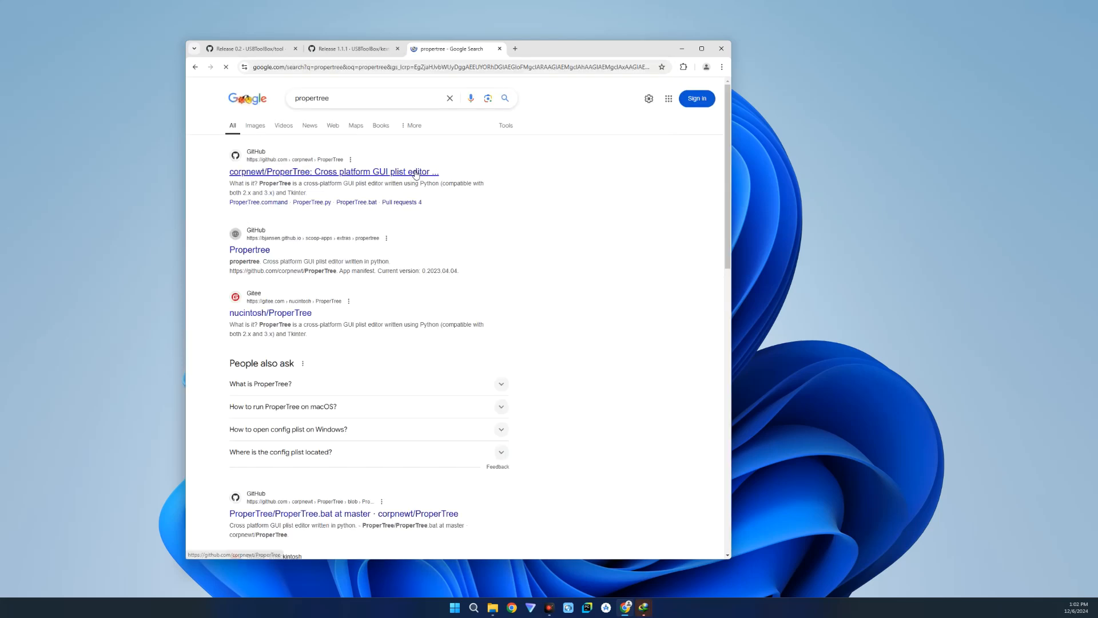
pyautogui.moveTo(335, 177)
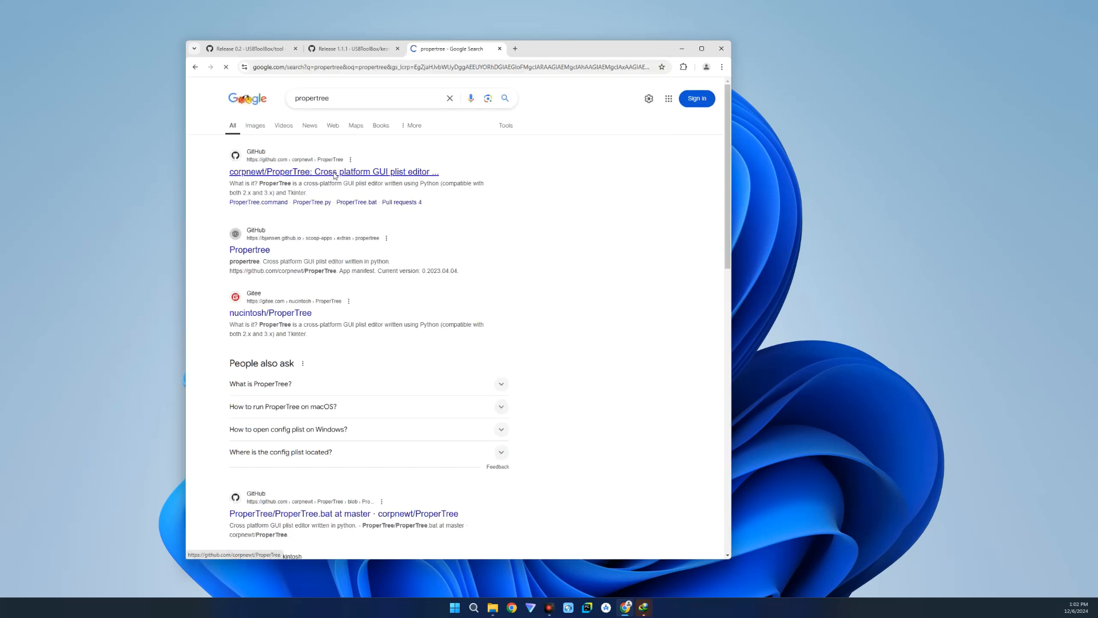
pyautogui.click(334, 171)
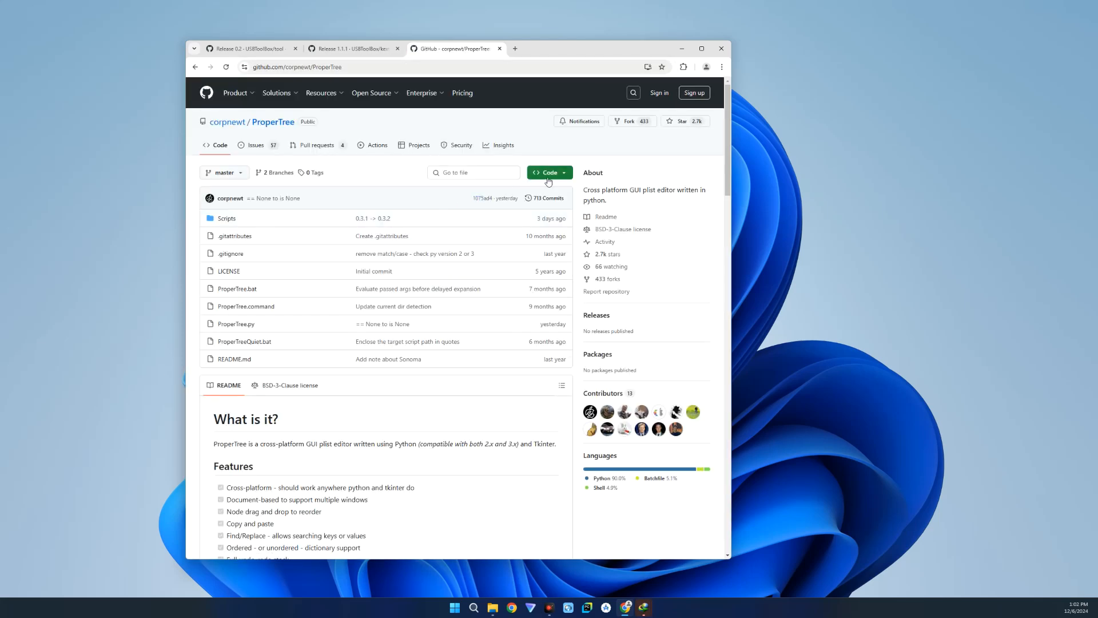
pyautogui.click(549, 173)
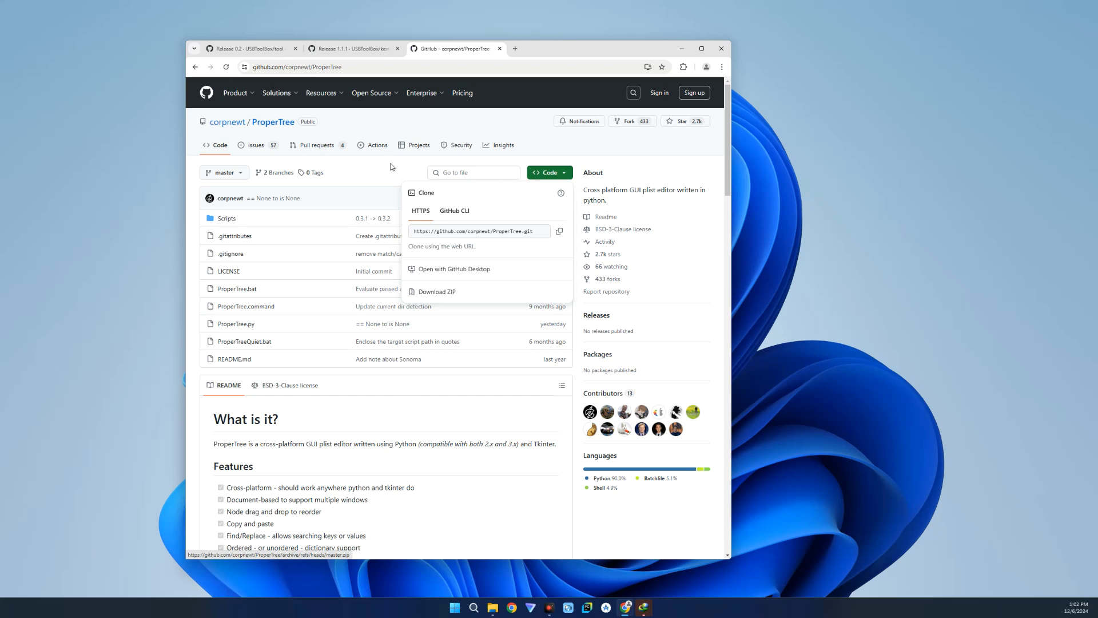
pyautogui.moveTo(582, 110)
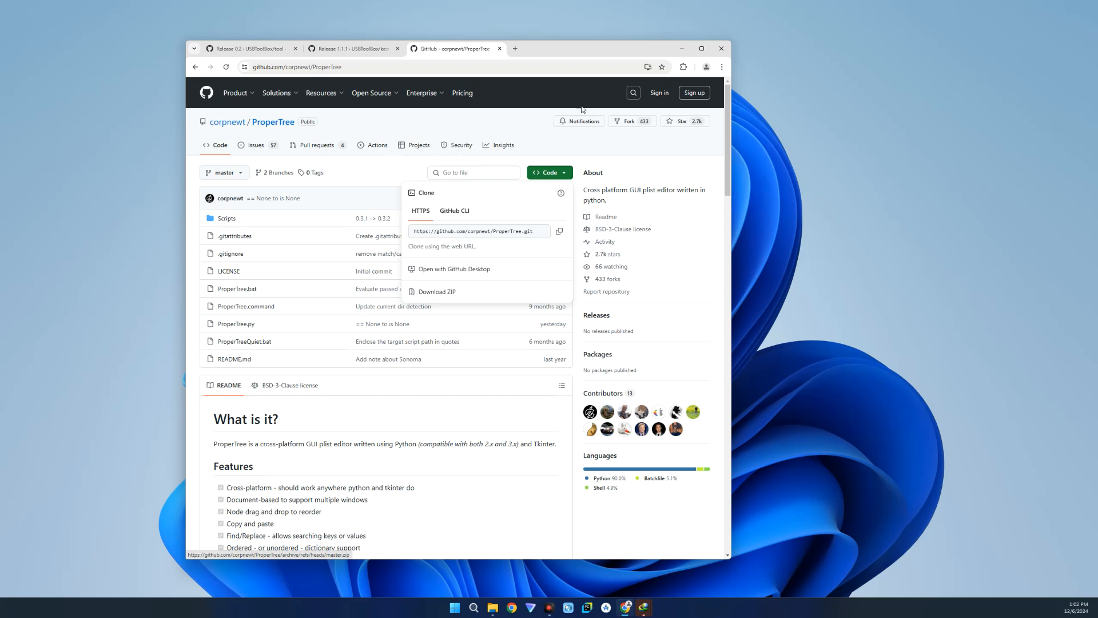
# Hide the browser and browse the Downloads folder's USBToolBox zip, Windows.exe and EFI folder.
pyautogui.click(721, 48)
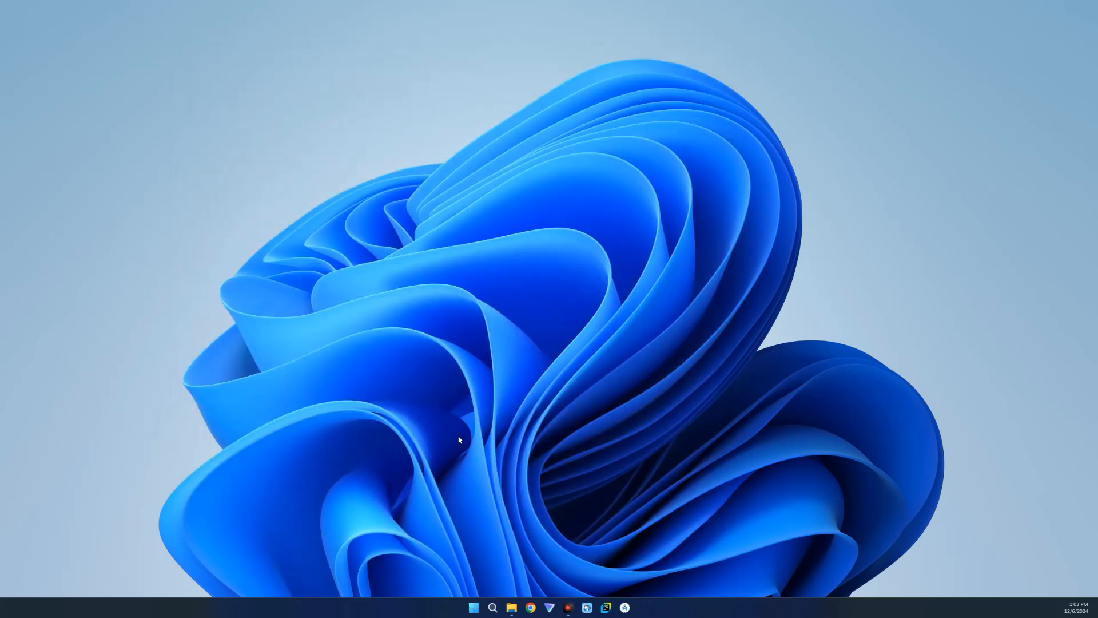
pyautogui.moveTo(512, 607)
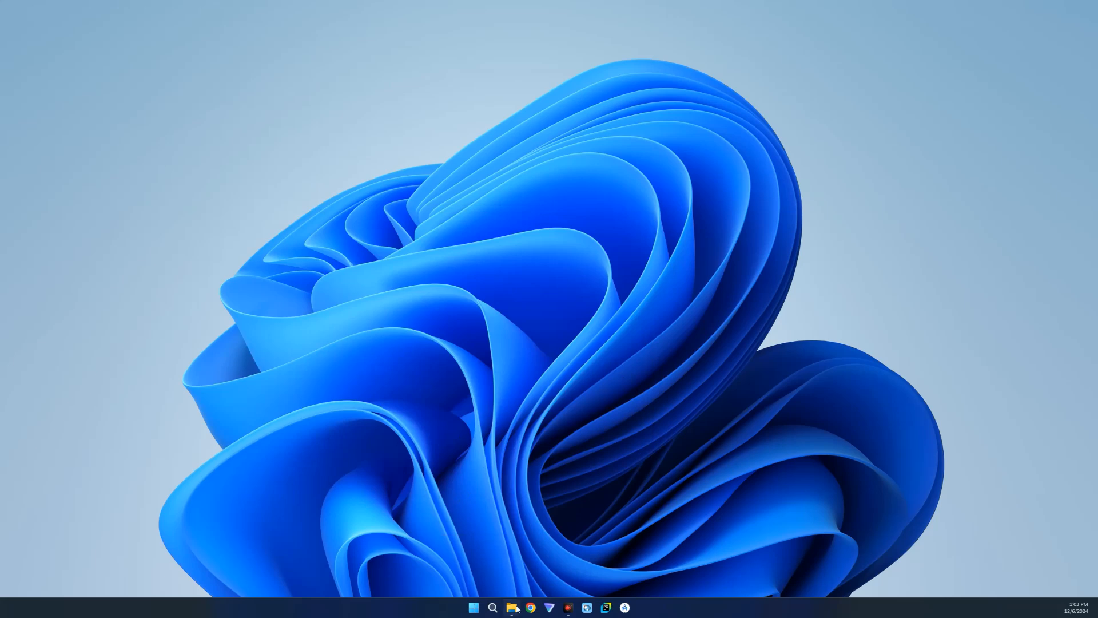
pyautogui.click(511, 607)
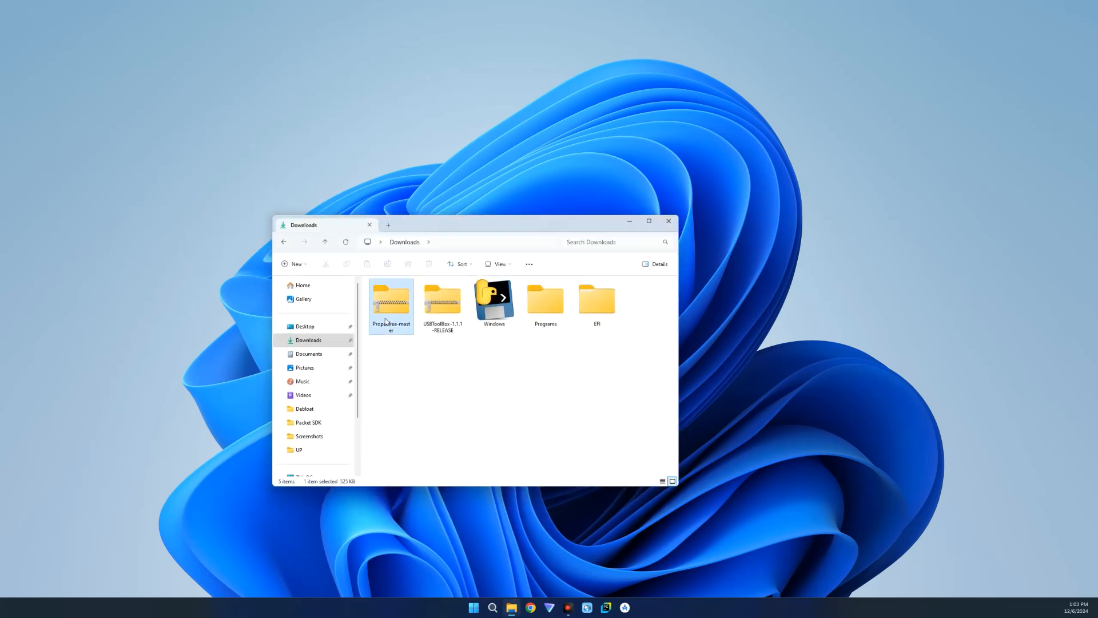
pyautogui.click(443, 307)
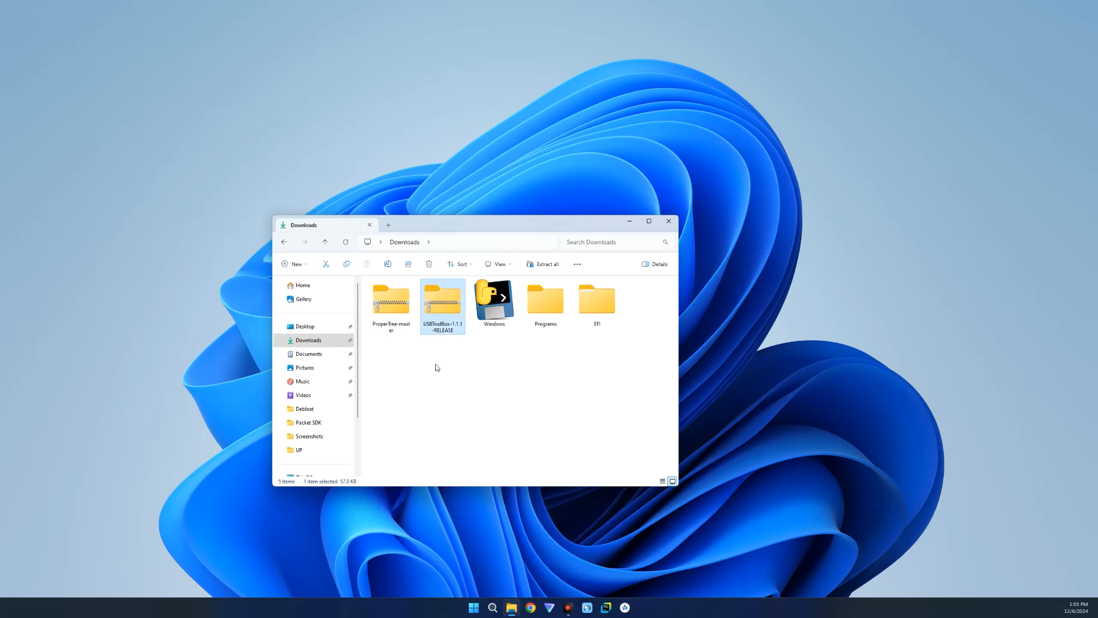
pyautogui.click(494, 301)
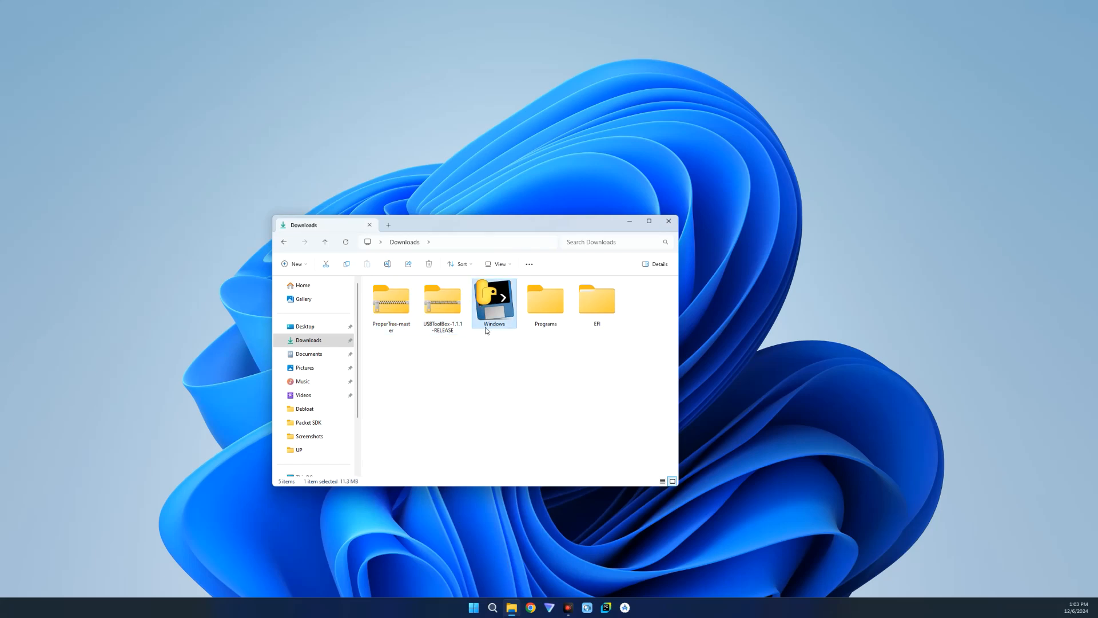
pyautogui.click(596, 298)
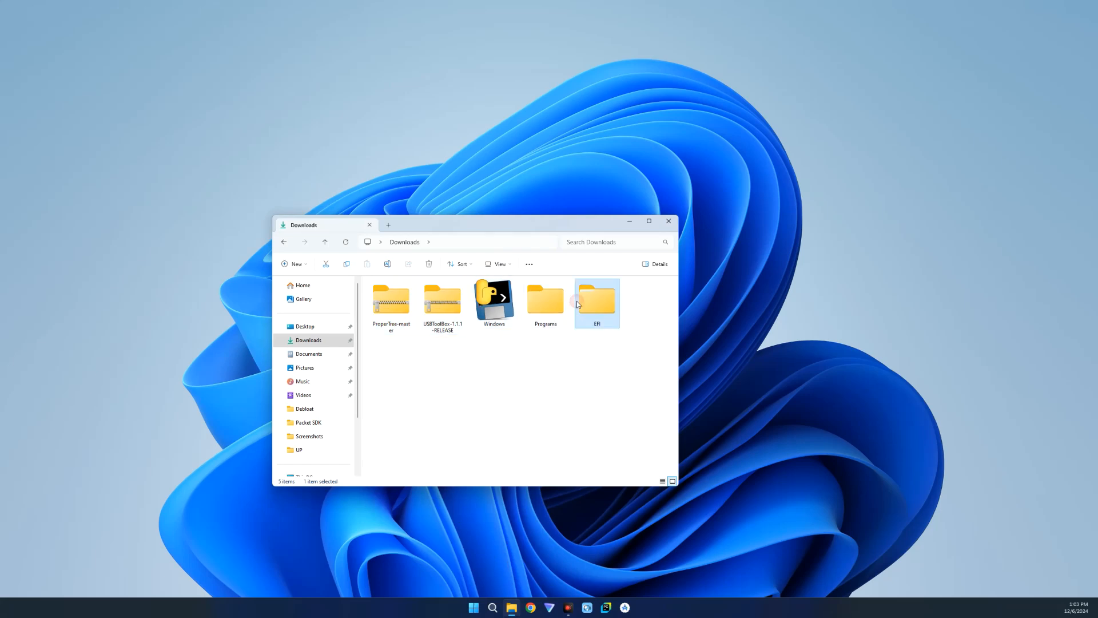
pyautogui.moveTo(466, 334)
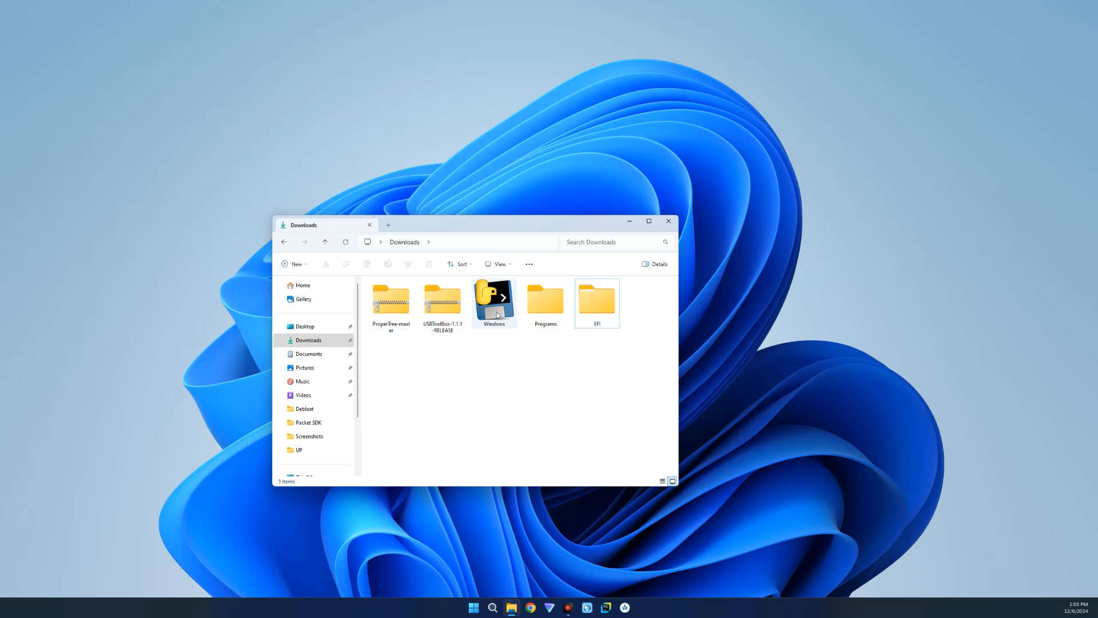
pyautogui.click(494, 301)
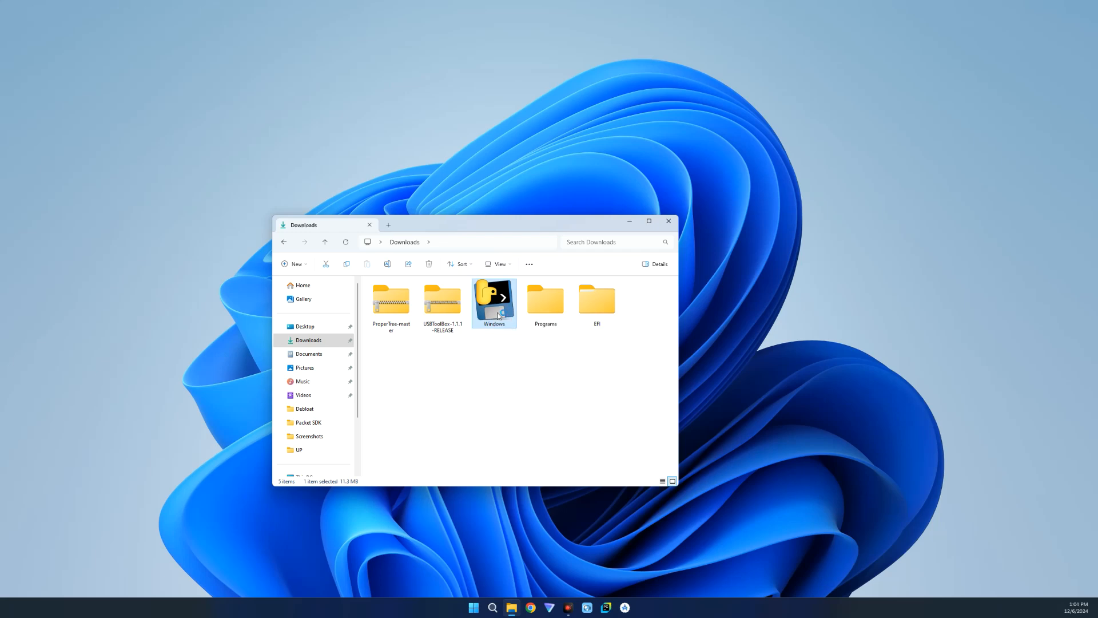
# Launch the USBToolBox Windows script and enter C for Change Settings.
pyautogui.doubleClick(494, 298)
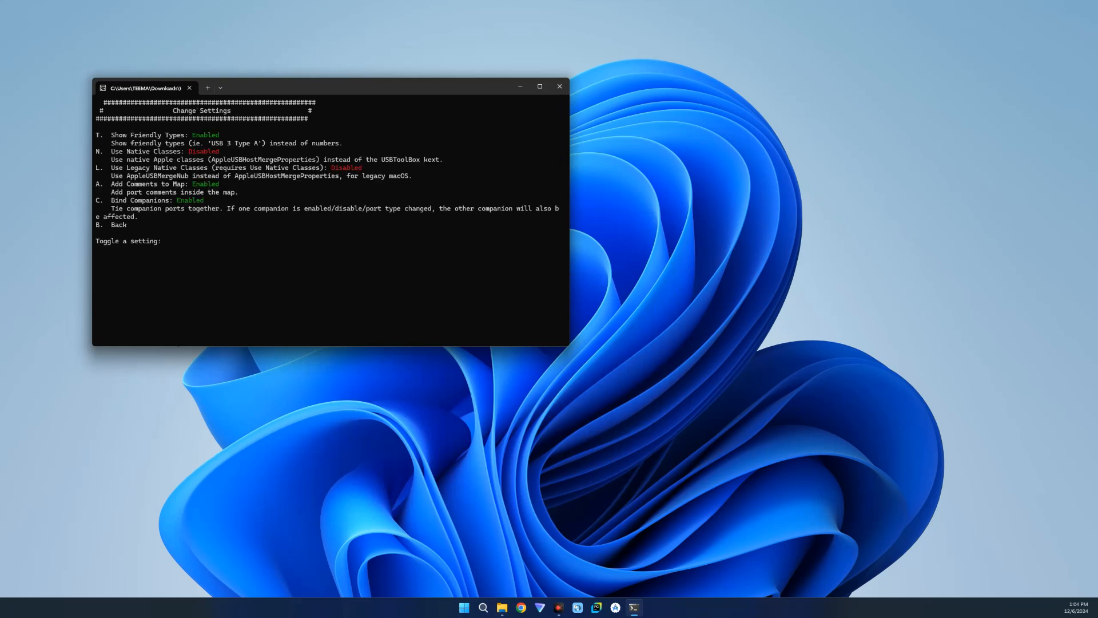
pyautogui.write('c')
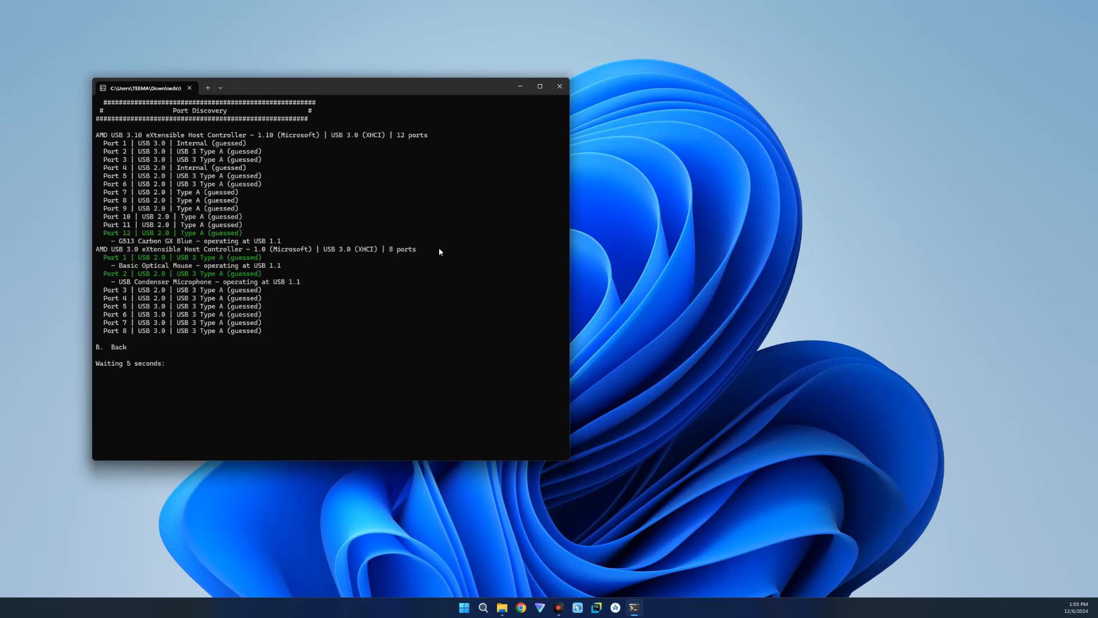
pyautogui.moveTo(437, 260)
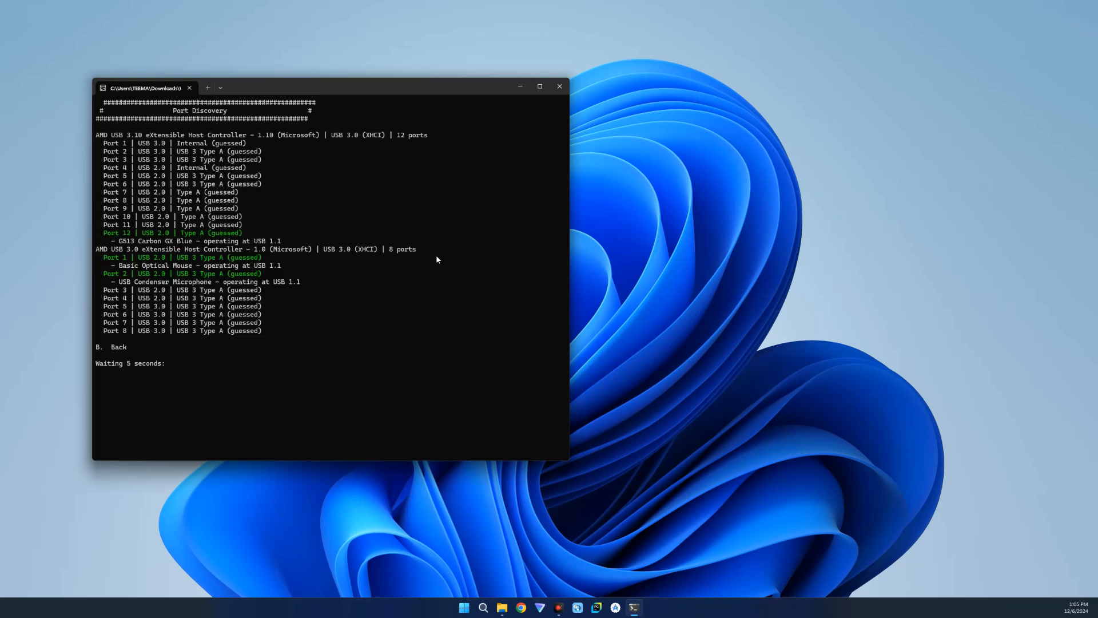
pyautogui.moveTo(254, 239)
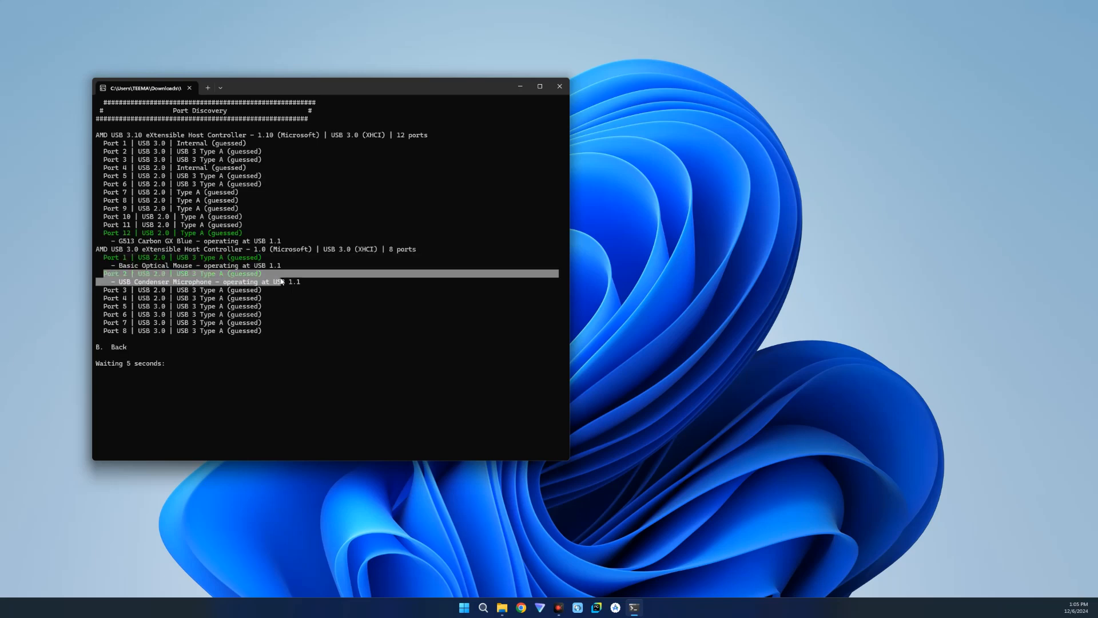
pyautogui.moveTo(314, 282)
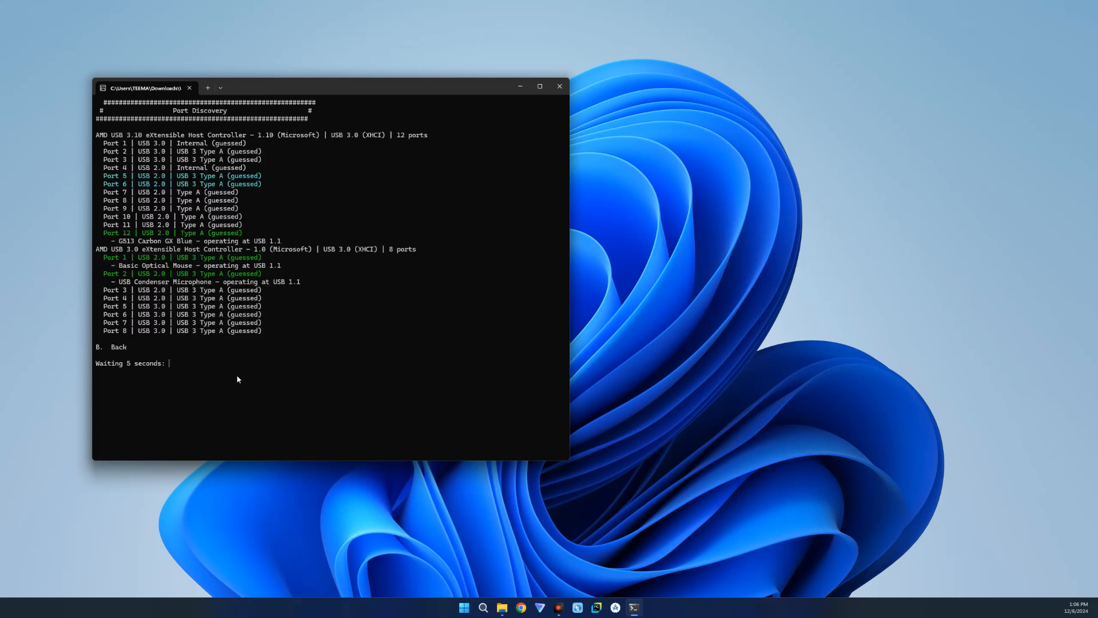
# Return from port discovery to the USBToolBox main menu with B.
pyautogui.write('b')
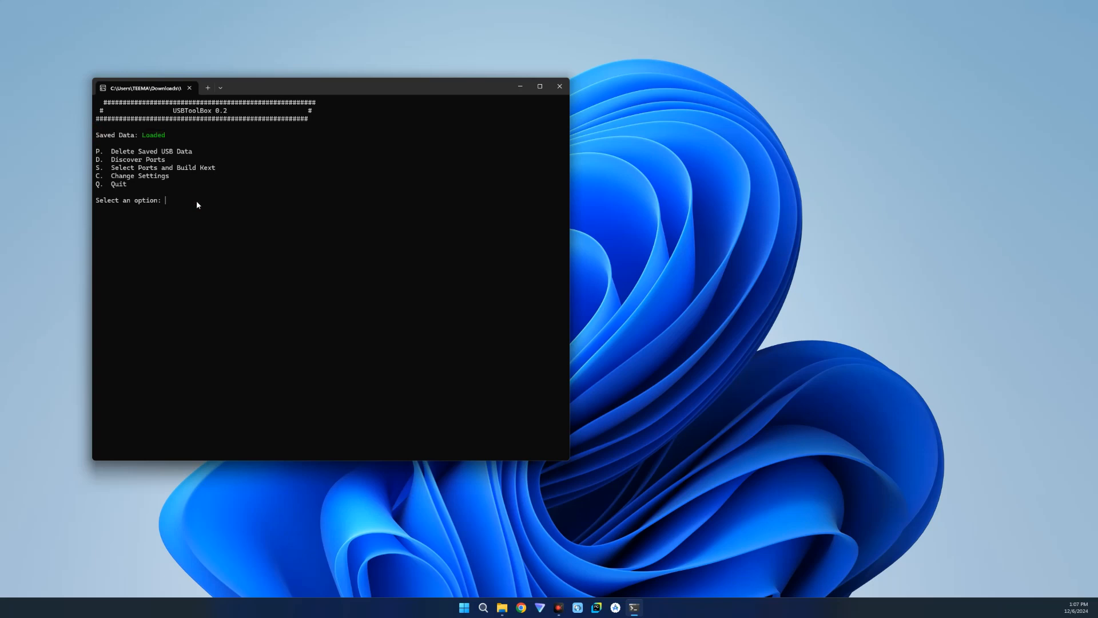
# Enter S to reach the Select Ports and Build Kext screen.
pyautogui.write('s')
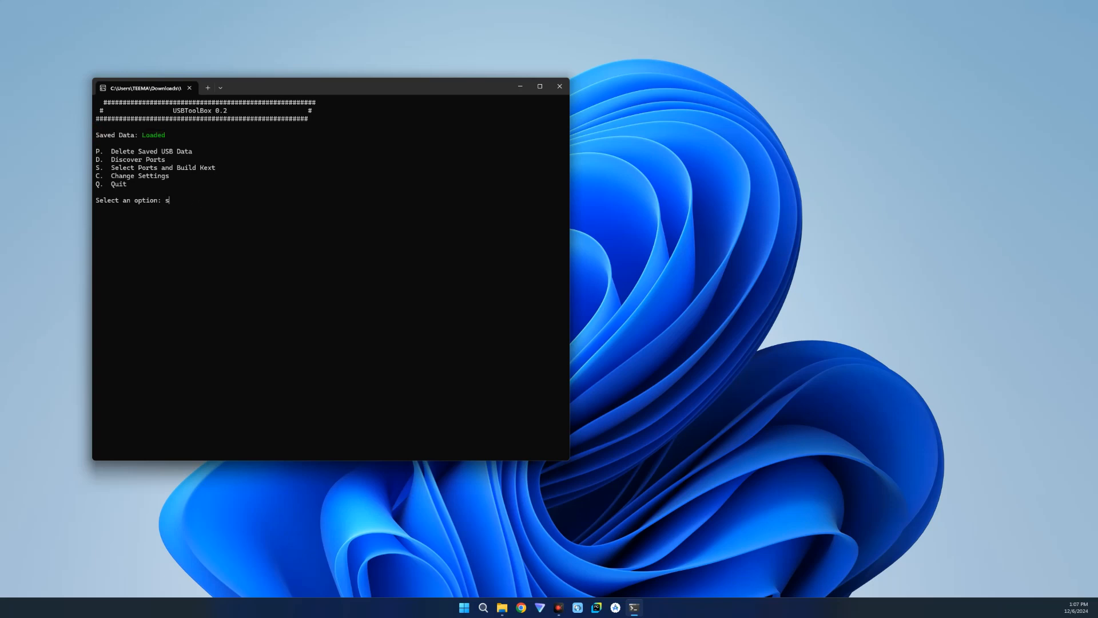
pyautogui.press('Return')
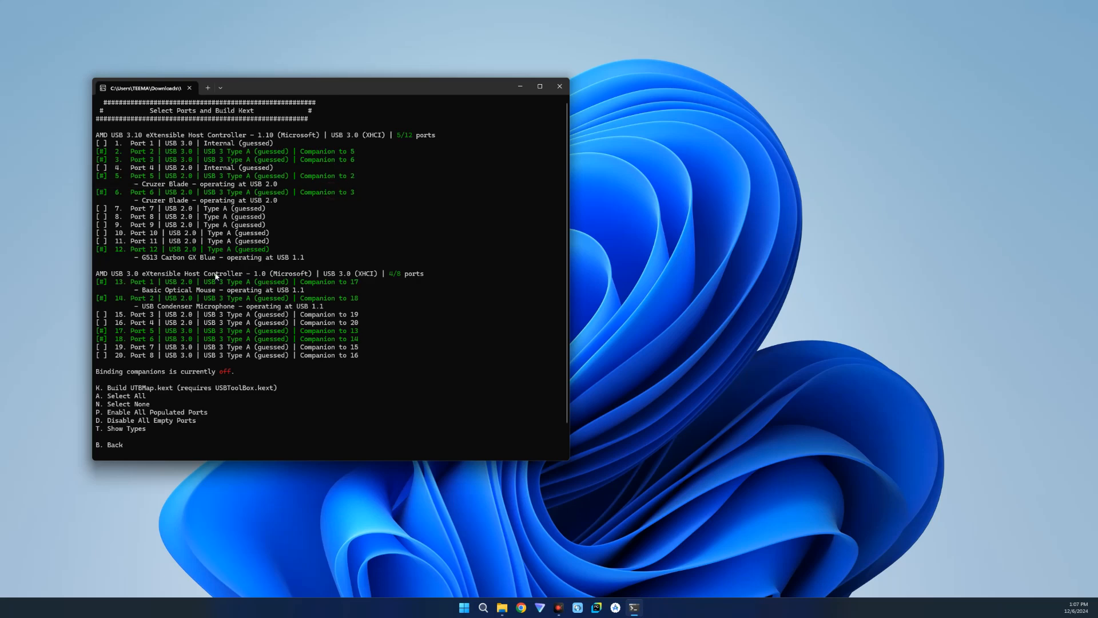
pyautogui.moveTo(221, 336)
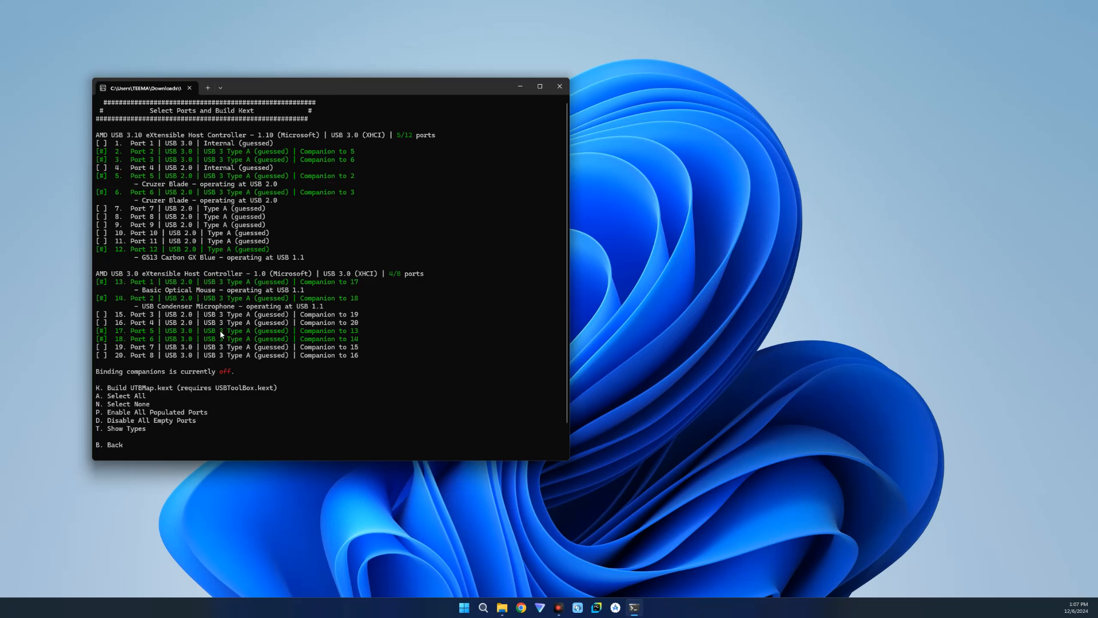
pyautogui.moveTo(267, 236)
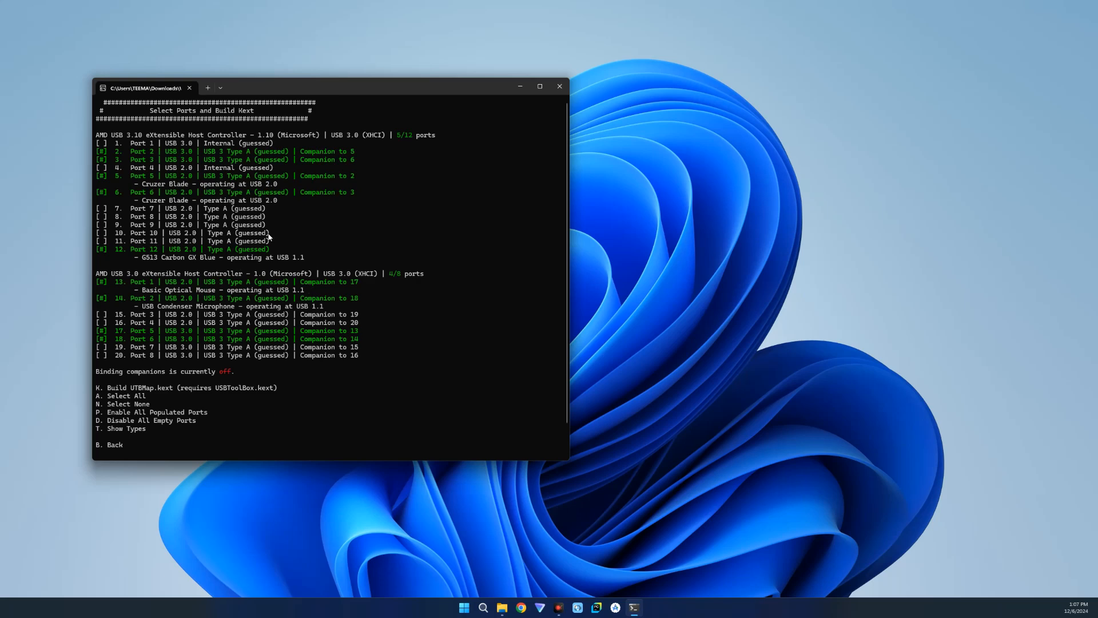
pyautogui.moveTo(402, 265)
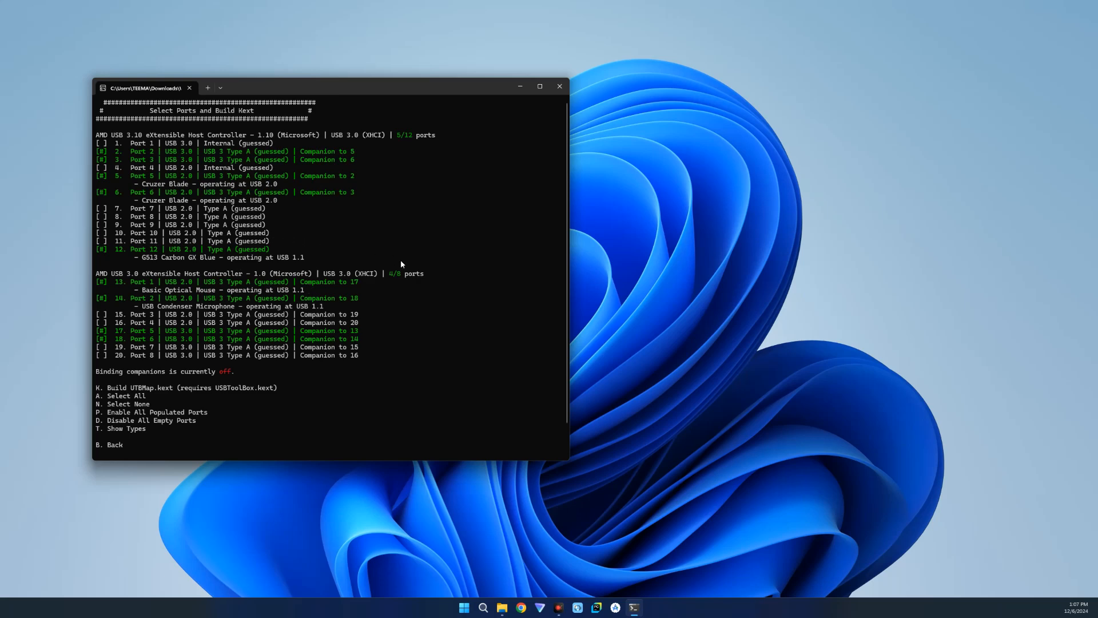
pyautogui.moveTo(428, 283)
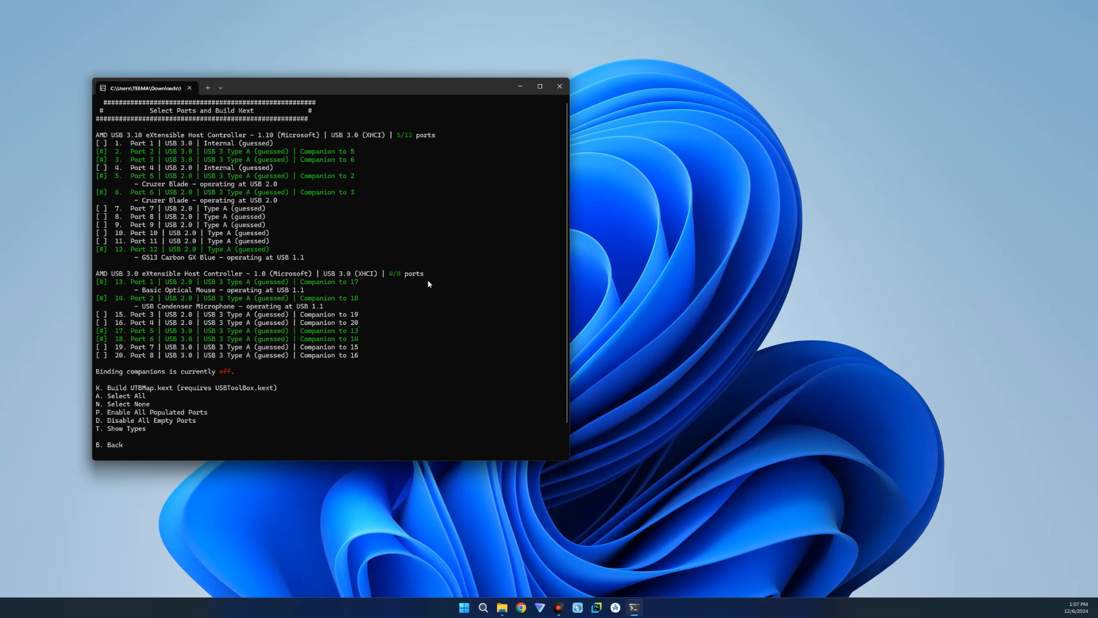
pyautogui.moveTo(413, 288)
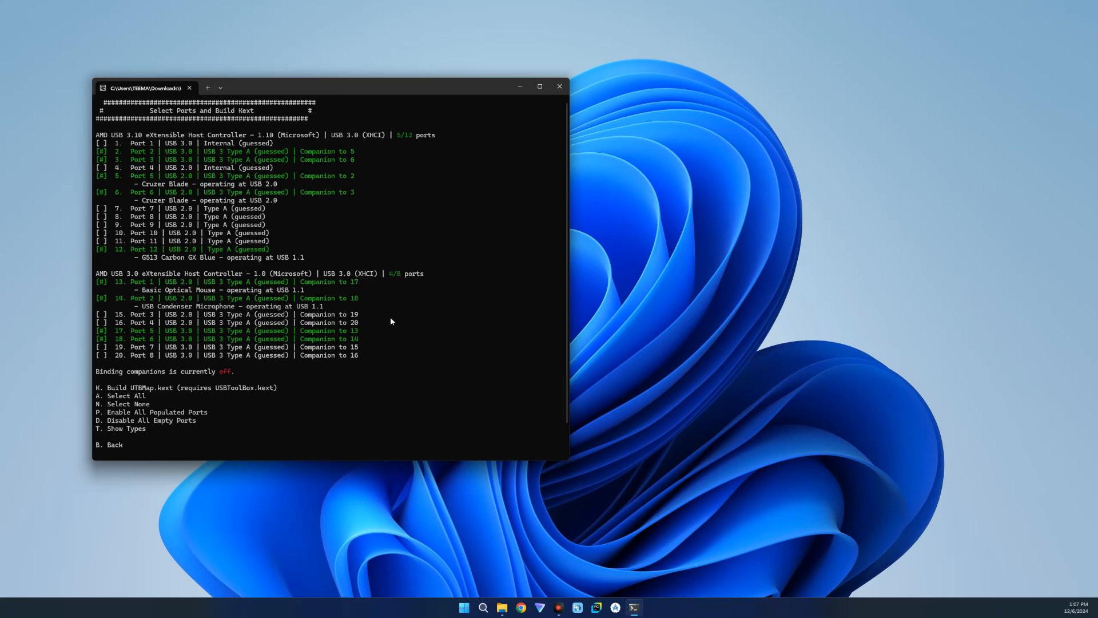
pyautogui.moveTo(379, 337)
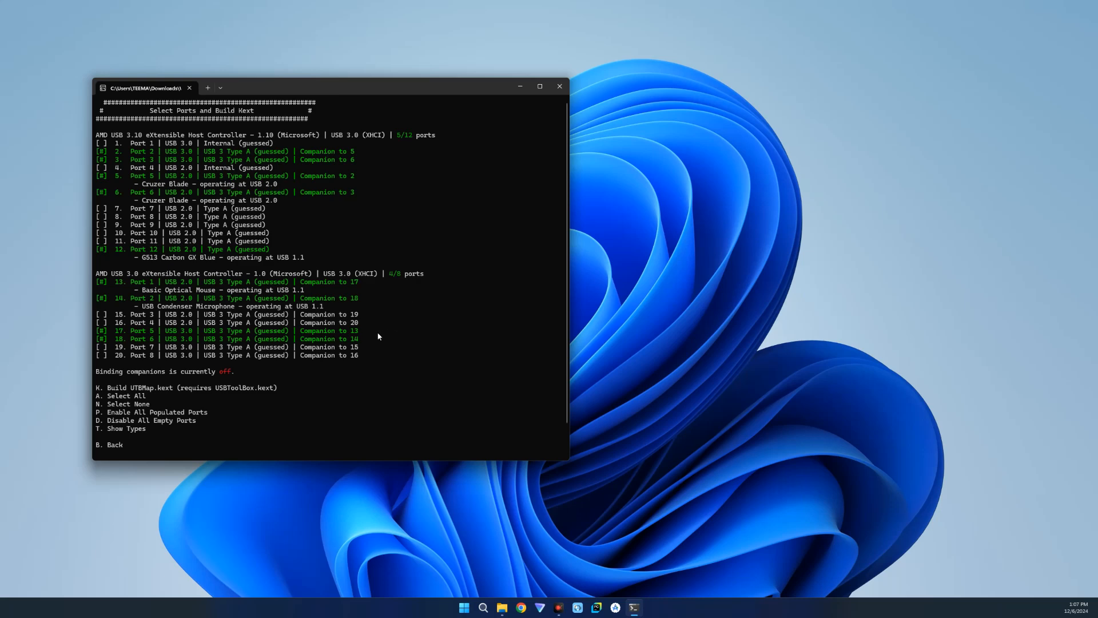
pyautogui.moveTo(167, 443)
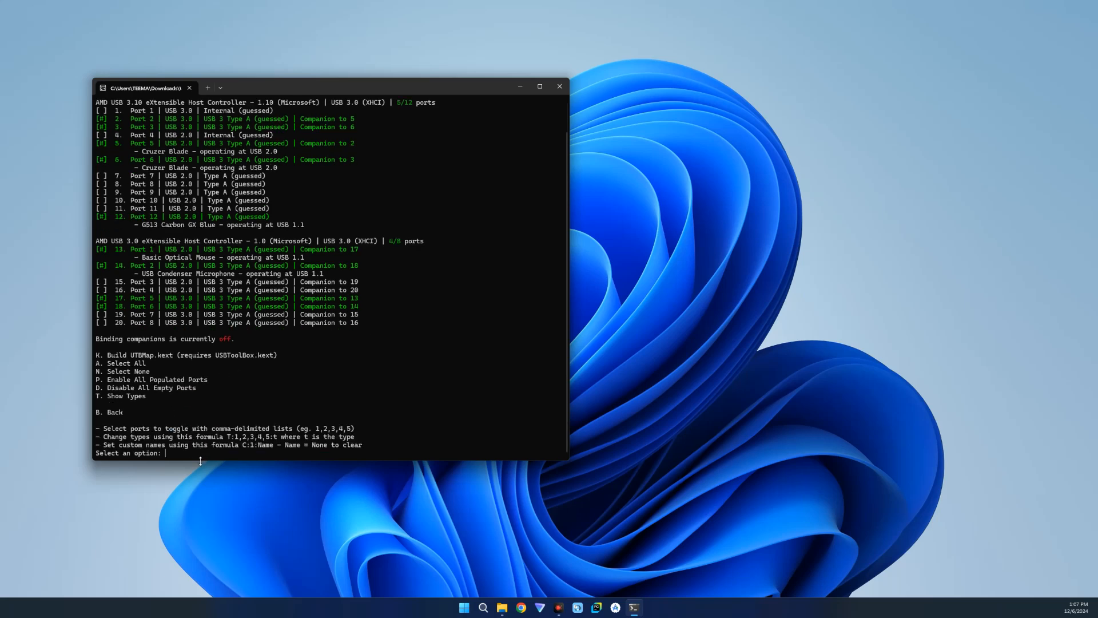
# Enter A to enable all ports on both USB controllers.
pyautogui.write('a')
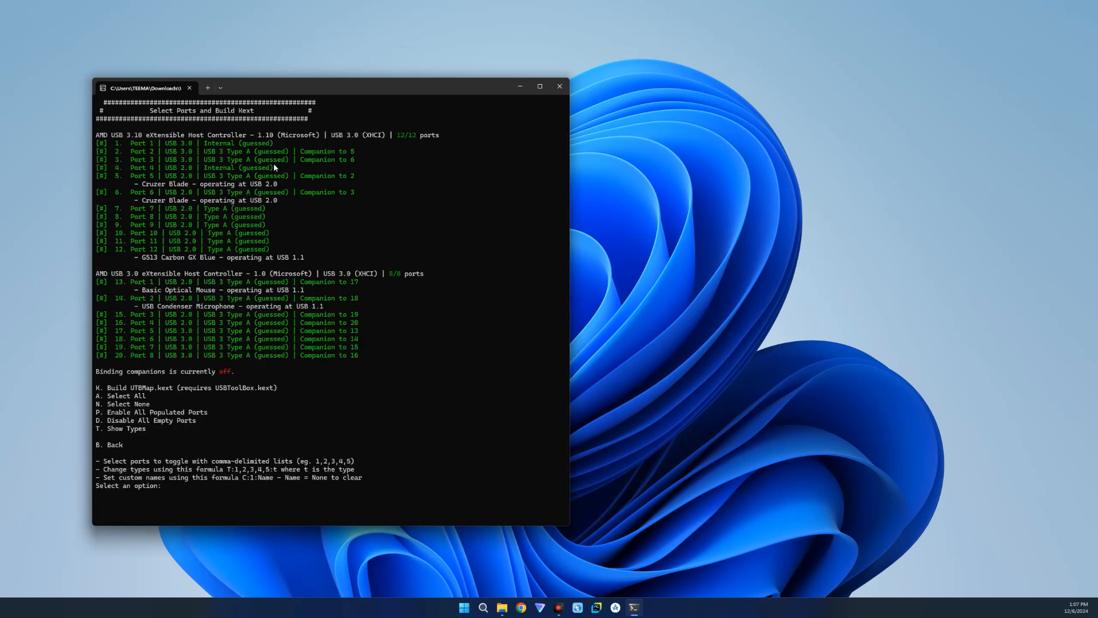
pyautogui.moveTo(373, 177)
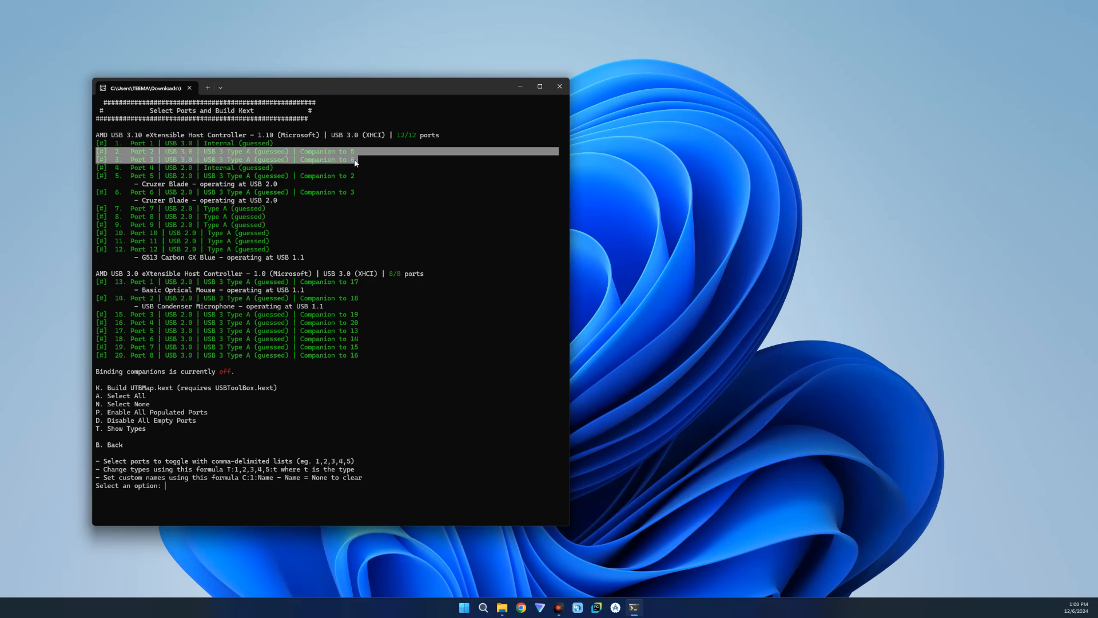
pyautogui.moveTo(100, 178)
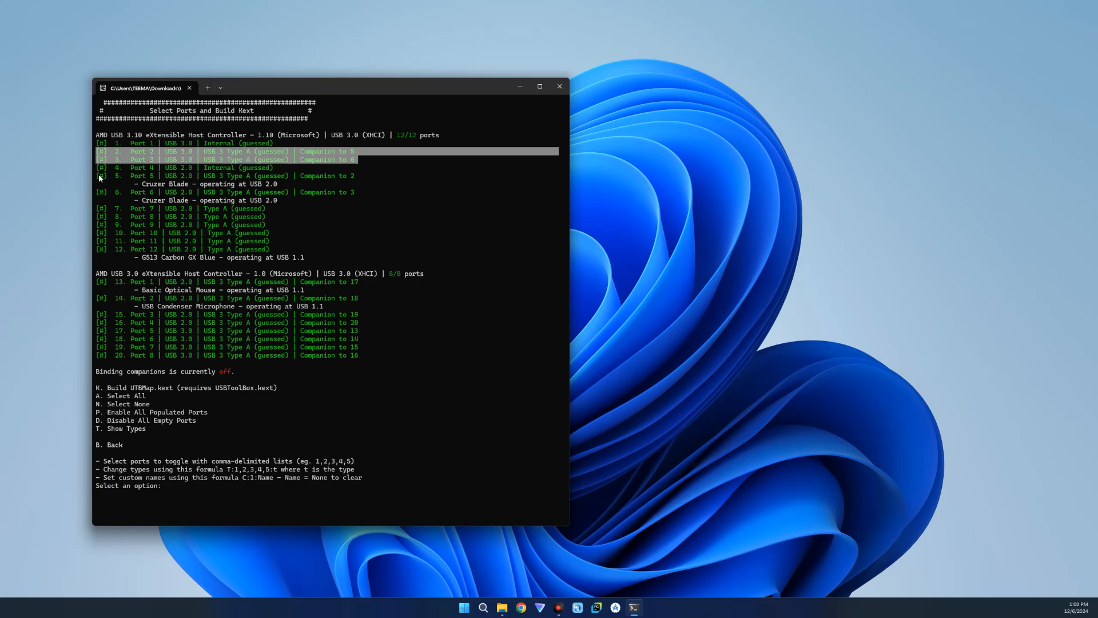
pyautogui.moveTo(355, 194)
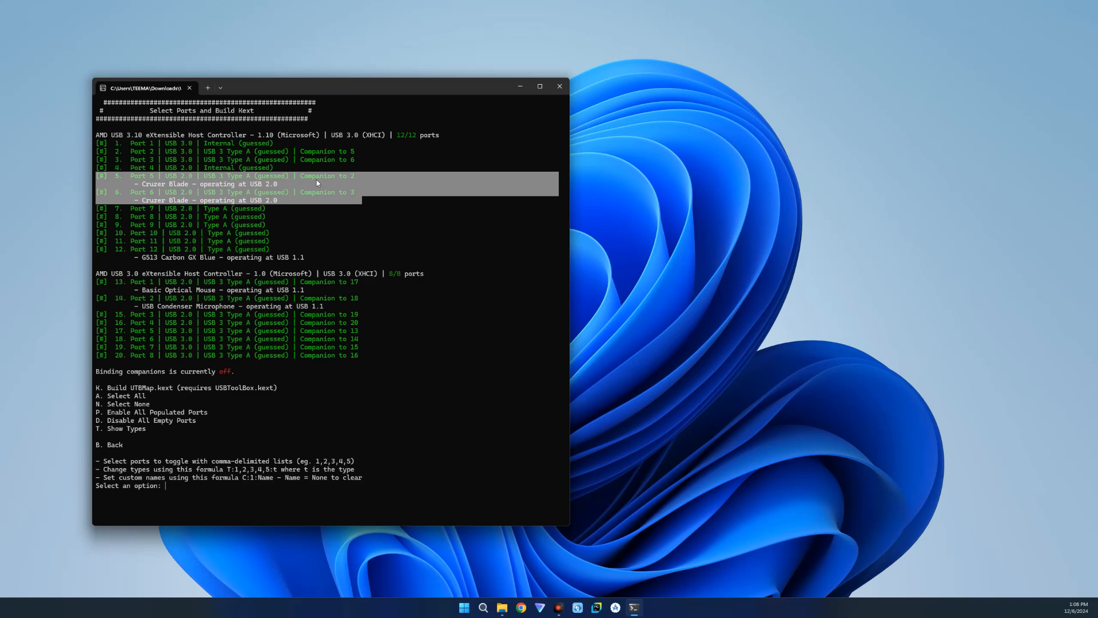
pyautogui.moveTo(354, 197)
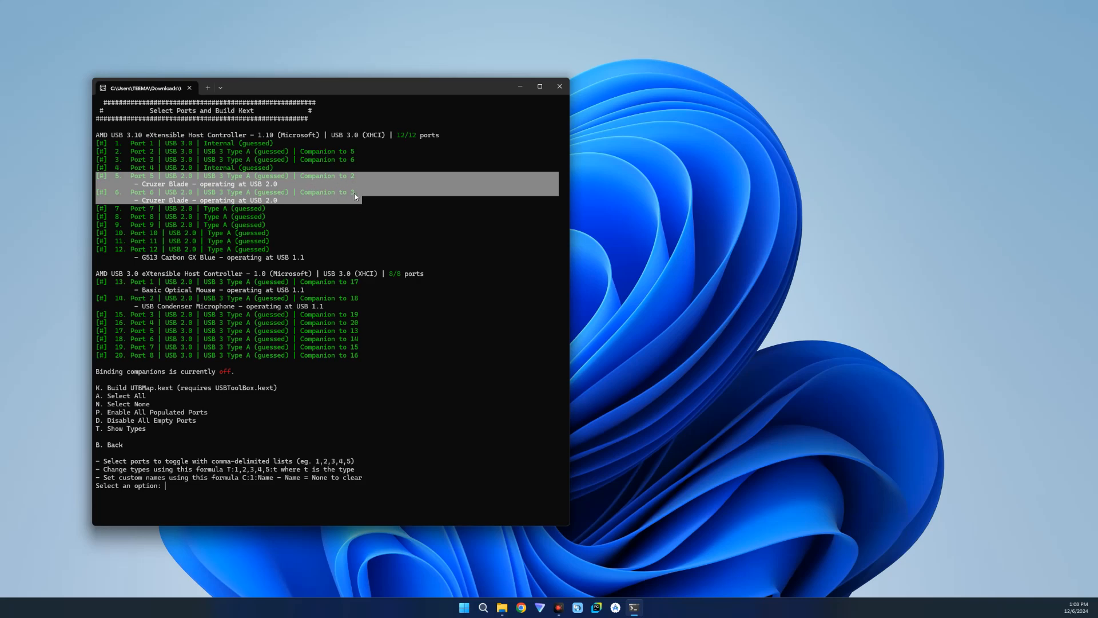
pyautogui.moveTo(241, 176)
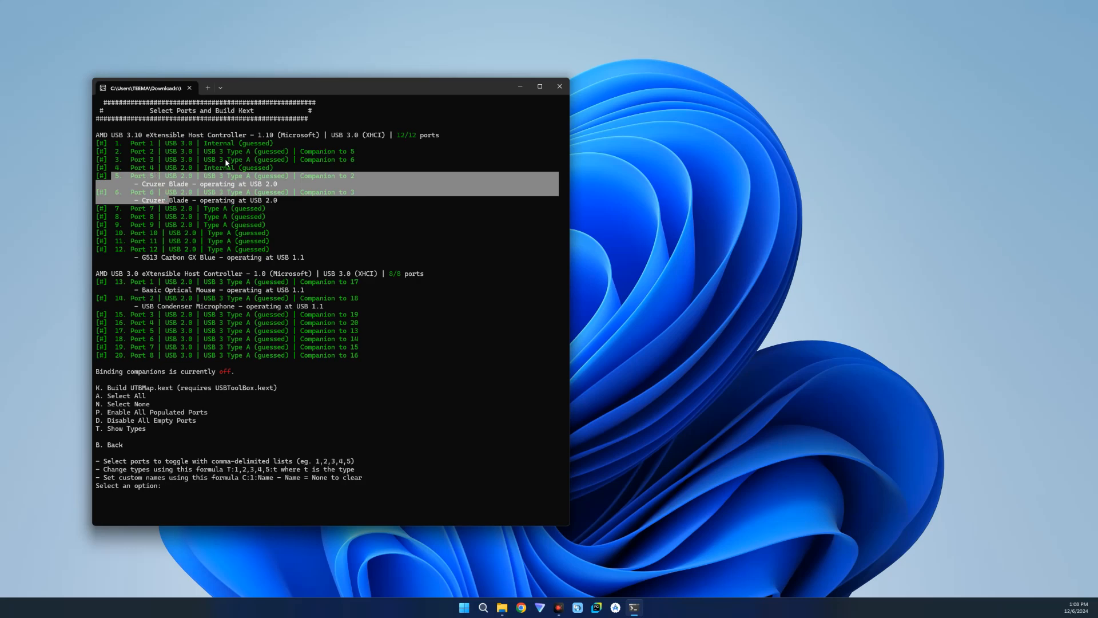
pyautogui.moveTo(295, 258)
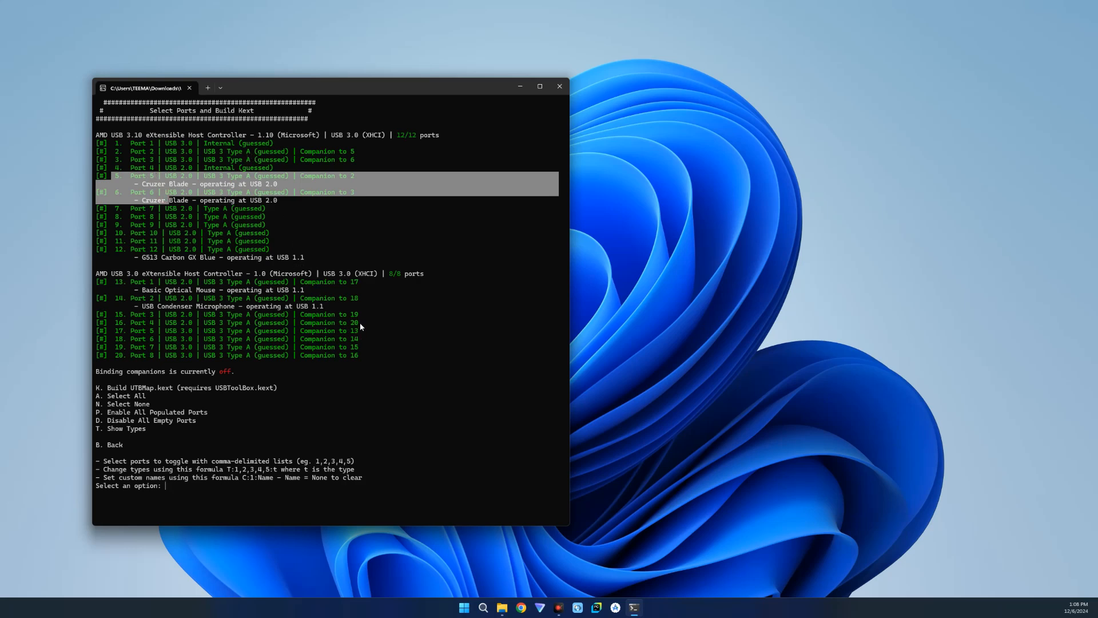
pyautogui.moveTo(106, 283)
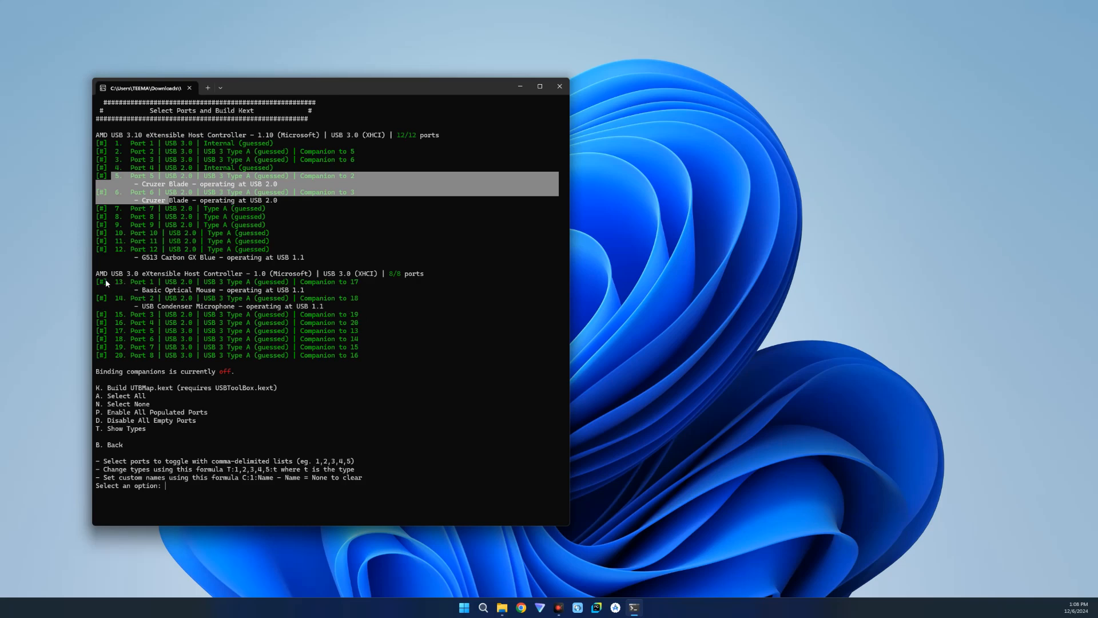
pyautogui.moveTo(364, 298)
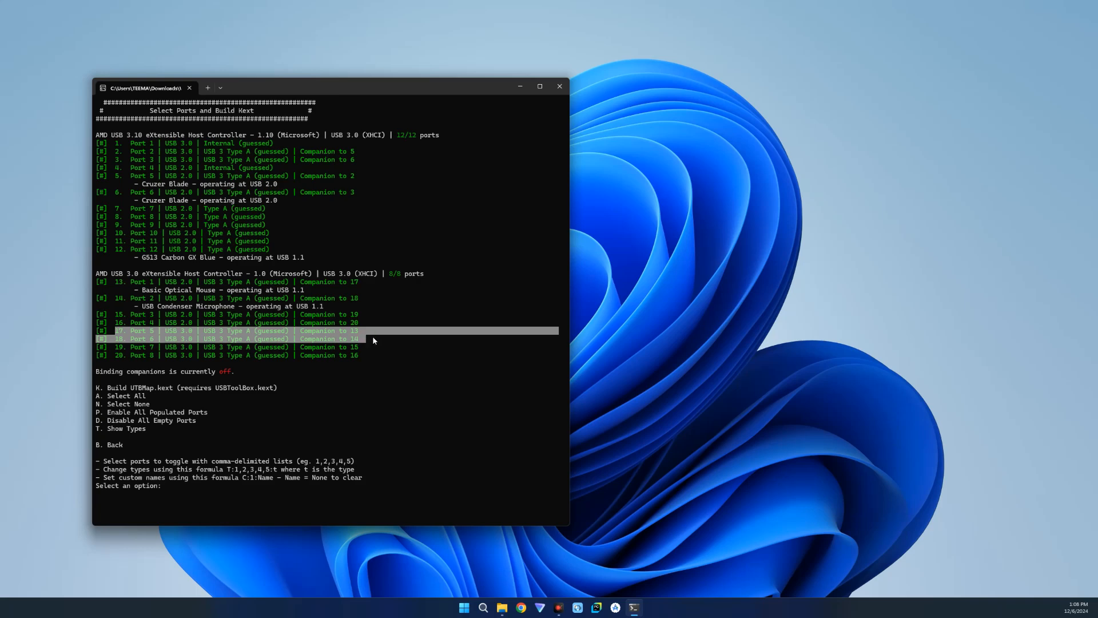
pyautogui.moveTo(370, 338)
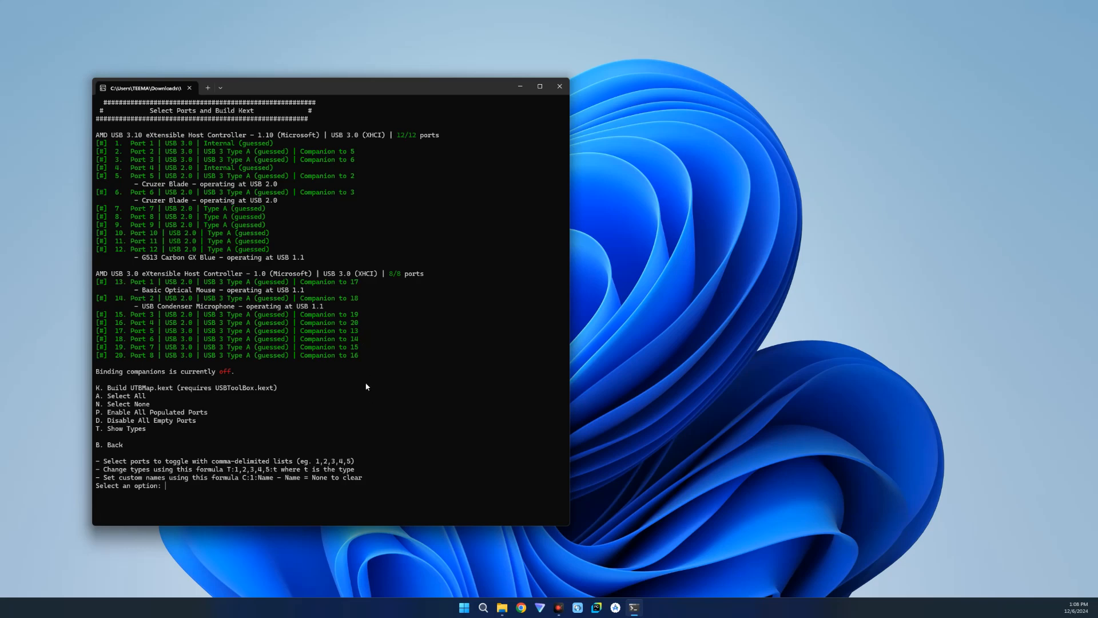
pyautogui.moveTo(350, 180)
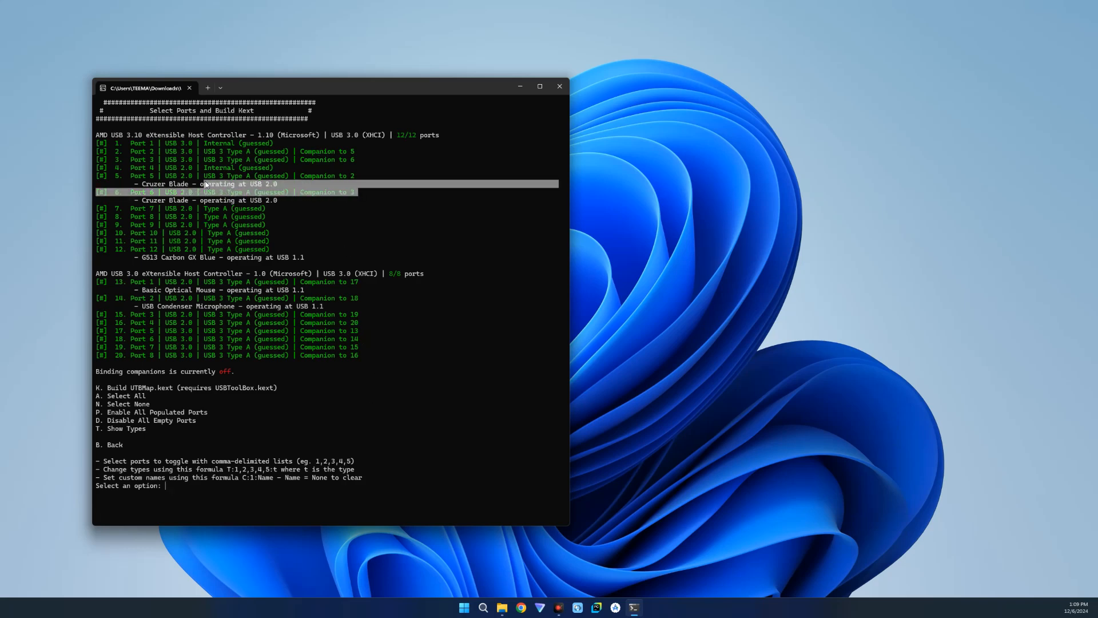
pyautogui.moveTo(199, 176)
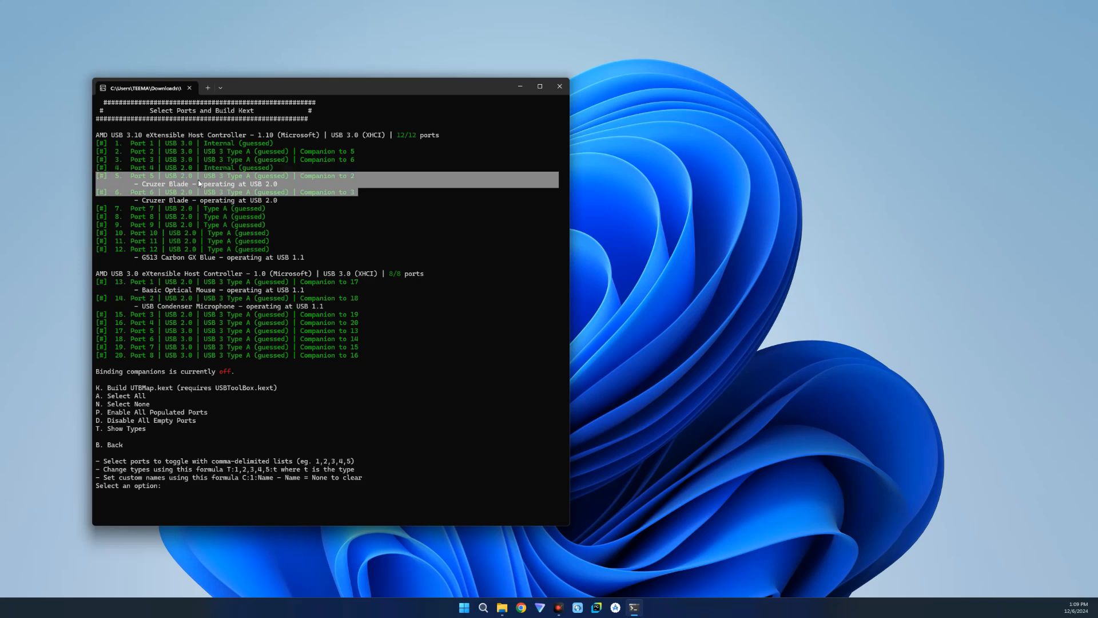
pyautogui.moveTo(353, 196)
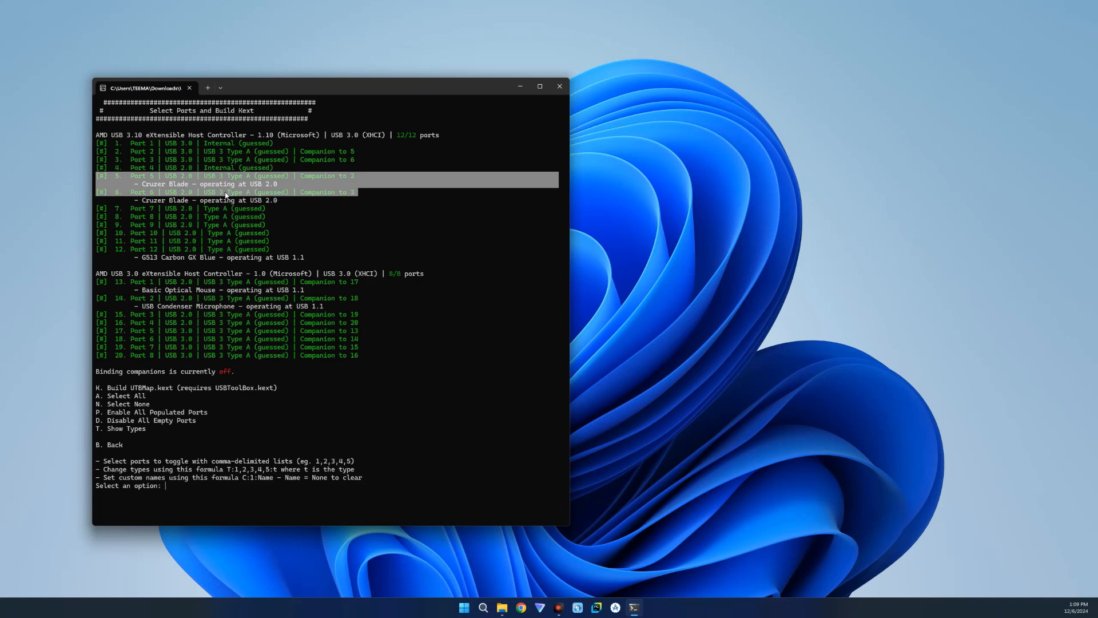
# Enter the port list 2,3,13,14,15,16 at the selection prompt.
pyautogui.write('2')
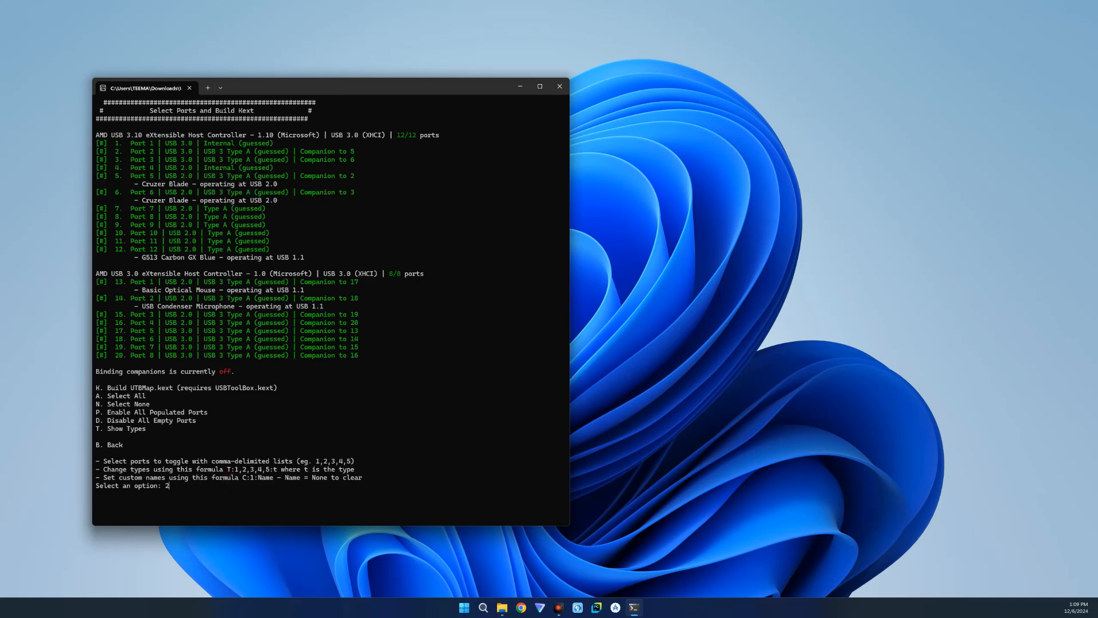
pyautogui.write(',3')
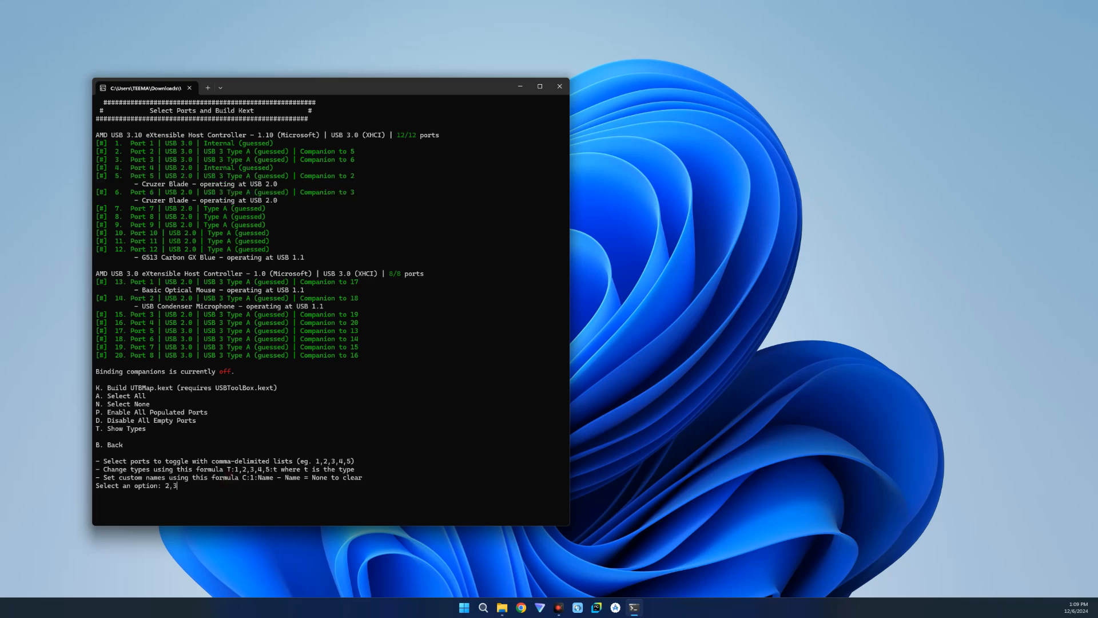
pyautogui.moveTo(350, 228)
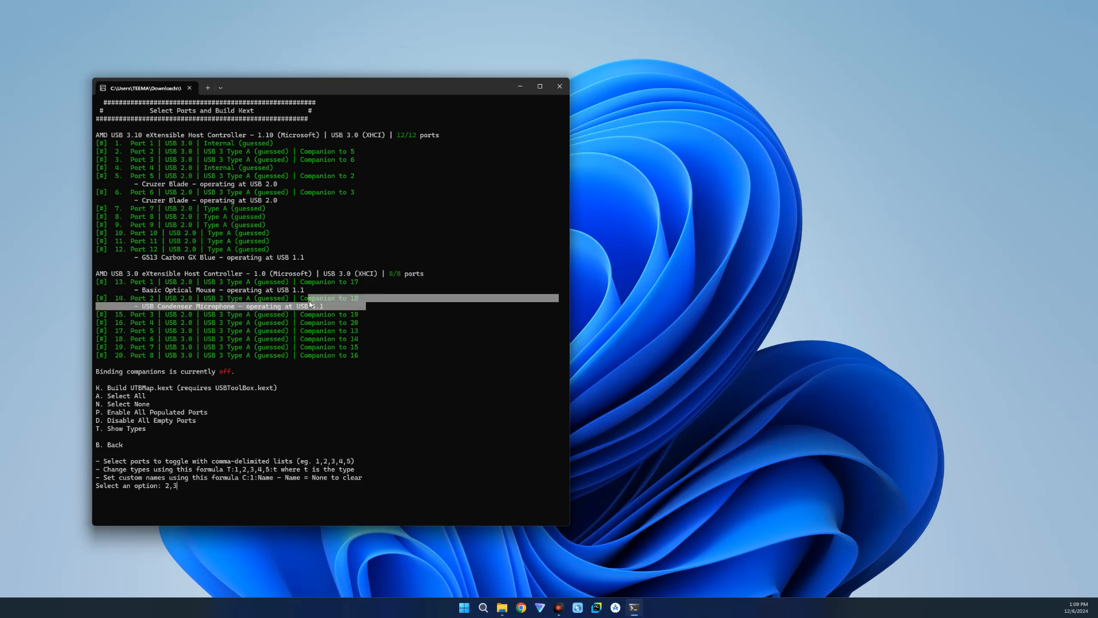
pyautogui.moveTo(121, 284)
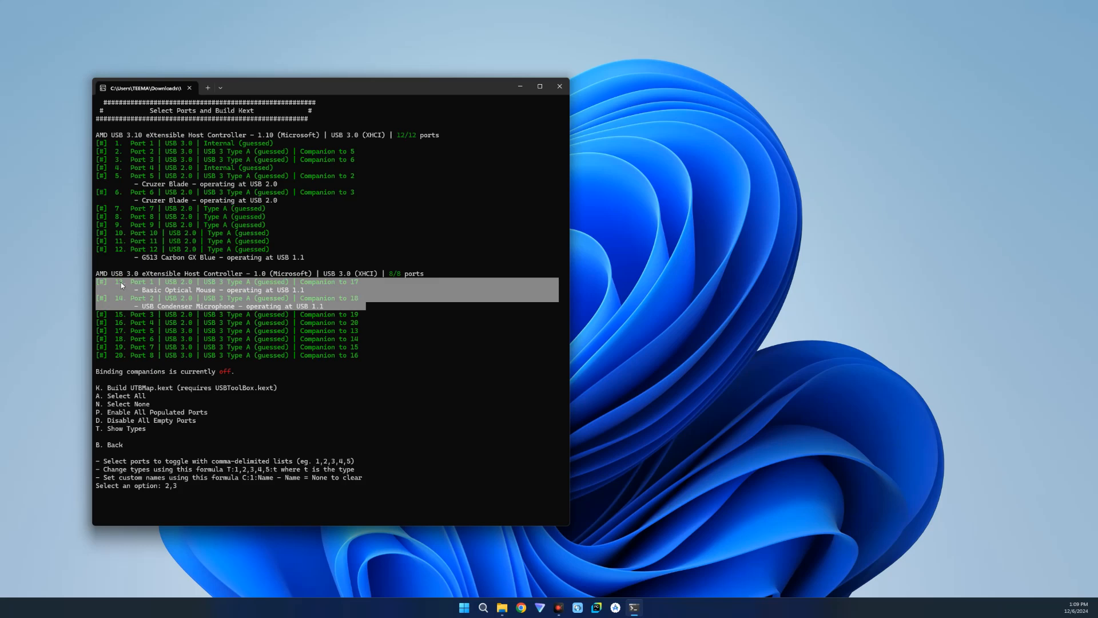
pyautogui.moveTo(122, 296)
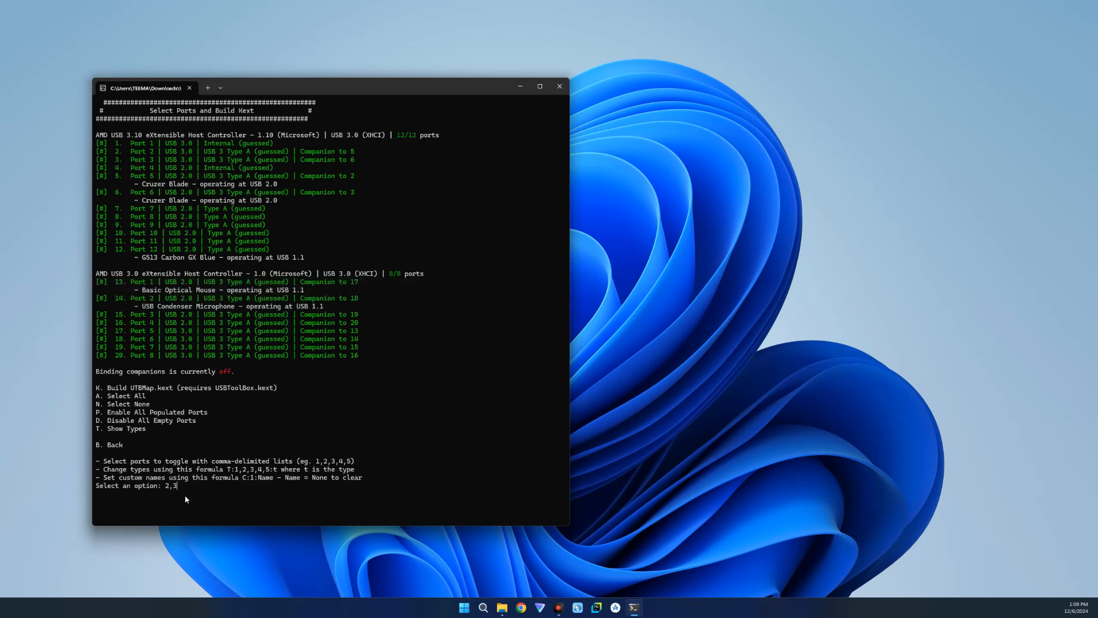
pyautogui.write(',1')
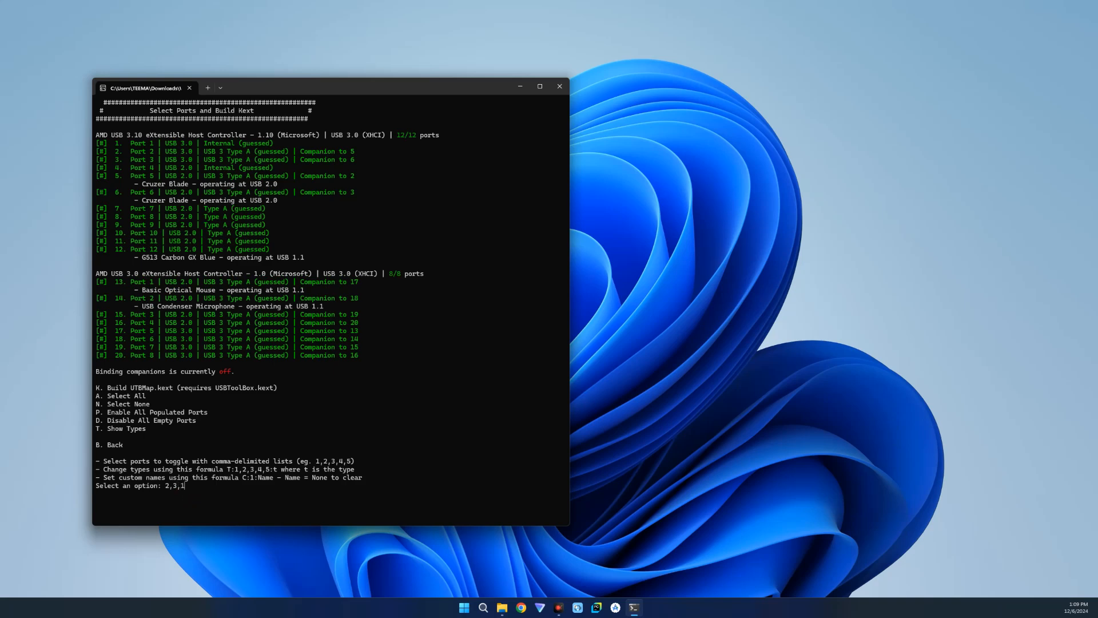
pyautogui.write('13,')
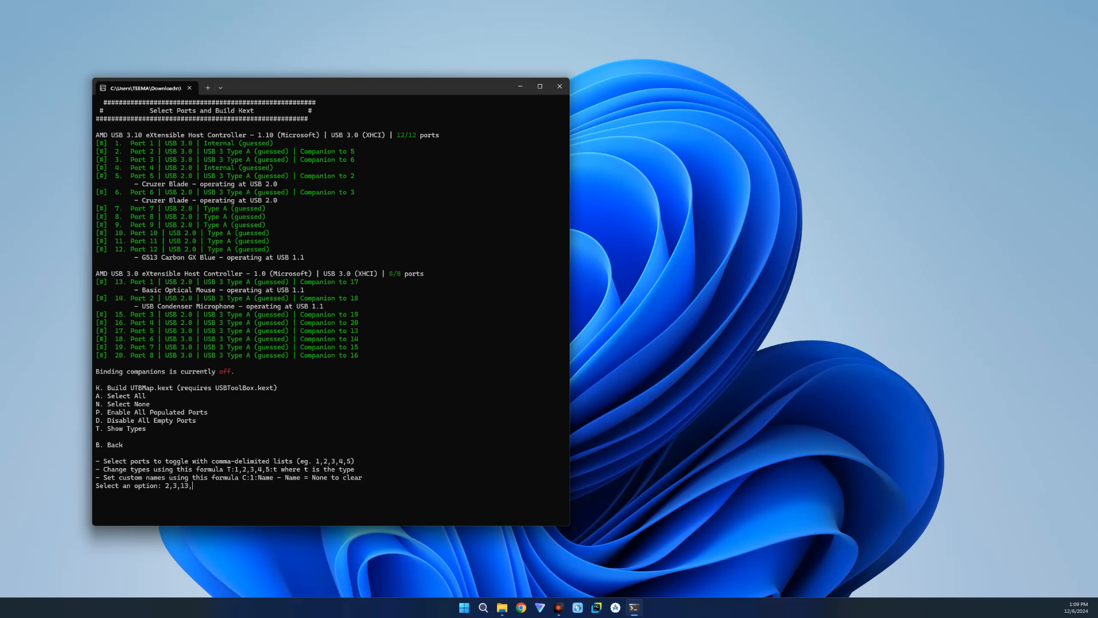
pyautogui.write('14')
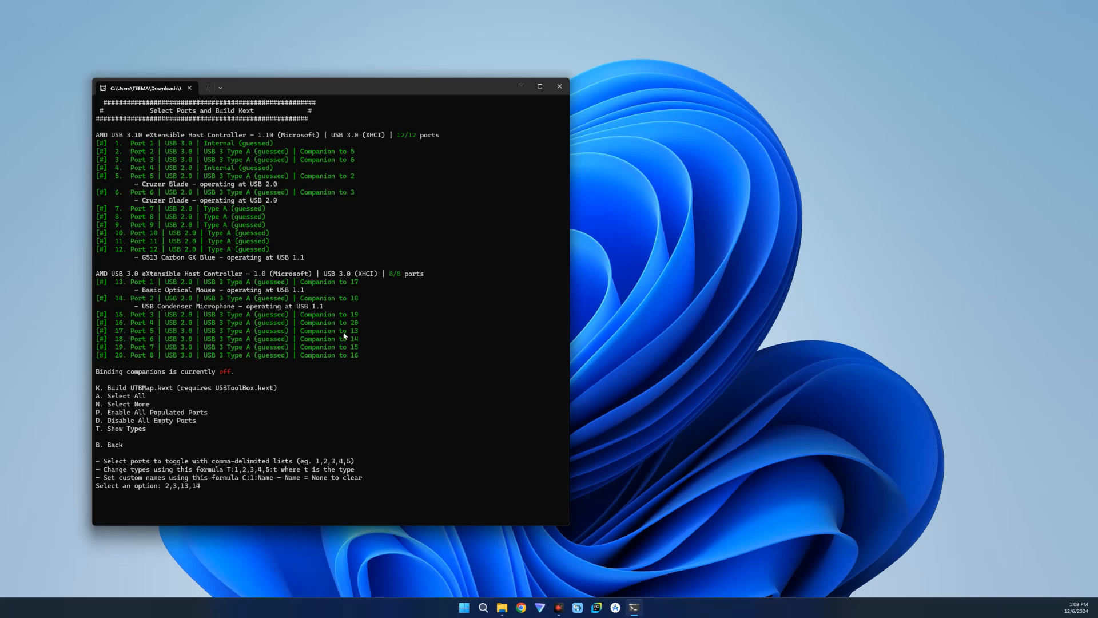
pyautogui.moveTo(358, 324)
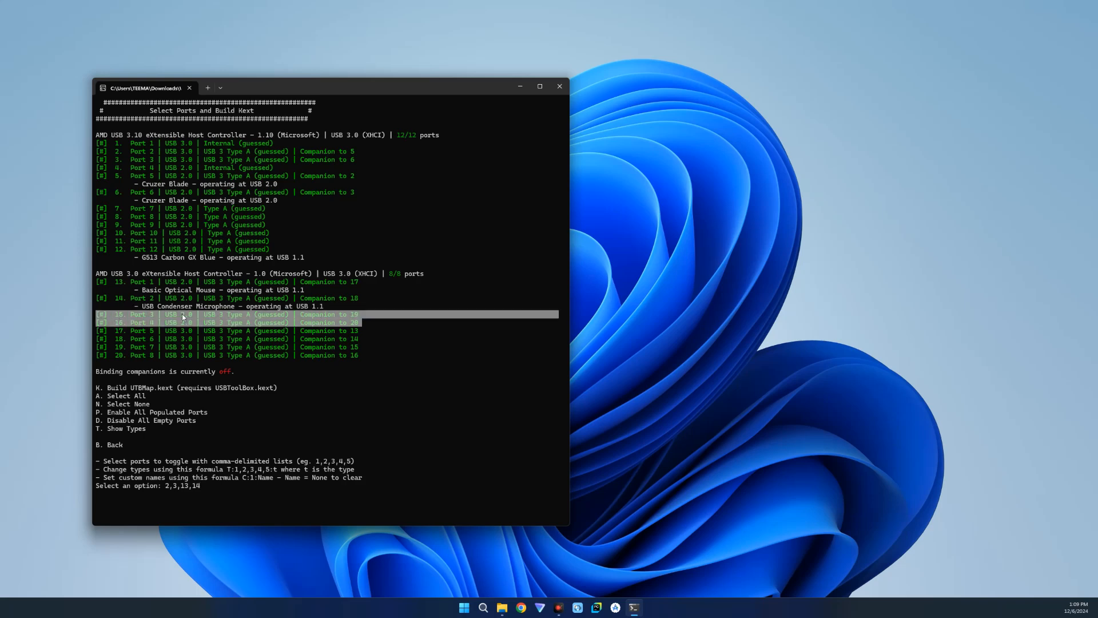
pyautogui.moveTo(349, 317)
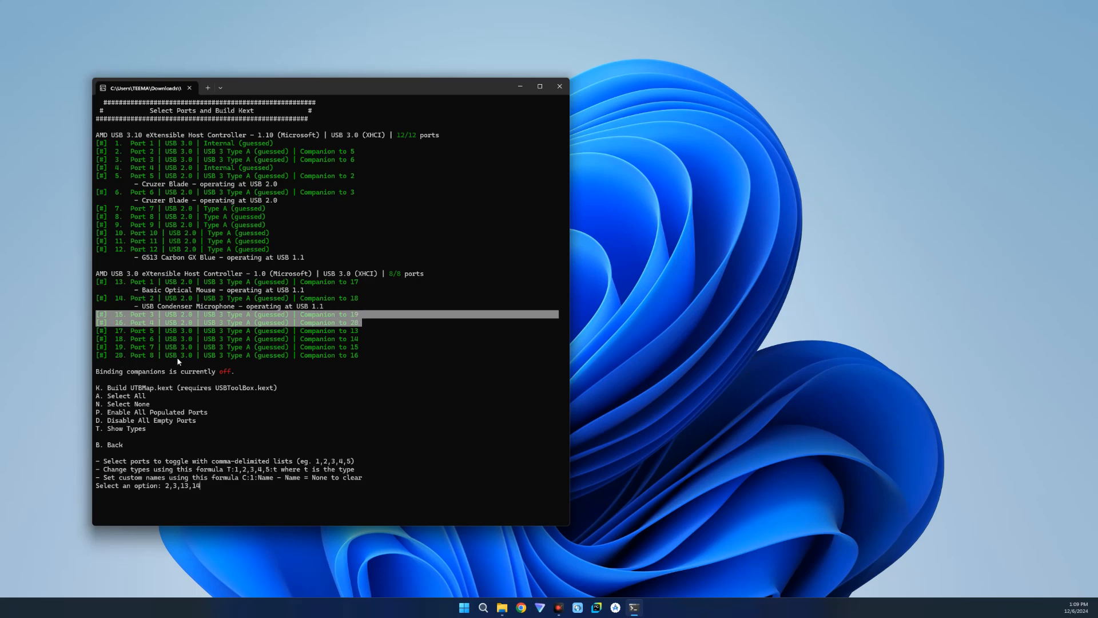
pyautogui.moveTo(248, 491)
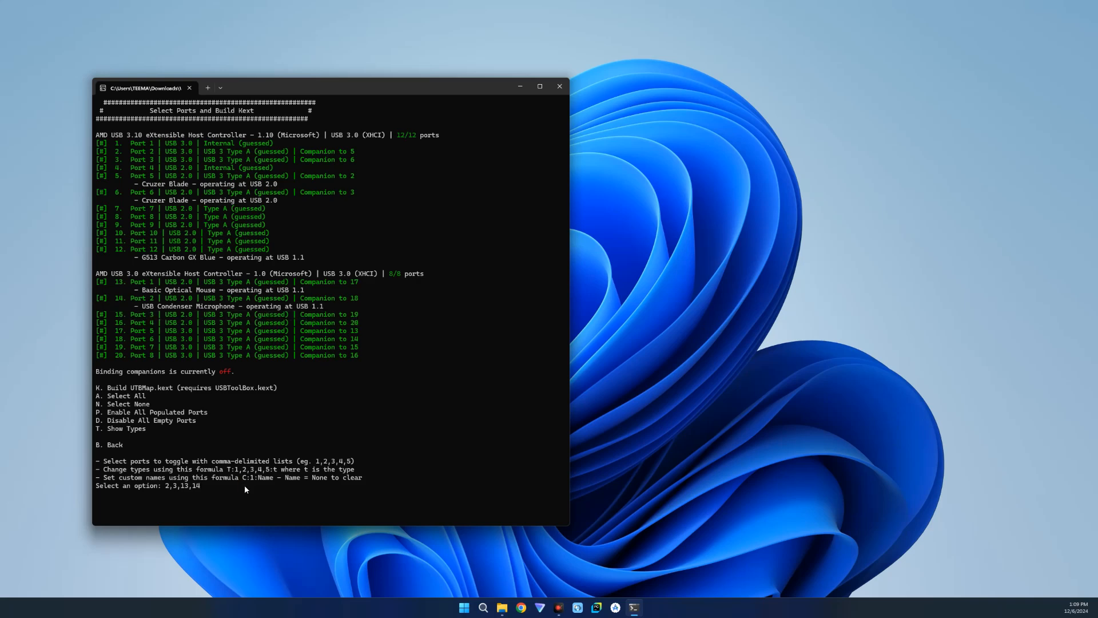
pyautogui.write(',15')
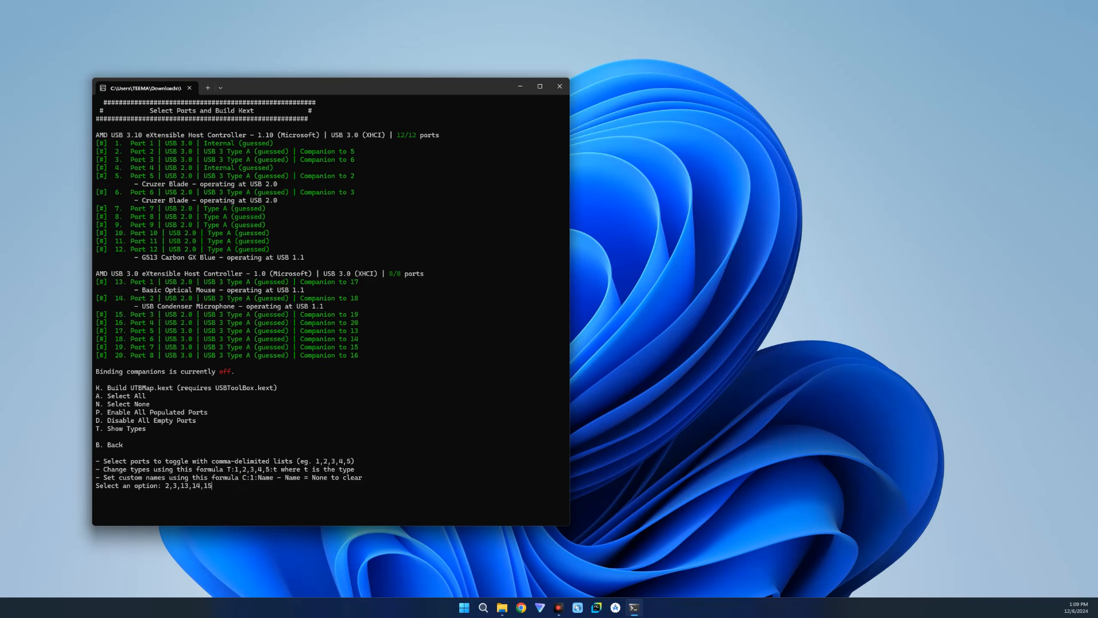
pyautogui.write(',16')
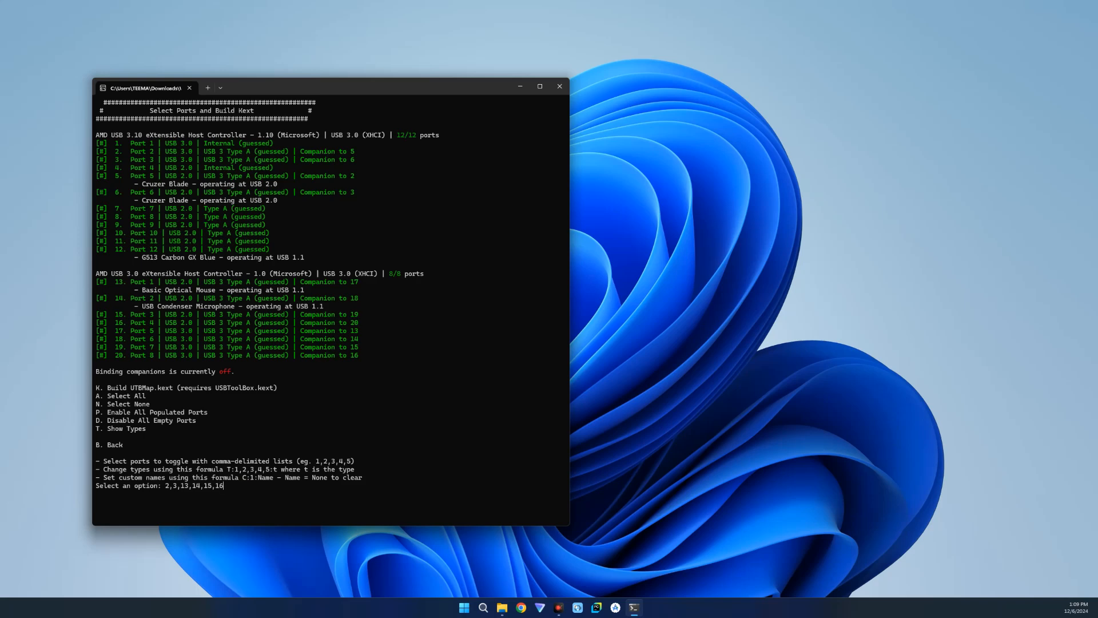
pyautogui.moveTo(195, 487)
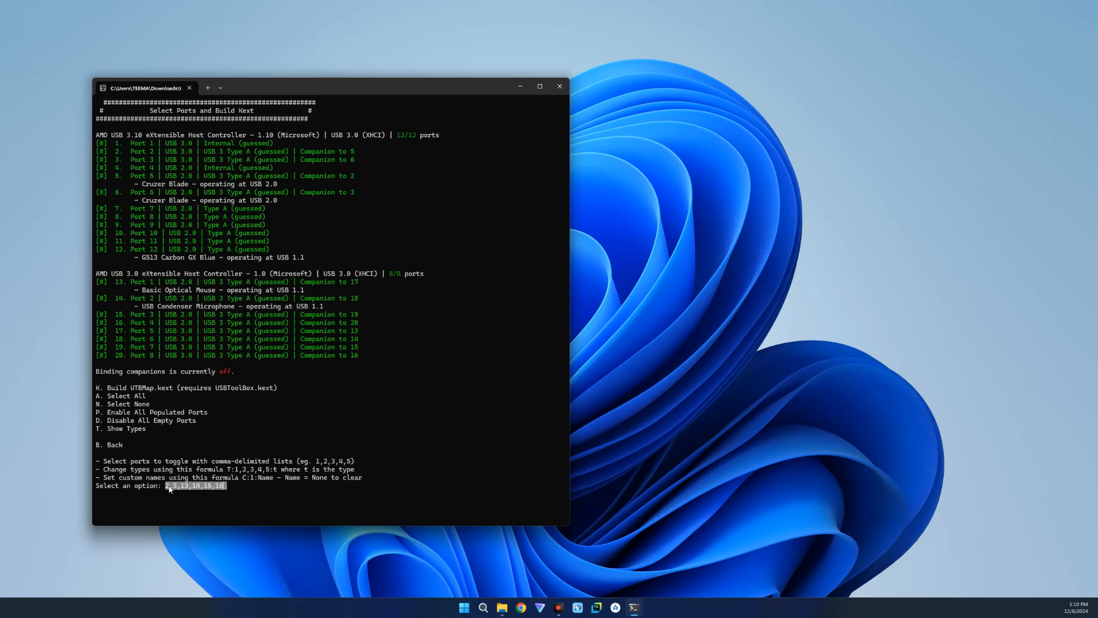
pyautogui.moveTo(362, 194)
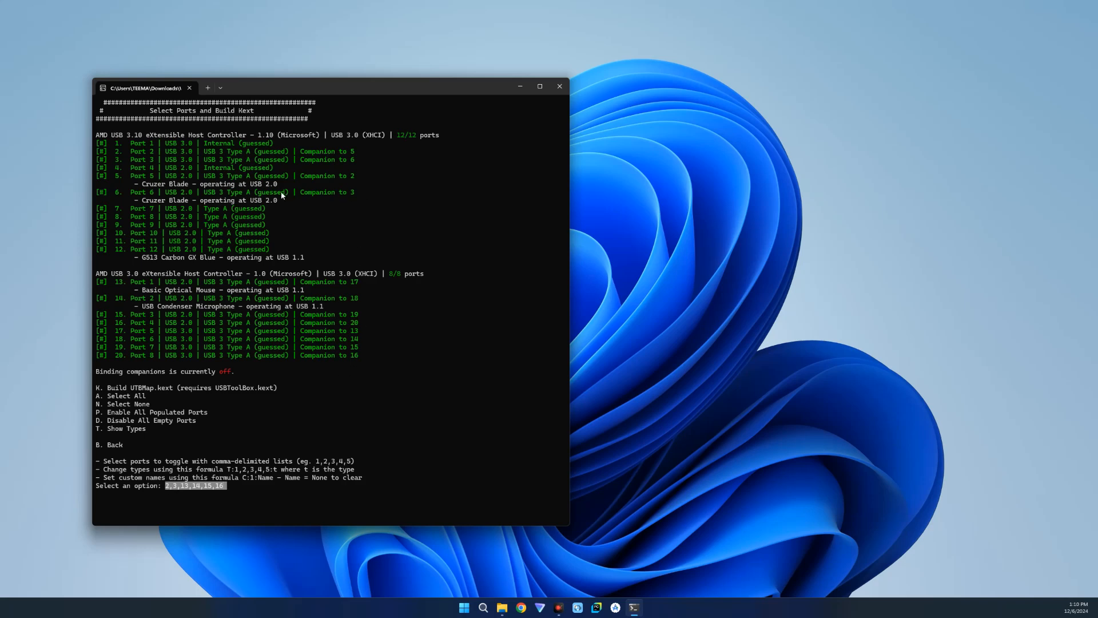
pyautogui.moveTo(333, 212)
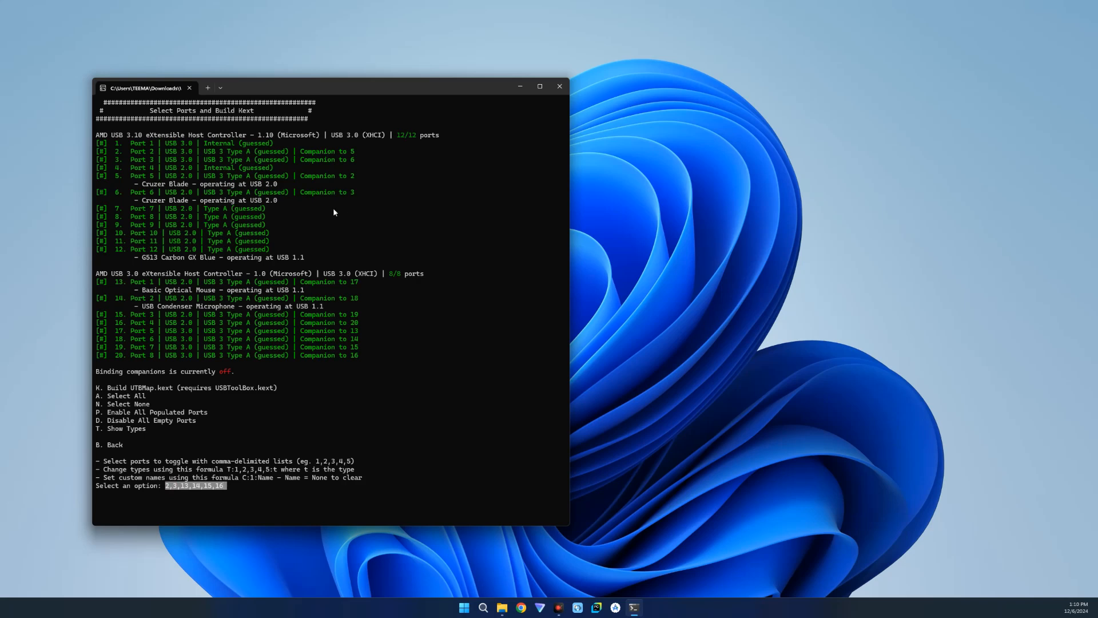
pyautogui.moveTo(369, 189)
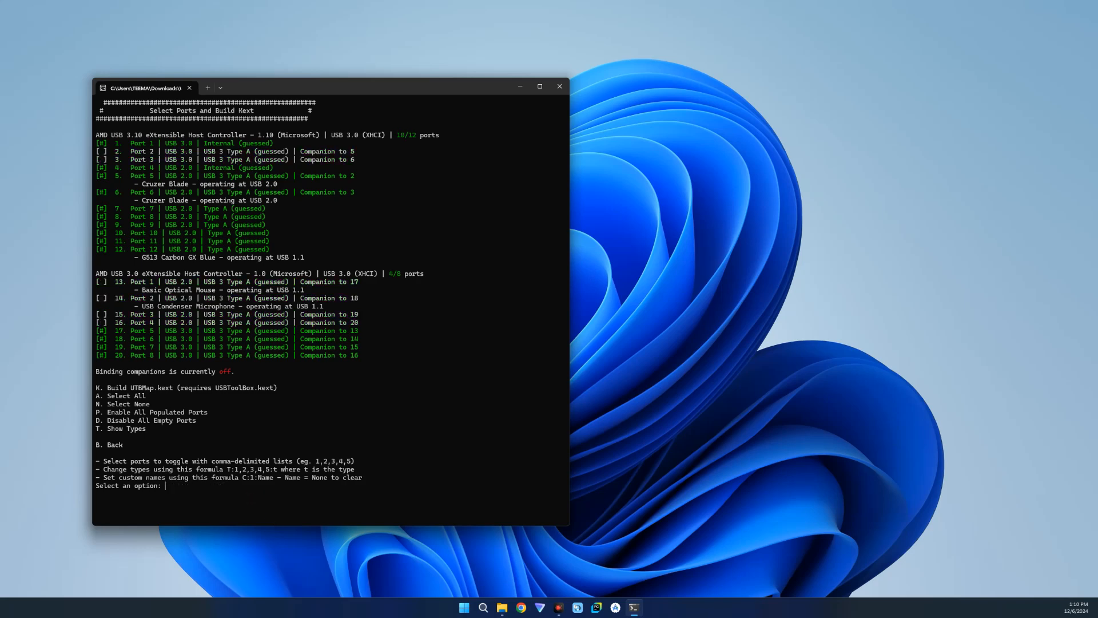
pyautogui.moveTo(367, 325)
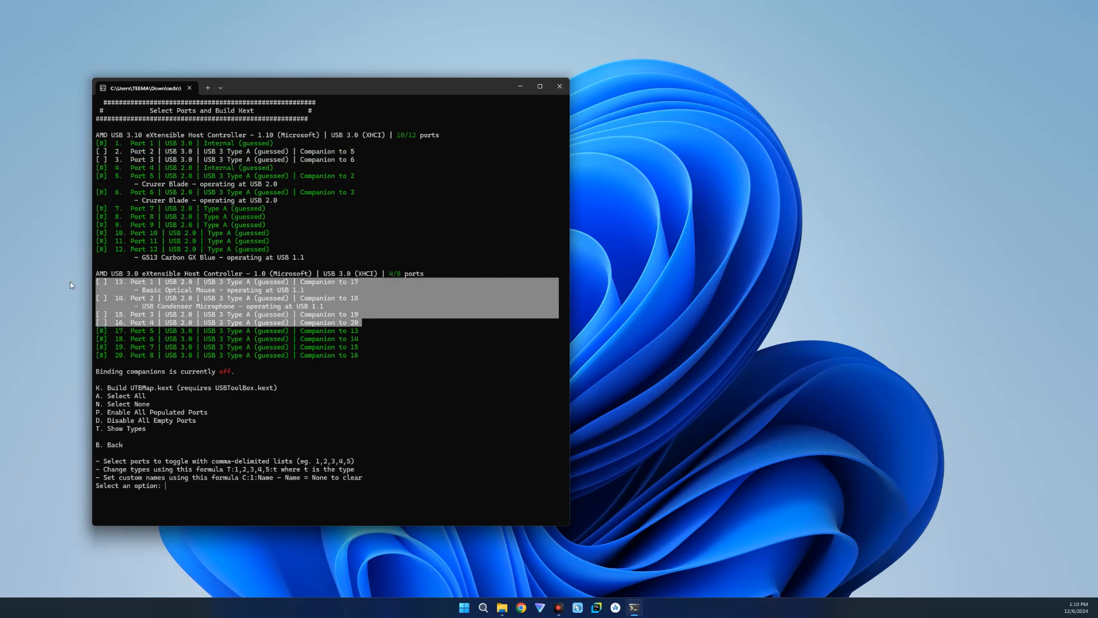
pyautogui.moveTo(371, 310)
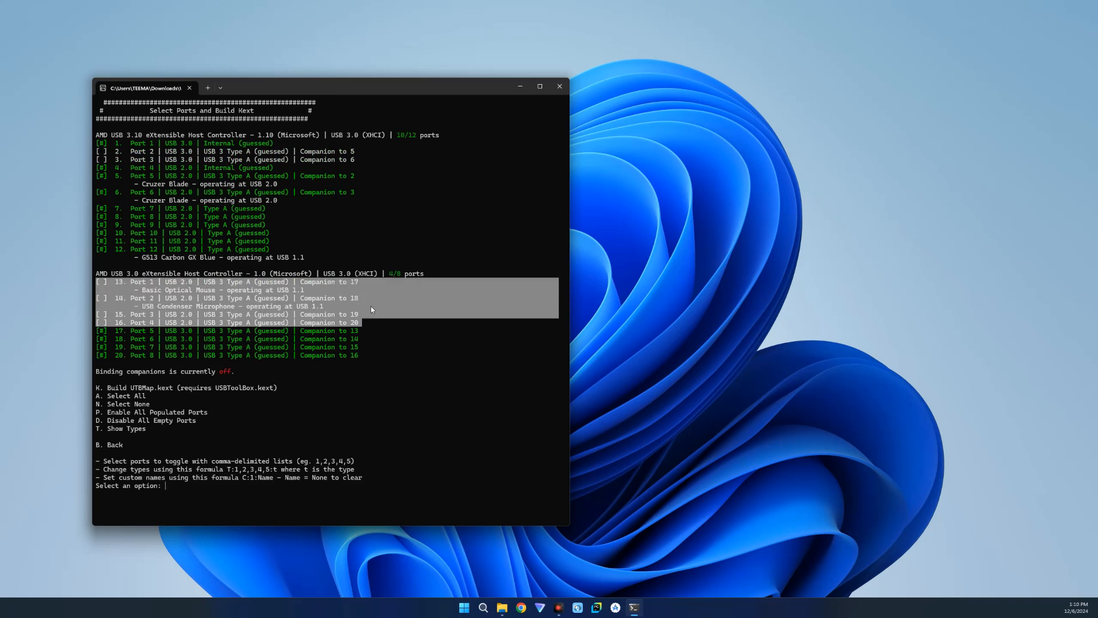
pyautogui.moveTo(185, 245)
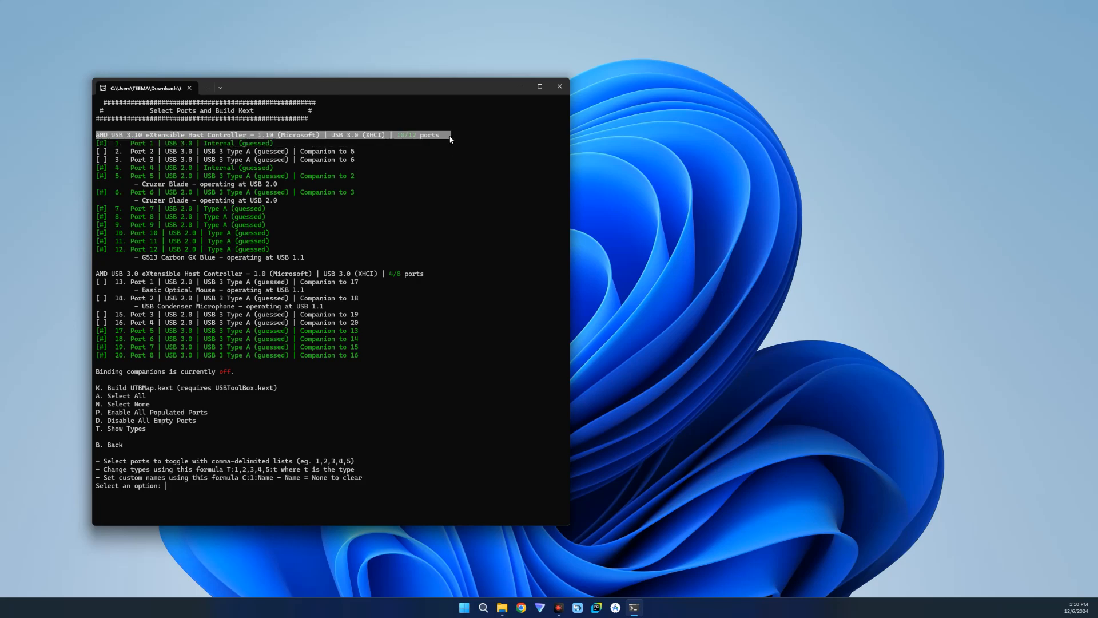
pyautogui.moveTo(430, 273)
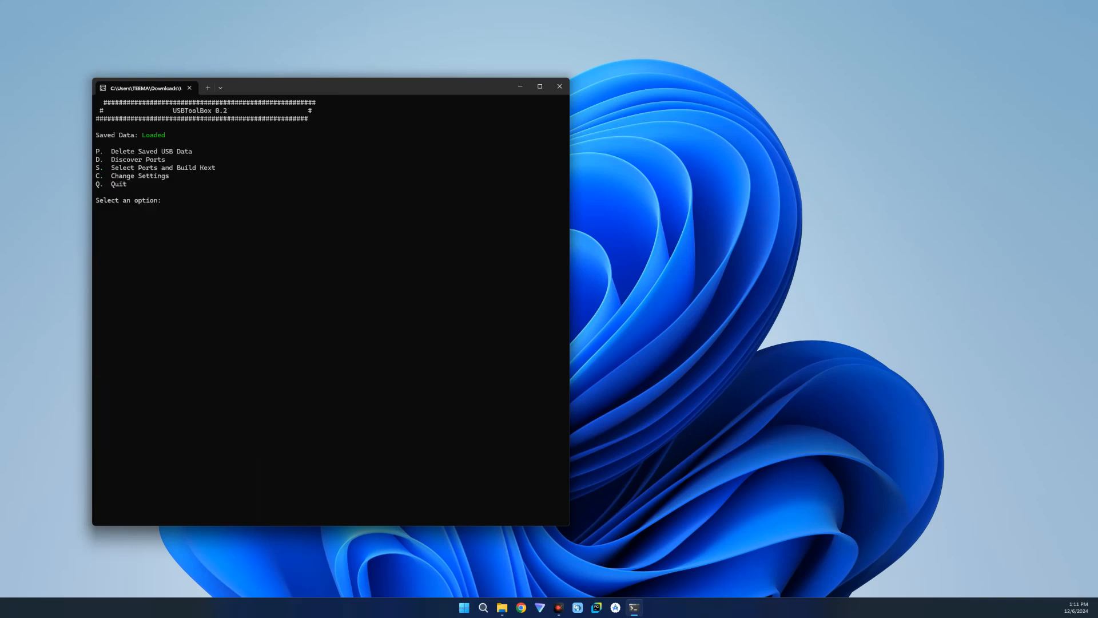
# Close USBToolBox, open the USBToolBox-1.1.1-RELEASE archive in Downloads and select USBToolBox.kext.
pyautogui.click(558, 86)
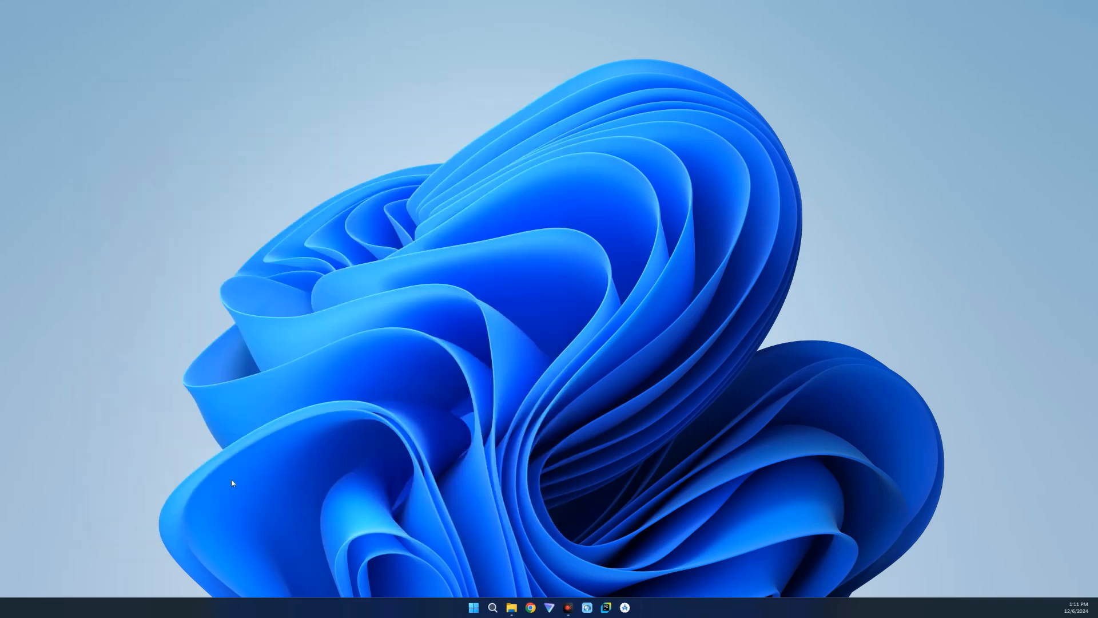
pyautogui.click(510, 607)
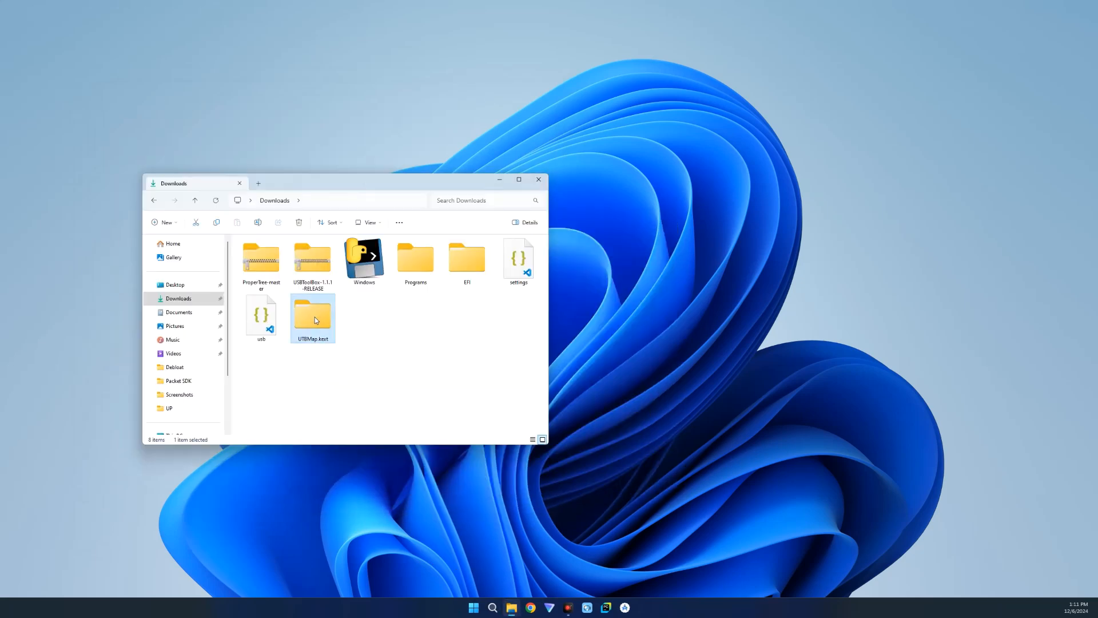
pyautogui.moveTo(324, 322)
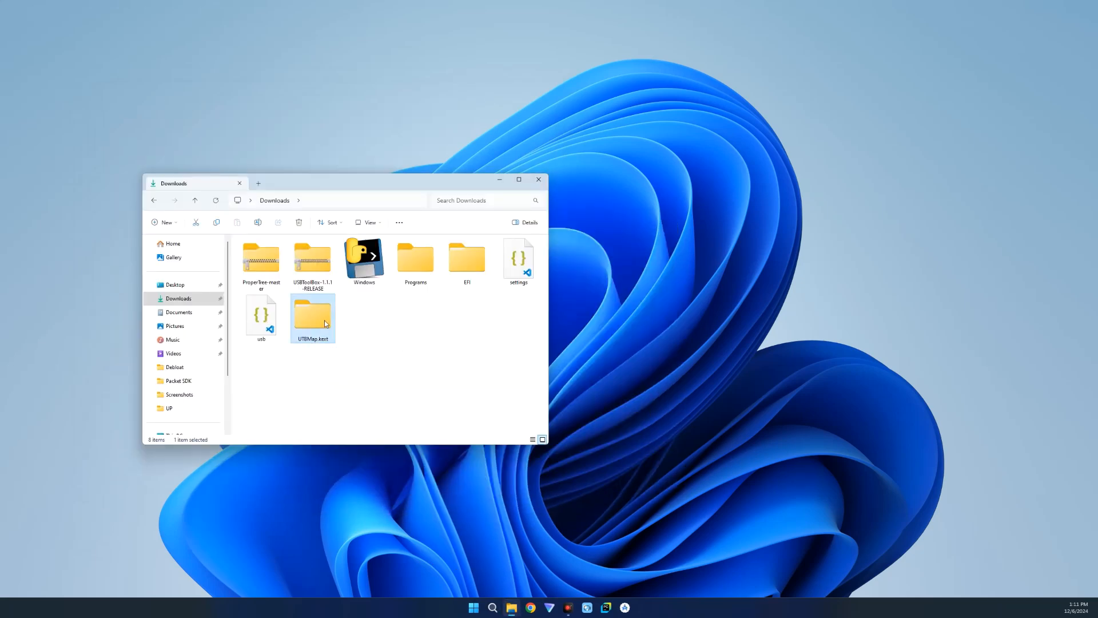
pyautogui.click(313, 258)
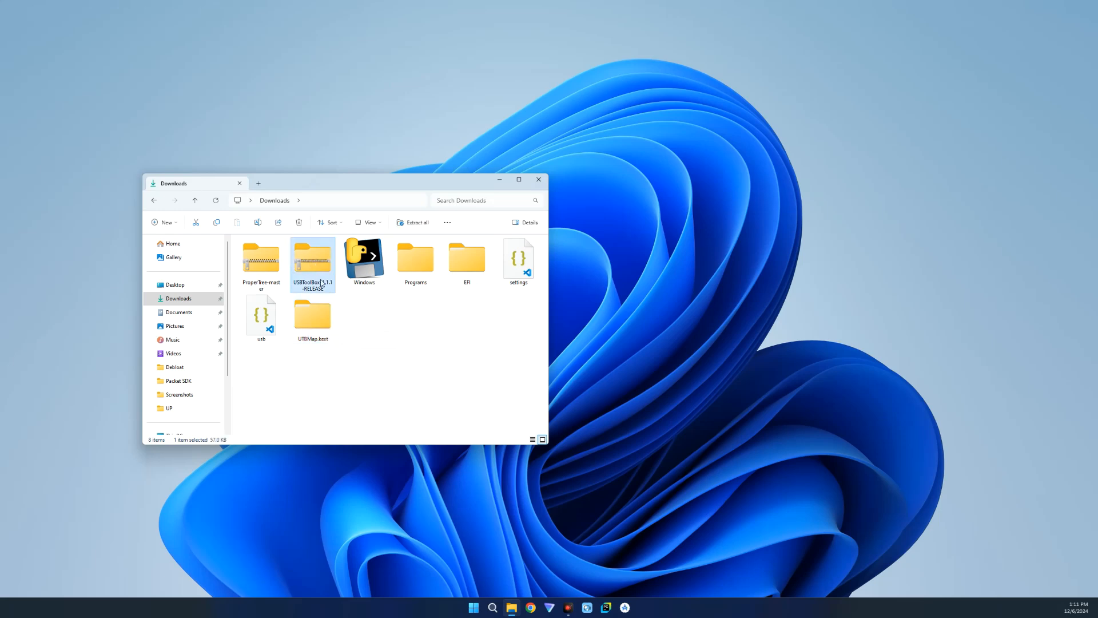
pyautogui.rightClick(312, 260)
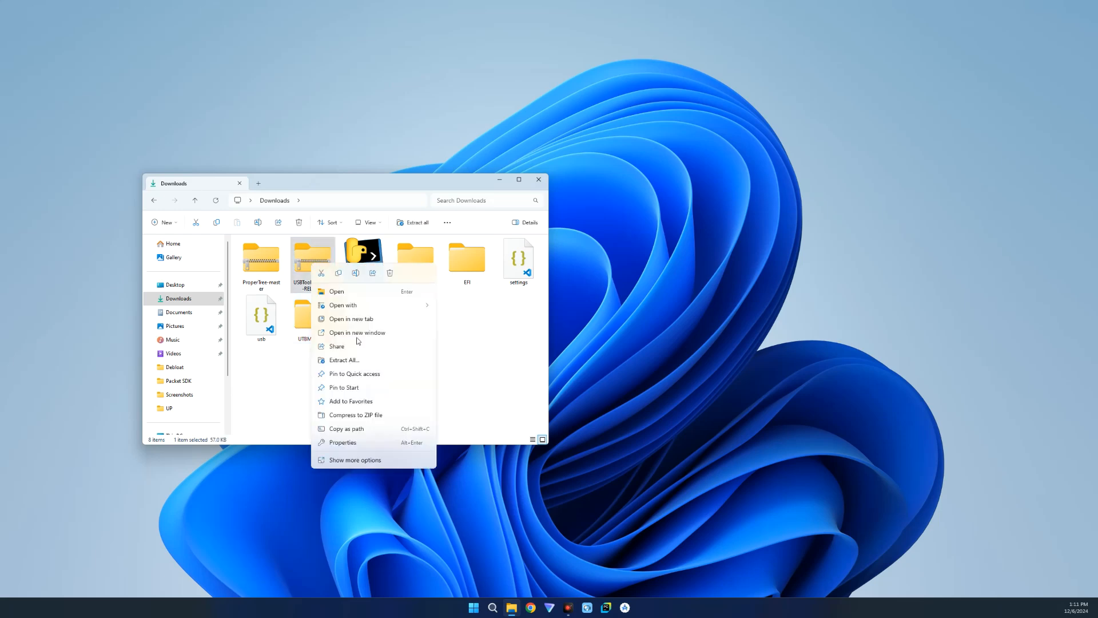
pyautogui.click(357, 332)
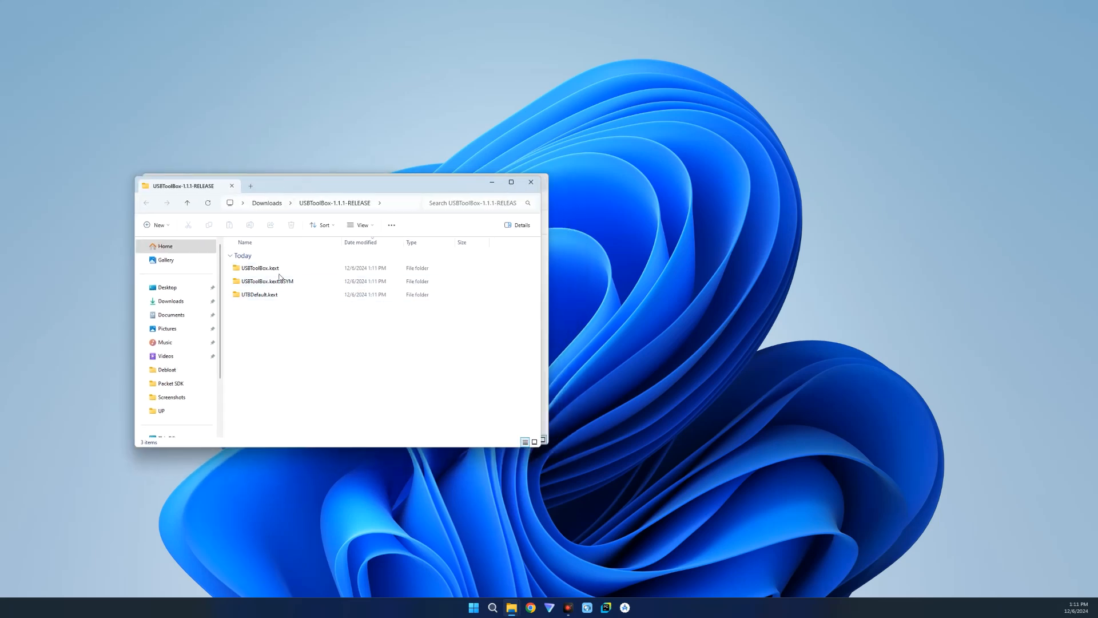
pyautogui.click(259, 268)
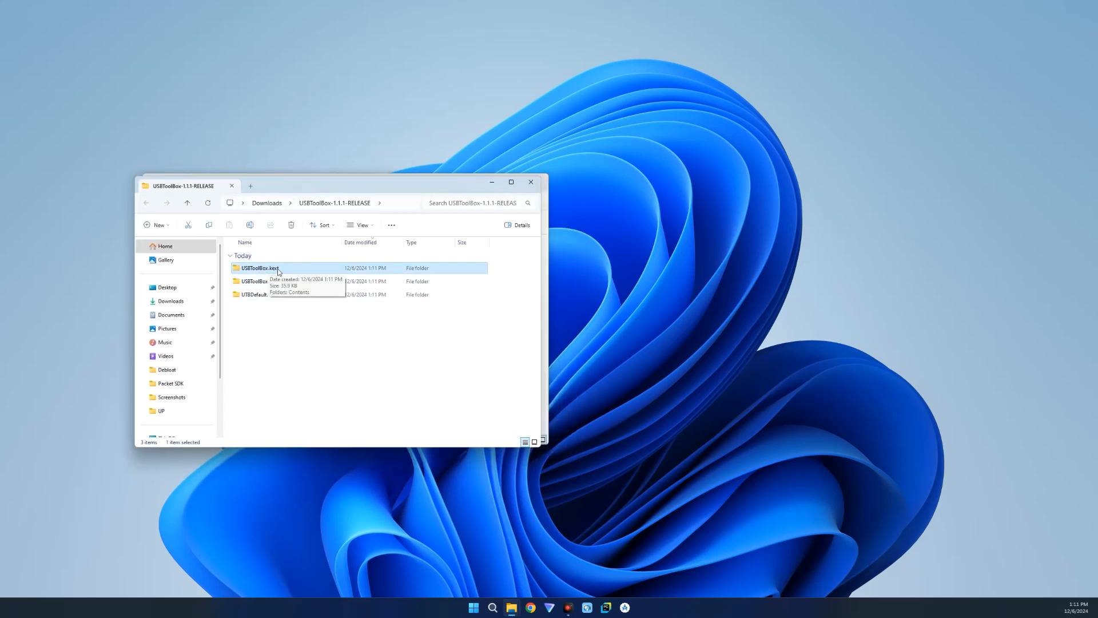
pyautogui.moveTo(286, 269)
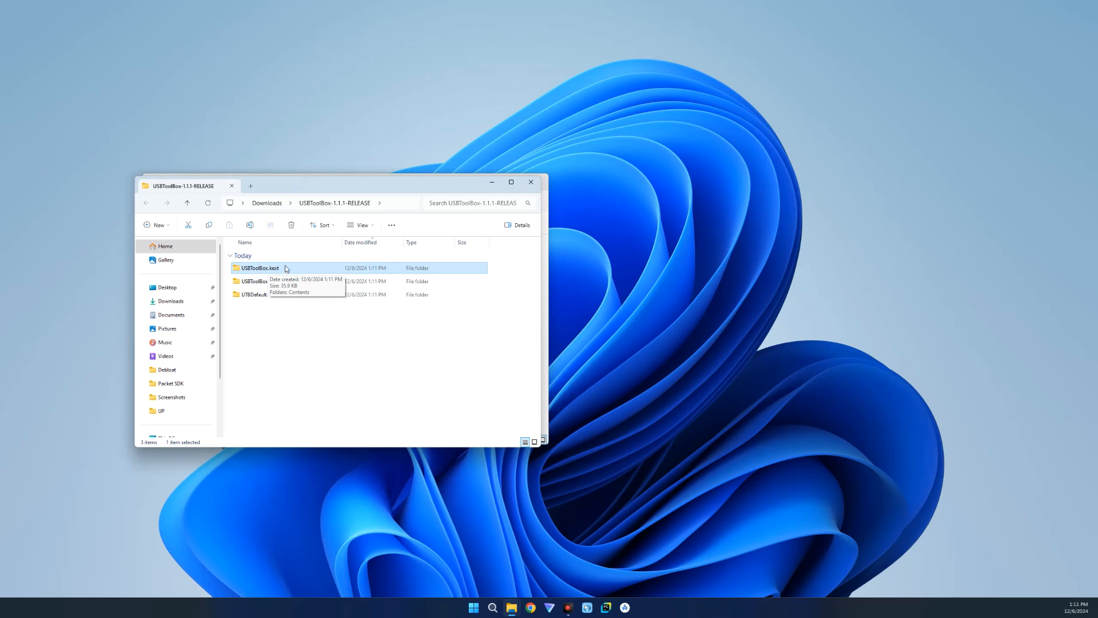
pyautogui.moveTo(529, 182)
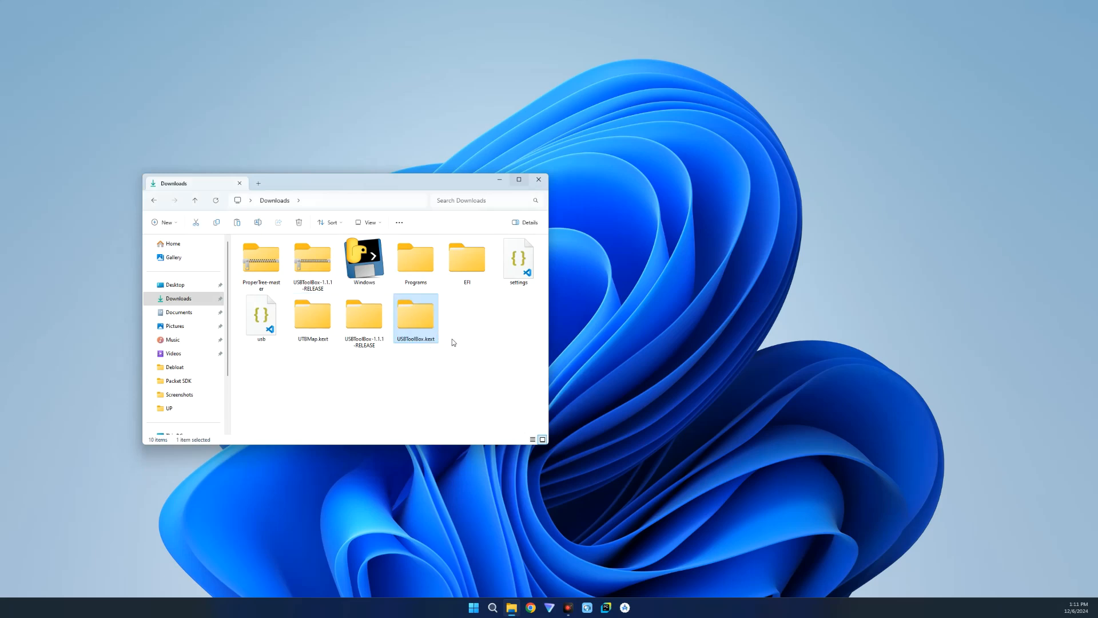
pyautogui.moveTo(423, 341)
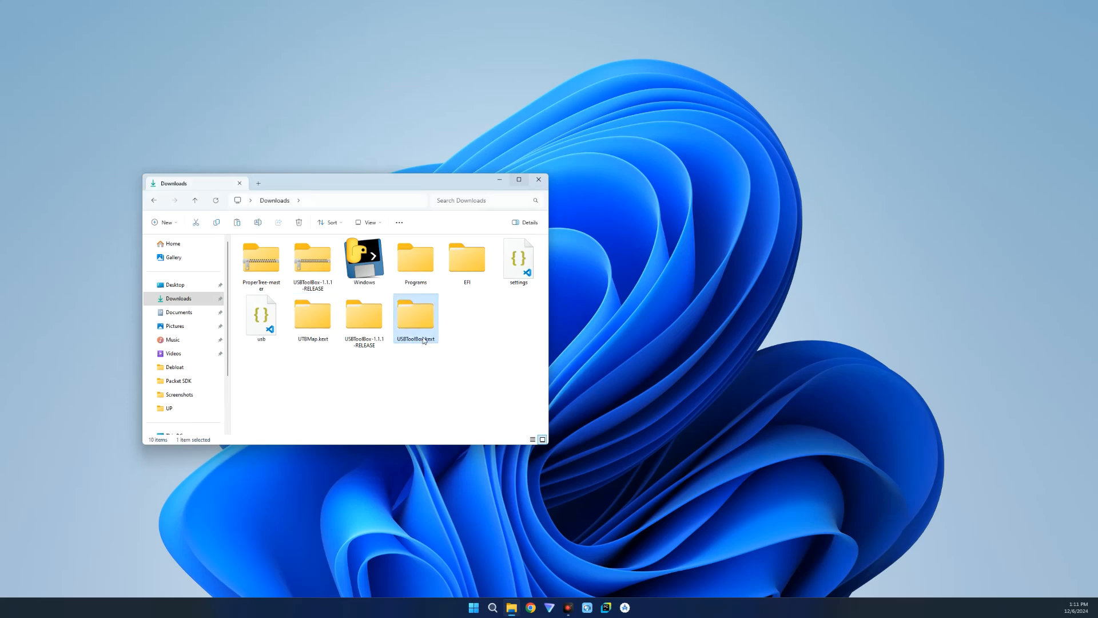
# Move UTBMap.kext and USBToolBox.kext from Downloads into EFI/OC/Kexts, then return to Downloads.
pyautogui.click(312, 314)
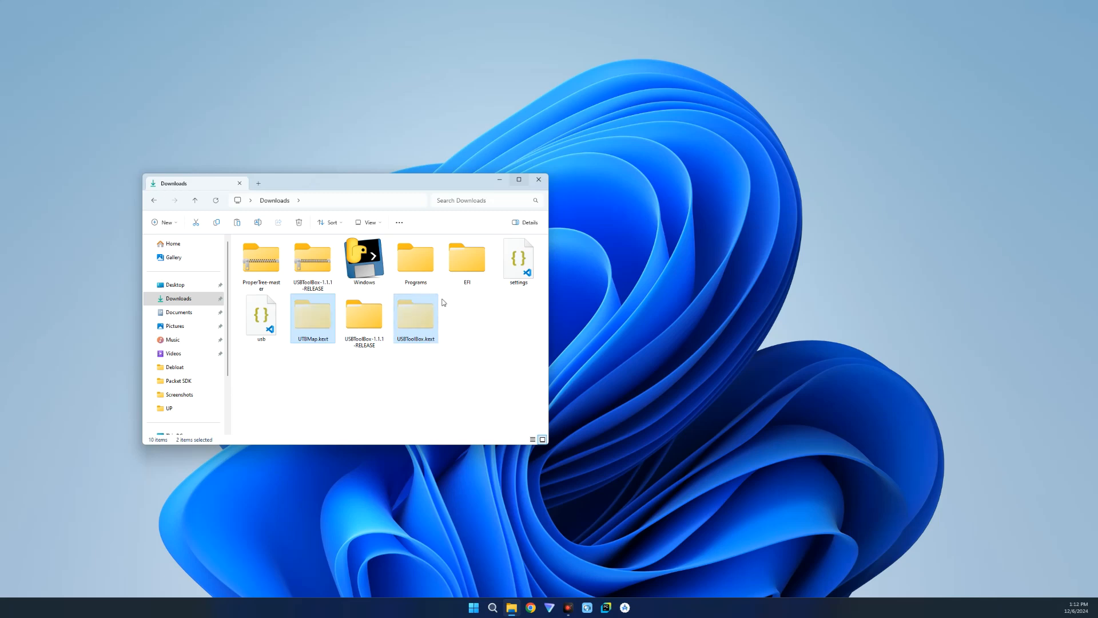
pyautogui.doubleClick(465, 258)
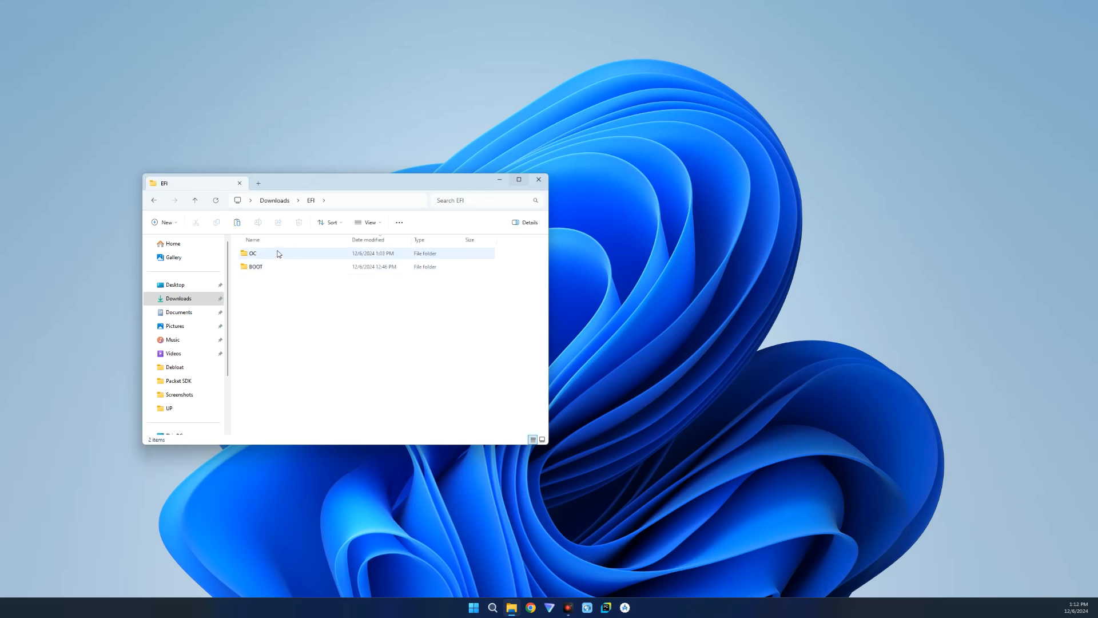
pyautogui.doubleClick(252, 253)
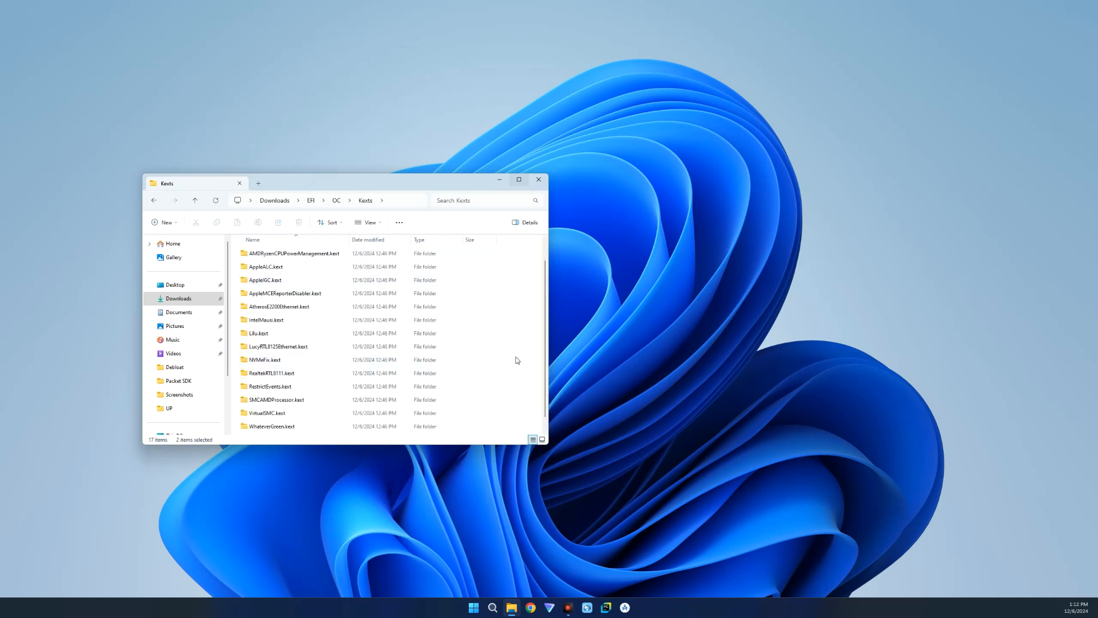
pyautogui.scroll(-3)
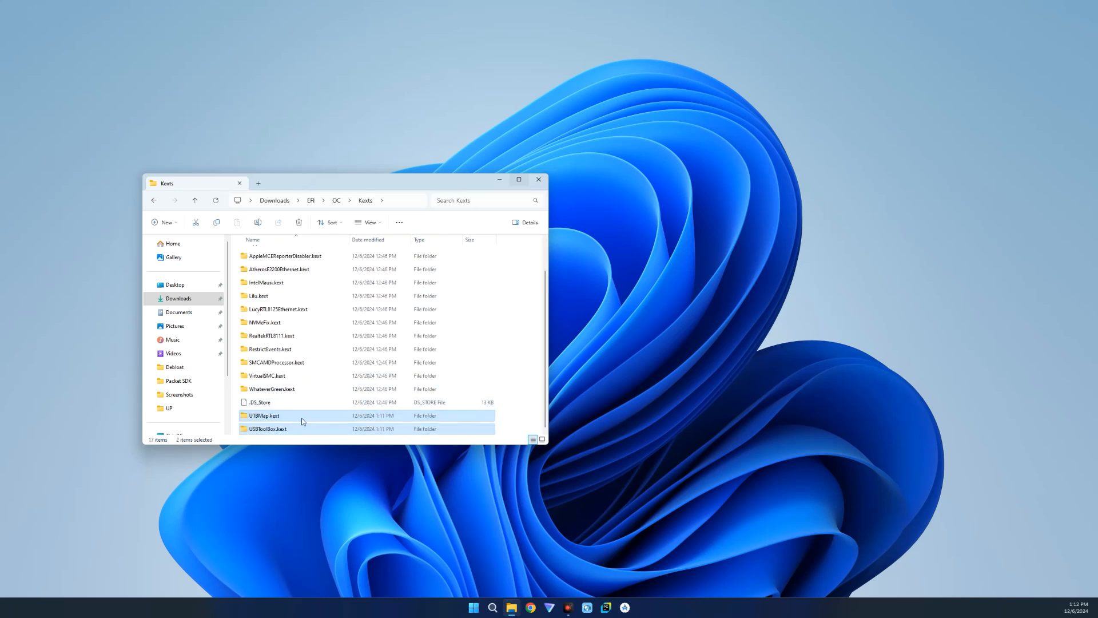
pyautogui.click(268, 428)
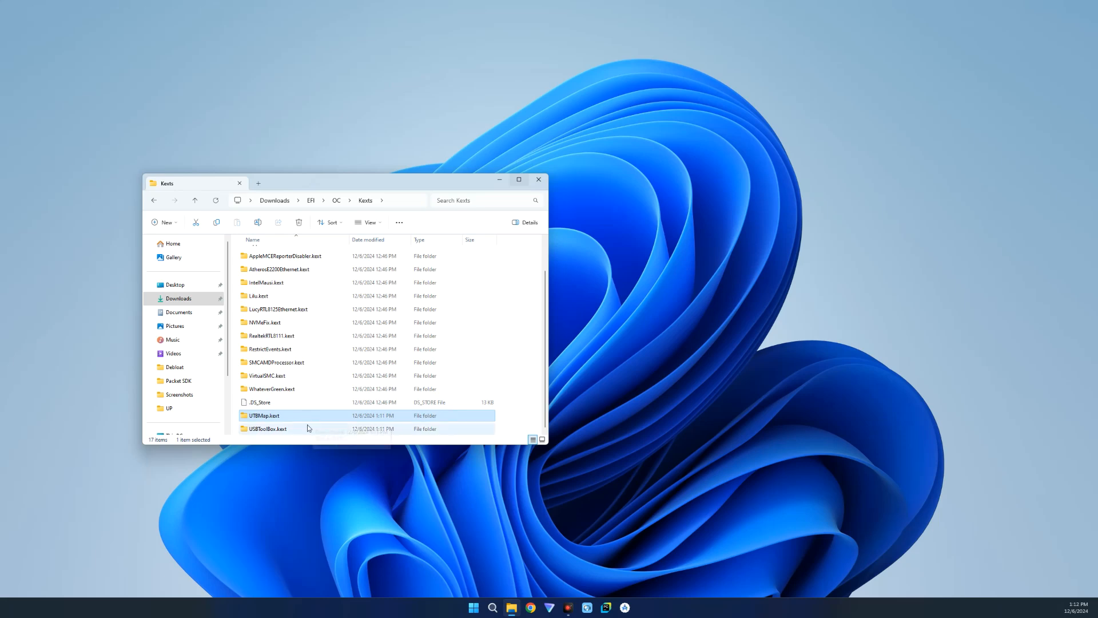
pyautogui.click(280, 428)
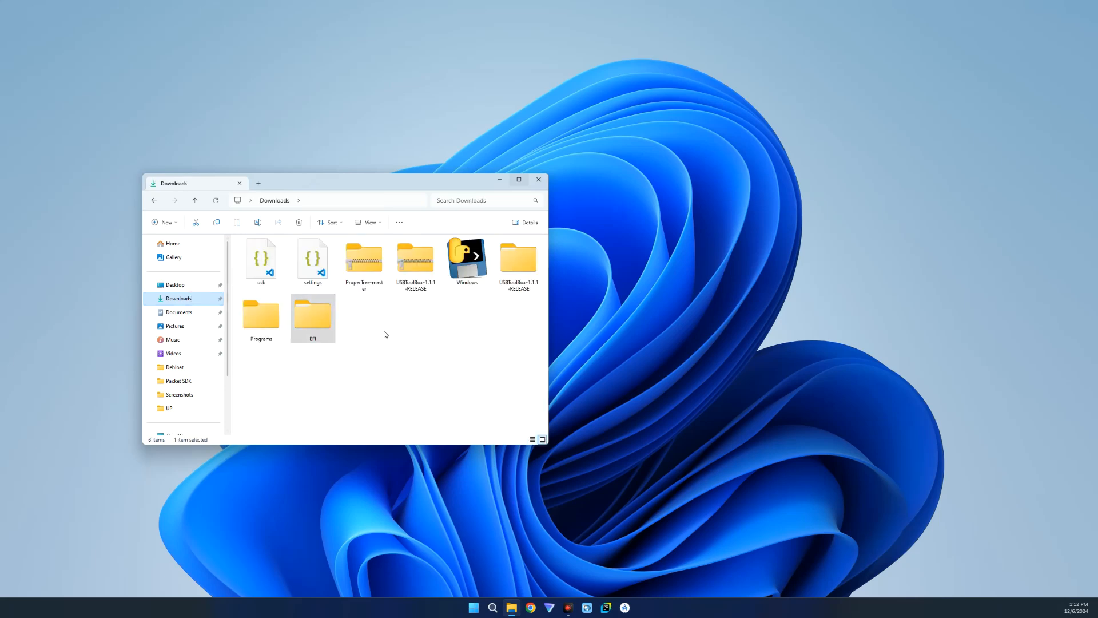
# Launch ProperTree from the ProperTree-master folder in Downloads.
pyautogui.click(363, 260)
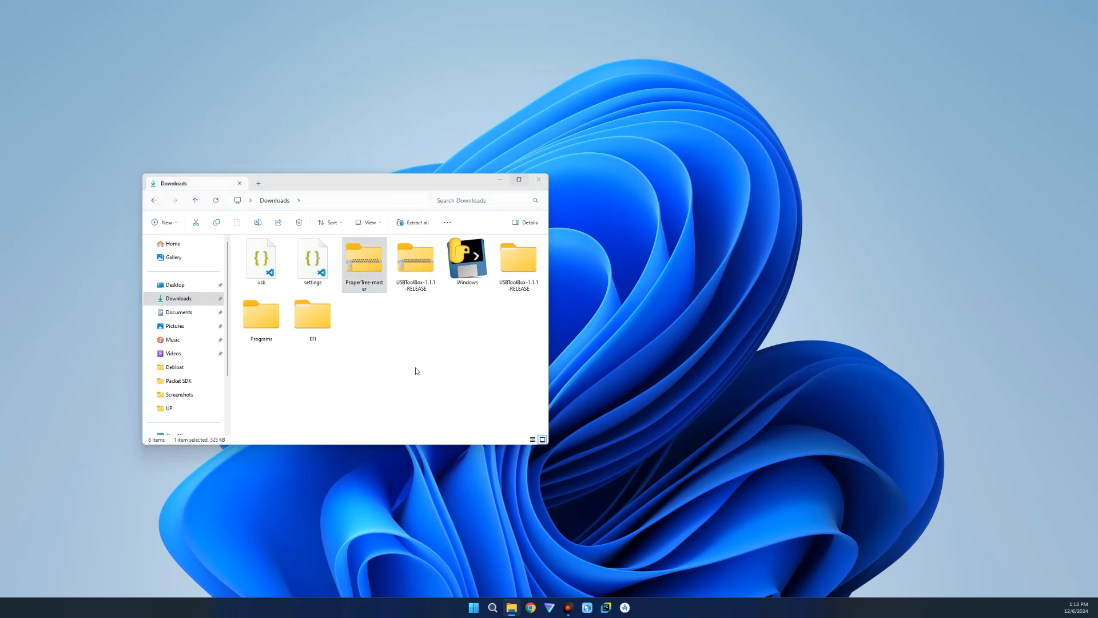
pyautogui.moveTo(389, 345)
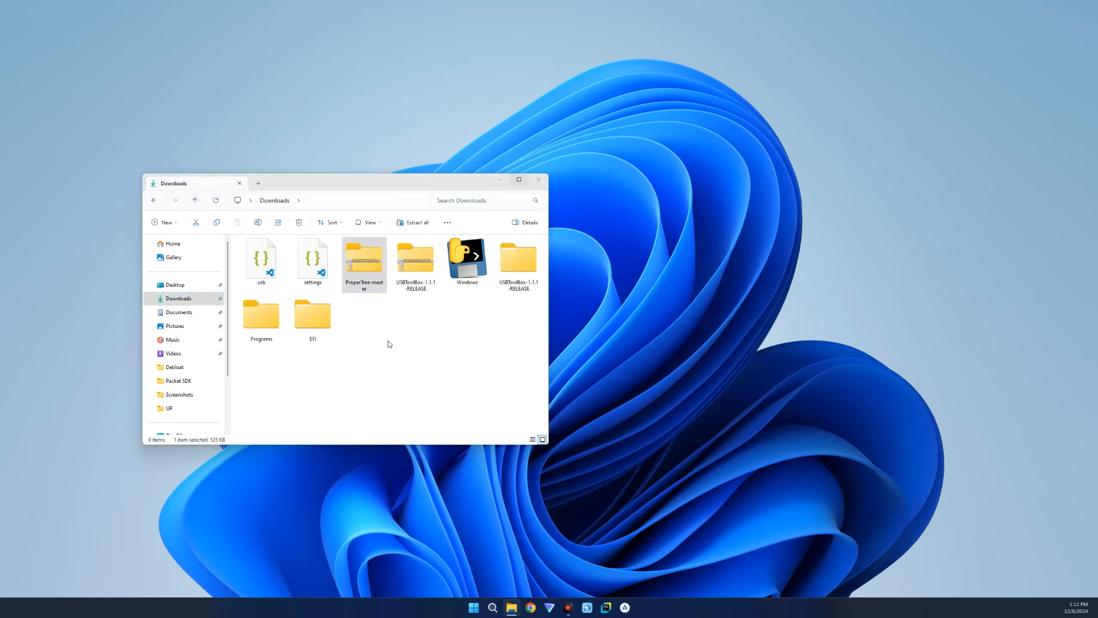
pyautogui.doubleClick(364, 255)
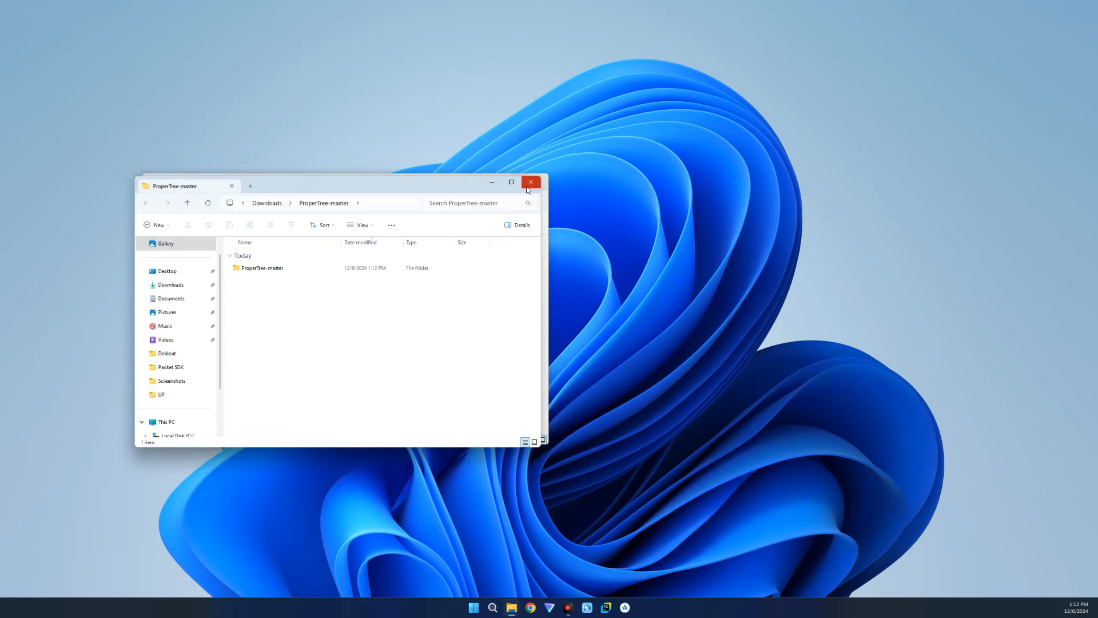
pyautogui.doubleClick(264, 268)
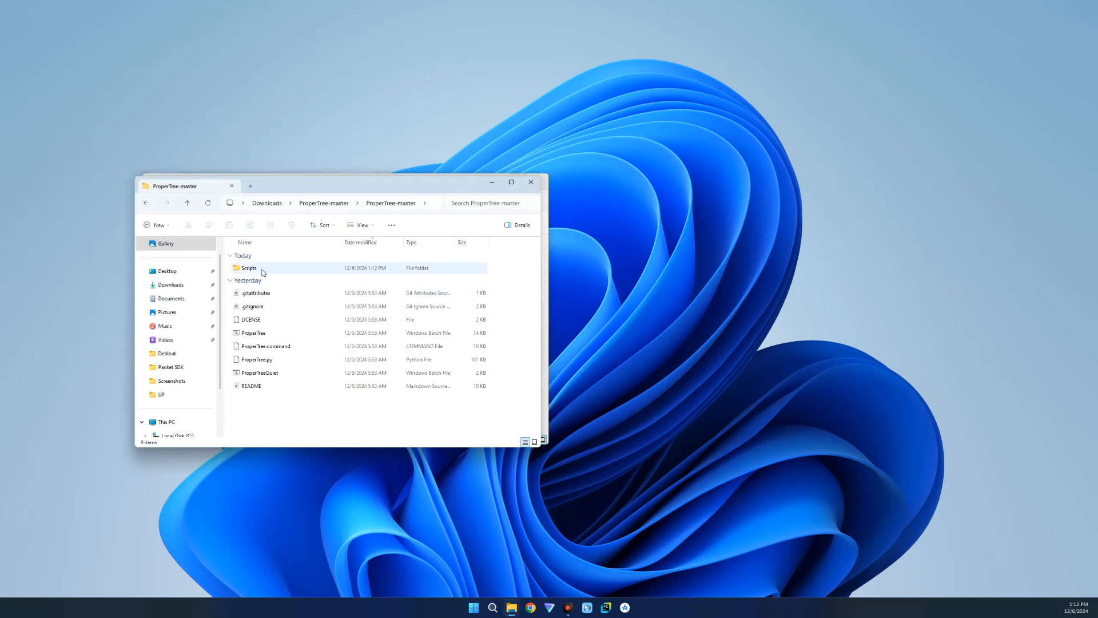
pyautogui.click(252, 333)
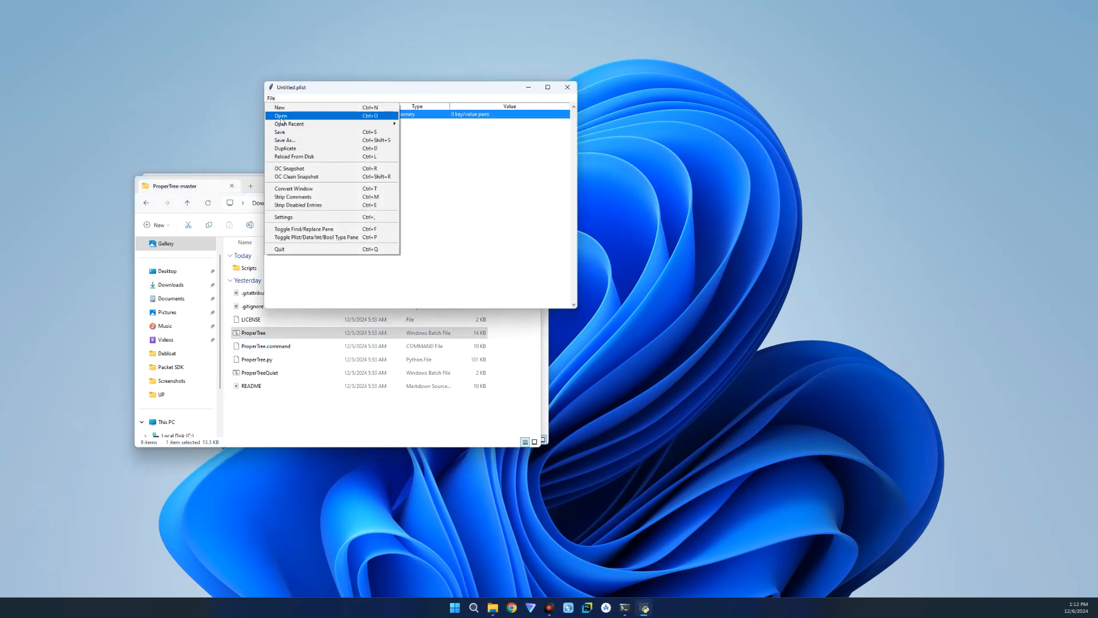
# Load Downloads\EFI\OC\config.plist into ProperTree via File > Open.
pyautogui.click(280, 116)
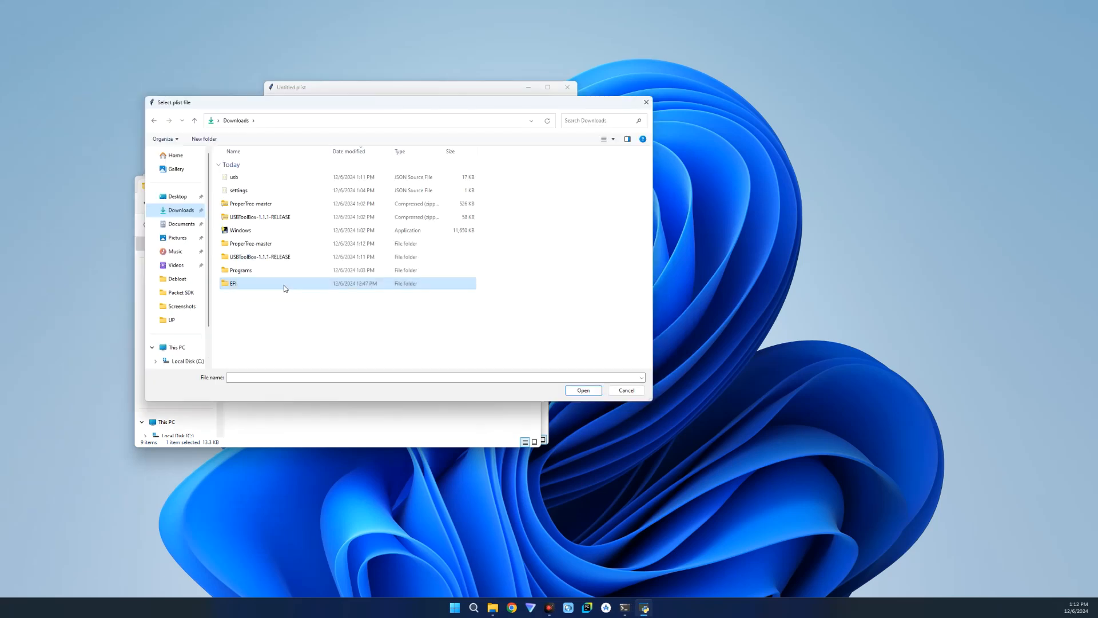
pyautogui.doubleClick(233, 282)
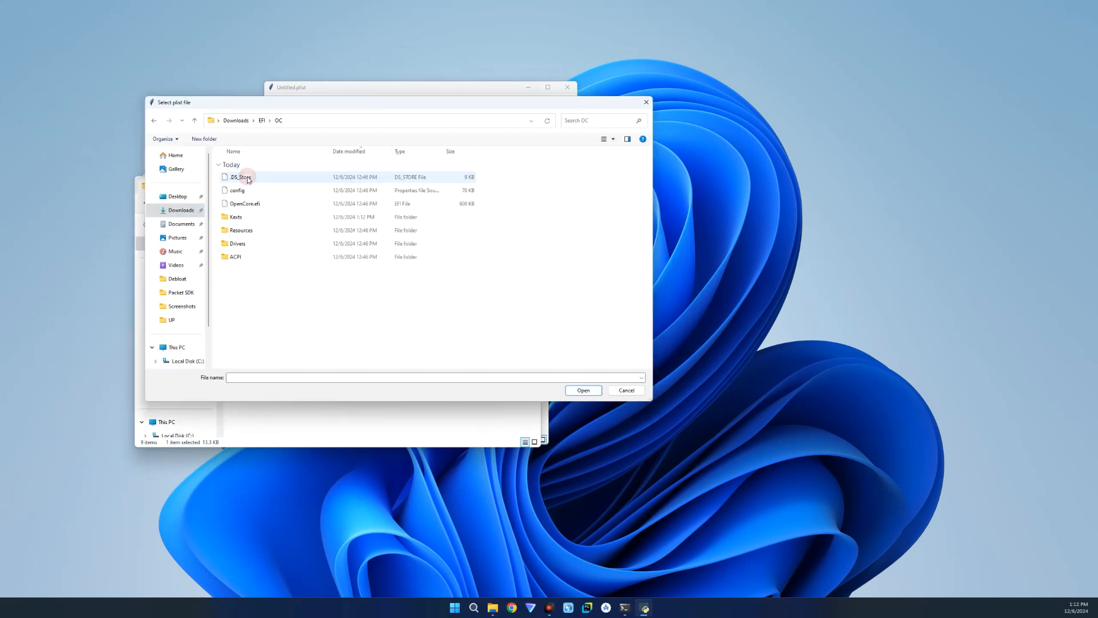
pyautogui.click(236, 190)
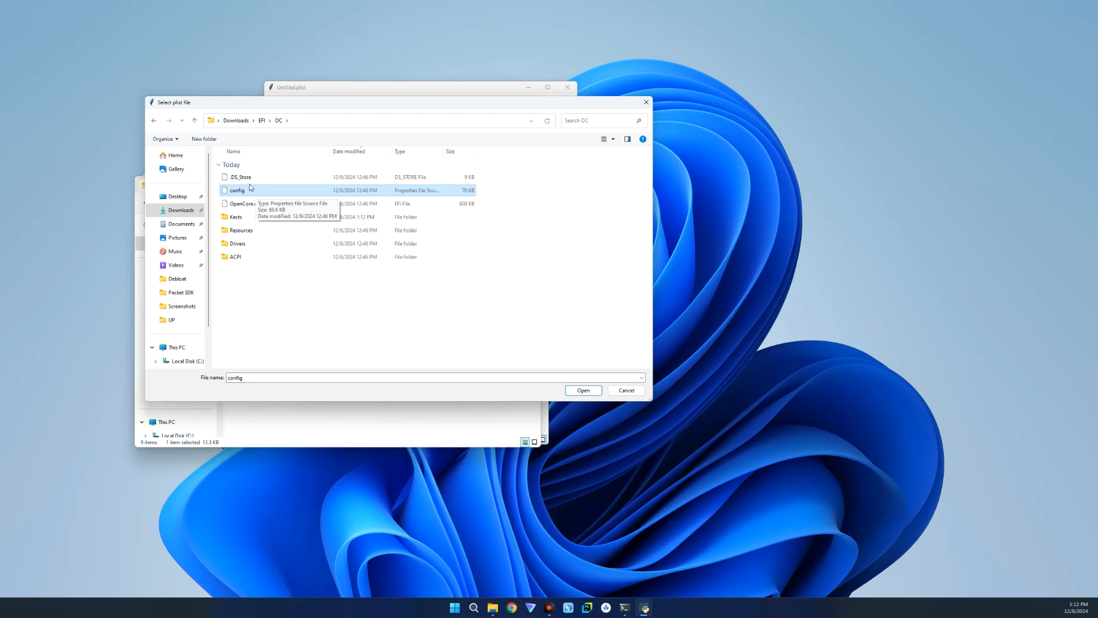
pyautogui.click(582, 390)
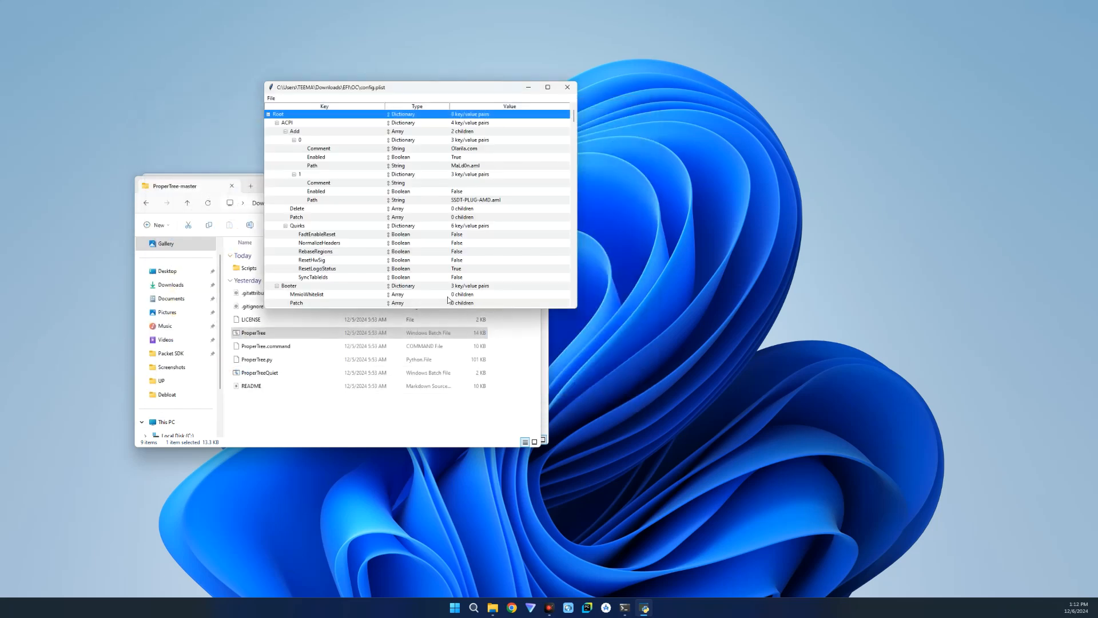
# Run an OC Snapshot against the EFI/OC folder so config.plist picks up the new kexts.
pyautogui.click(270, 98)
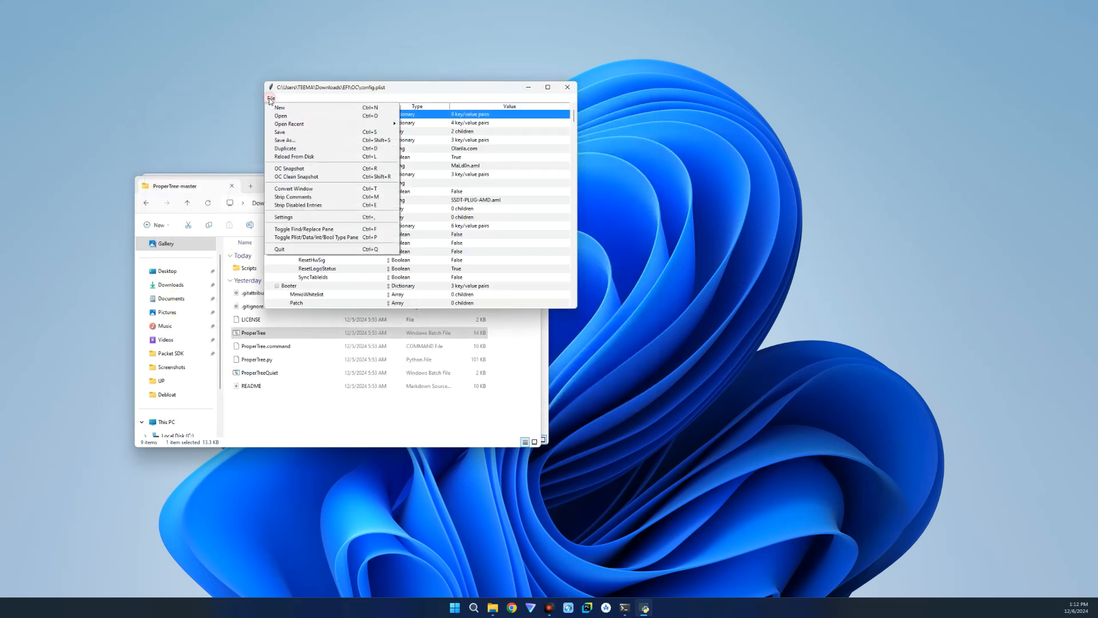
pyautogui.click(289, 168)
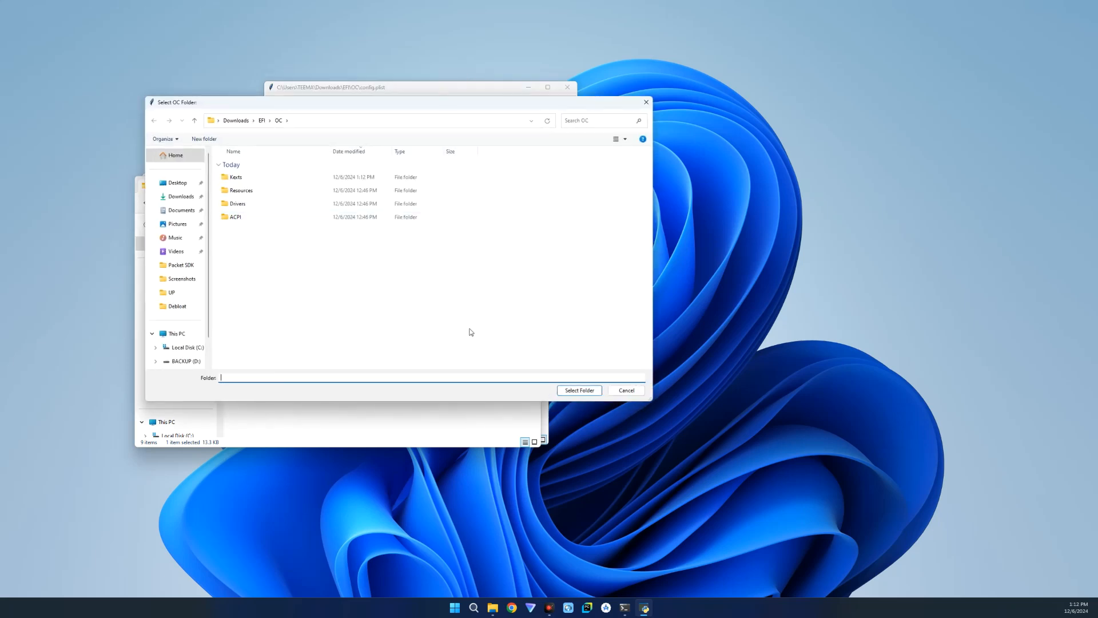
pyautogui.moveTo(579, 390)
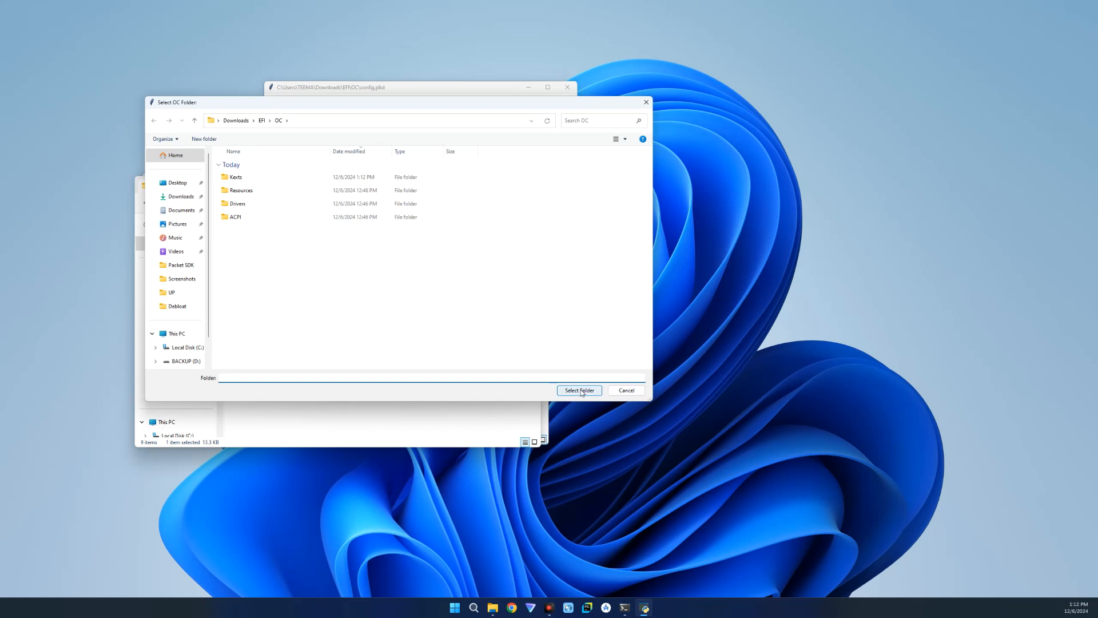
pyautogui.click(579, 390)
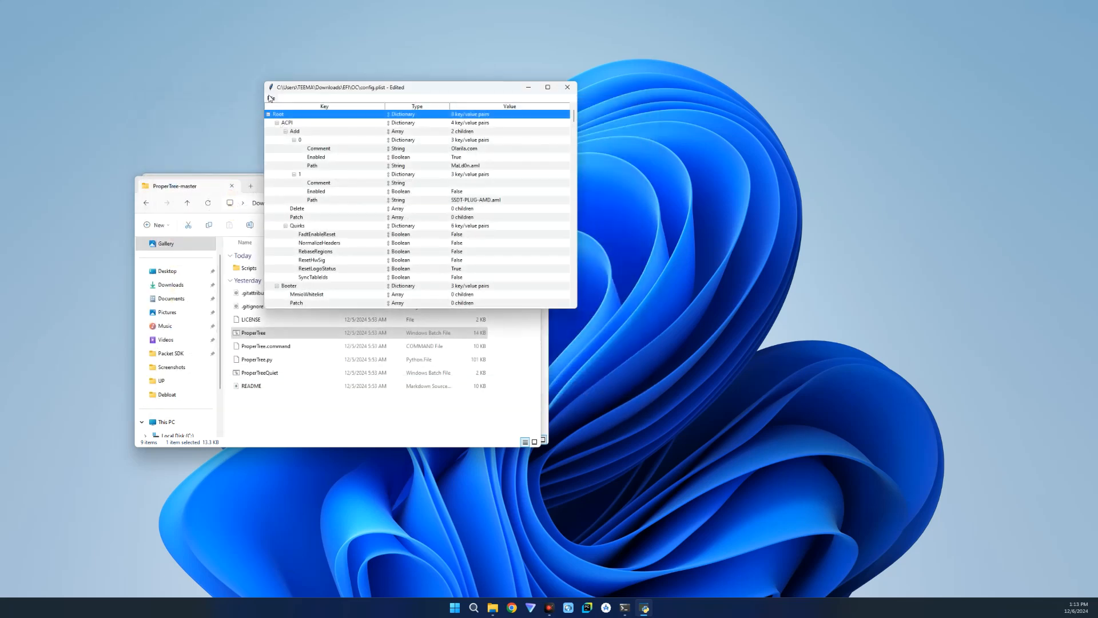
pyautogui.click(269, 97)
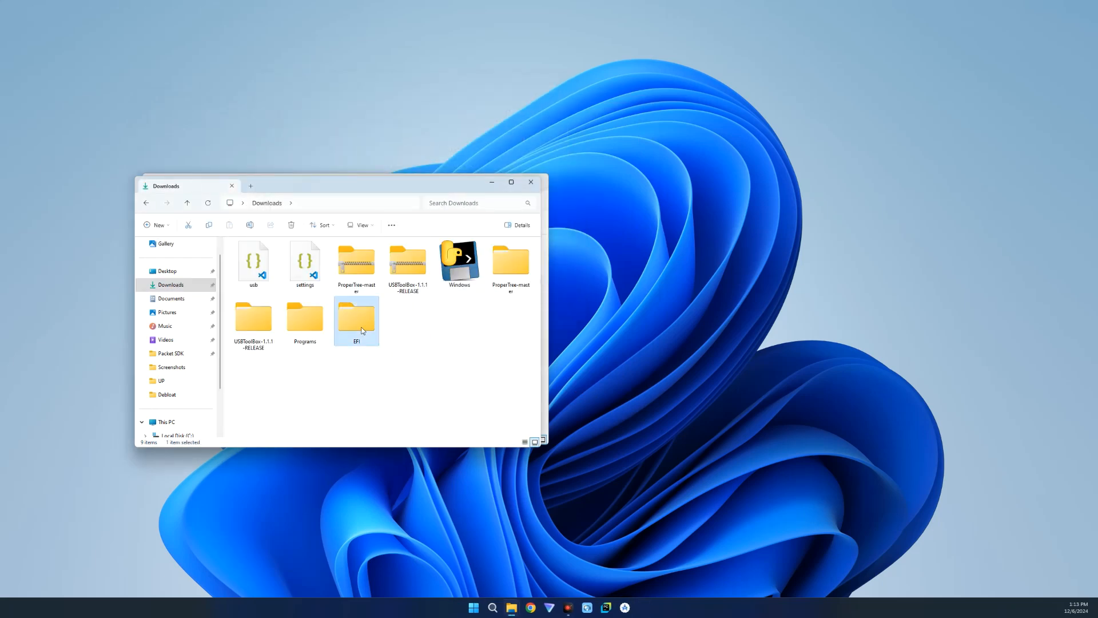
pyautogui.moveTo(407, 344)
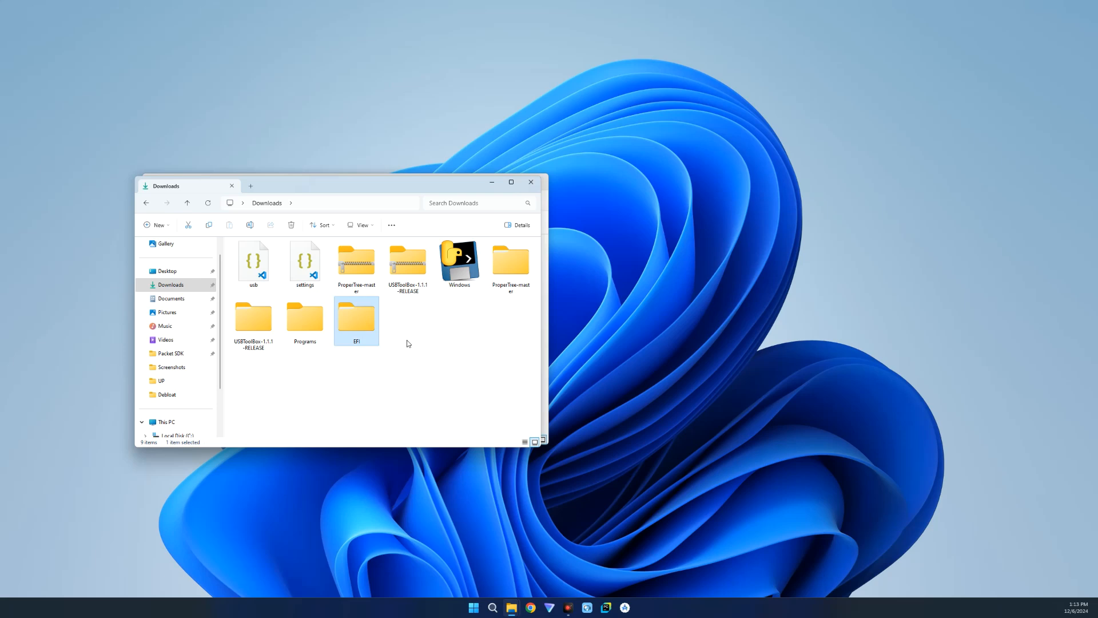
pyautogui.moveTo(410, 346)
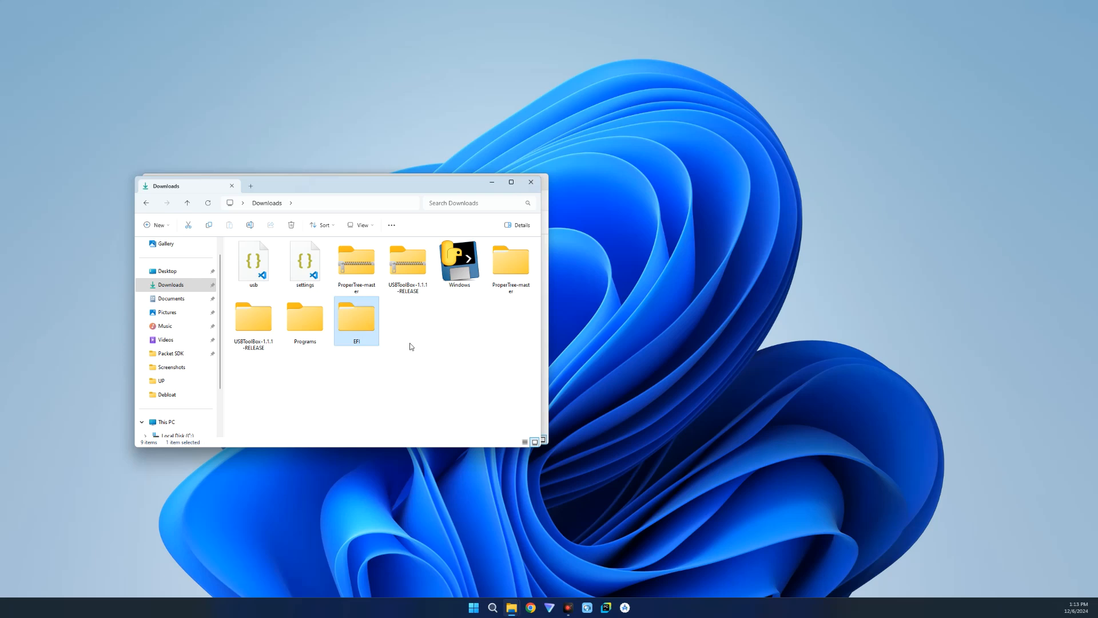
pyautogui.moveTo(421, 344)
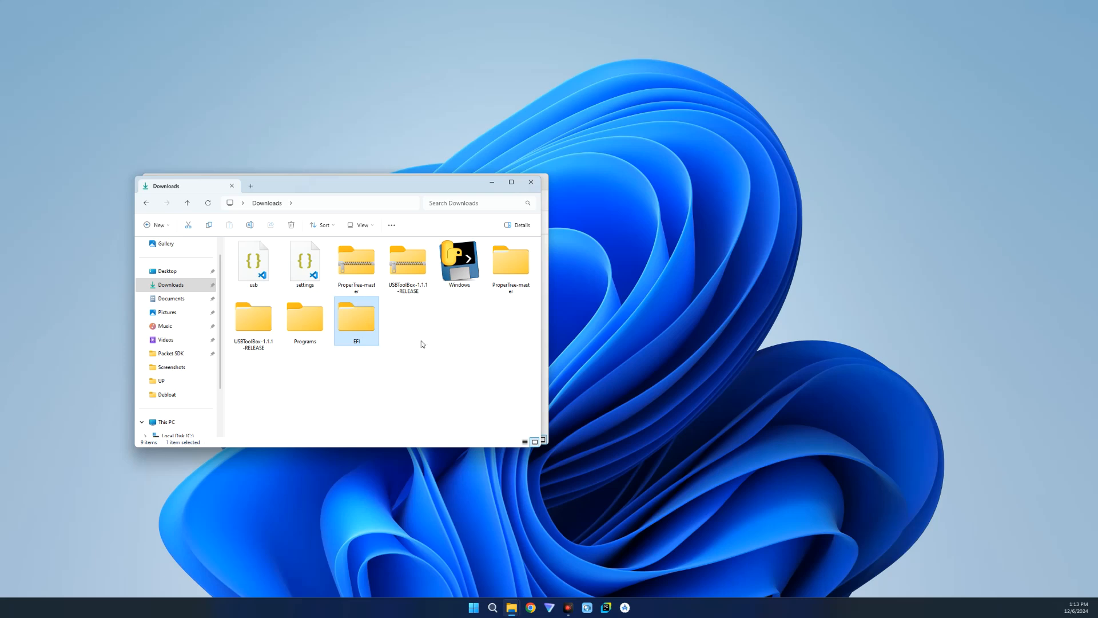